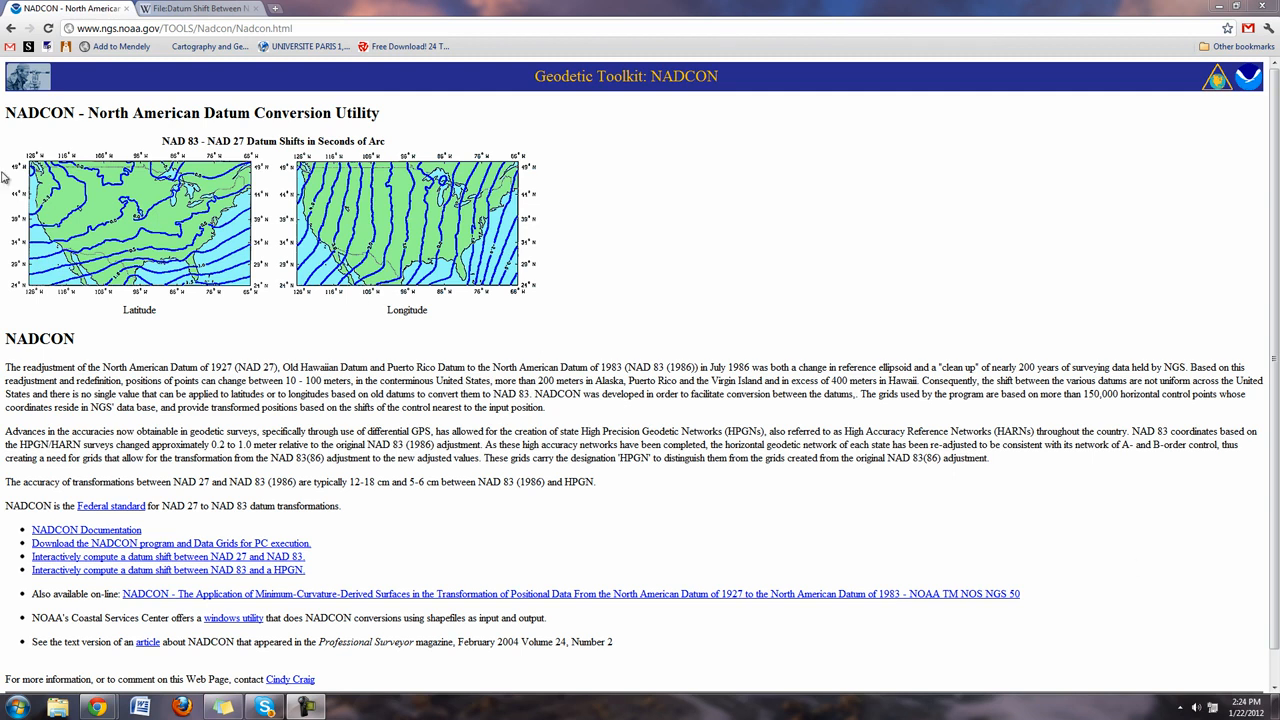
mouse_move(158, 131)
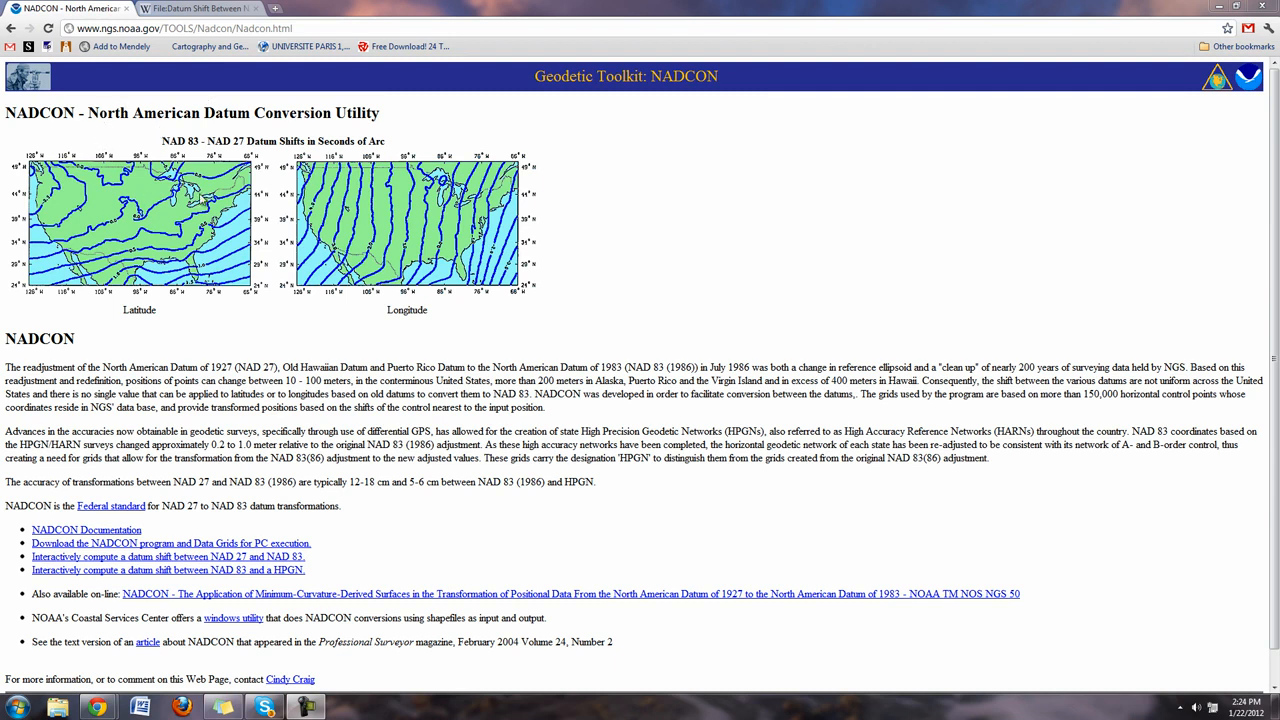
mouse_move(178, 57)
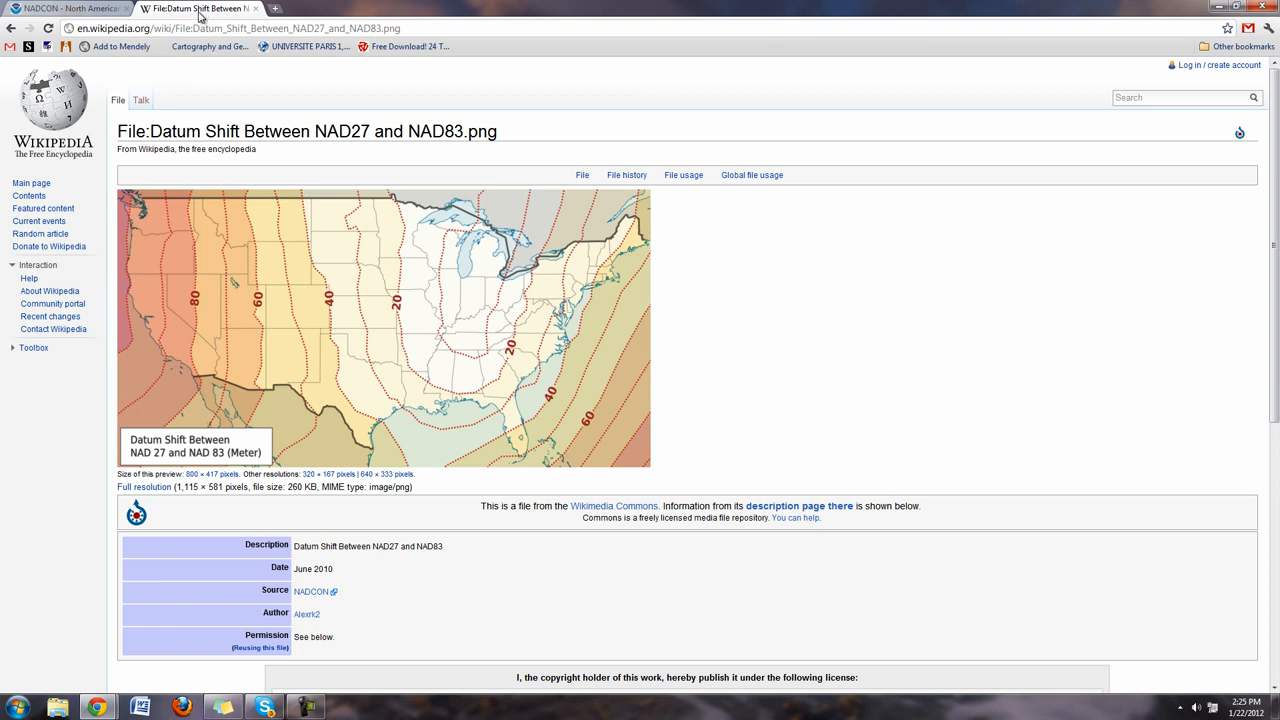
mouse_move(217, 168)
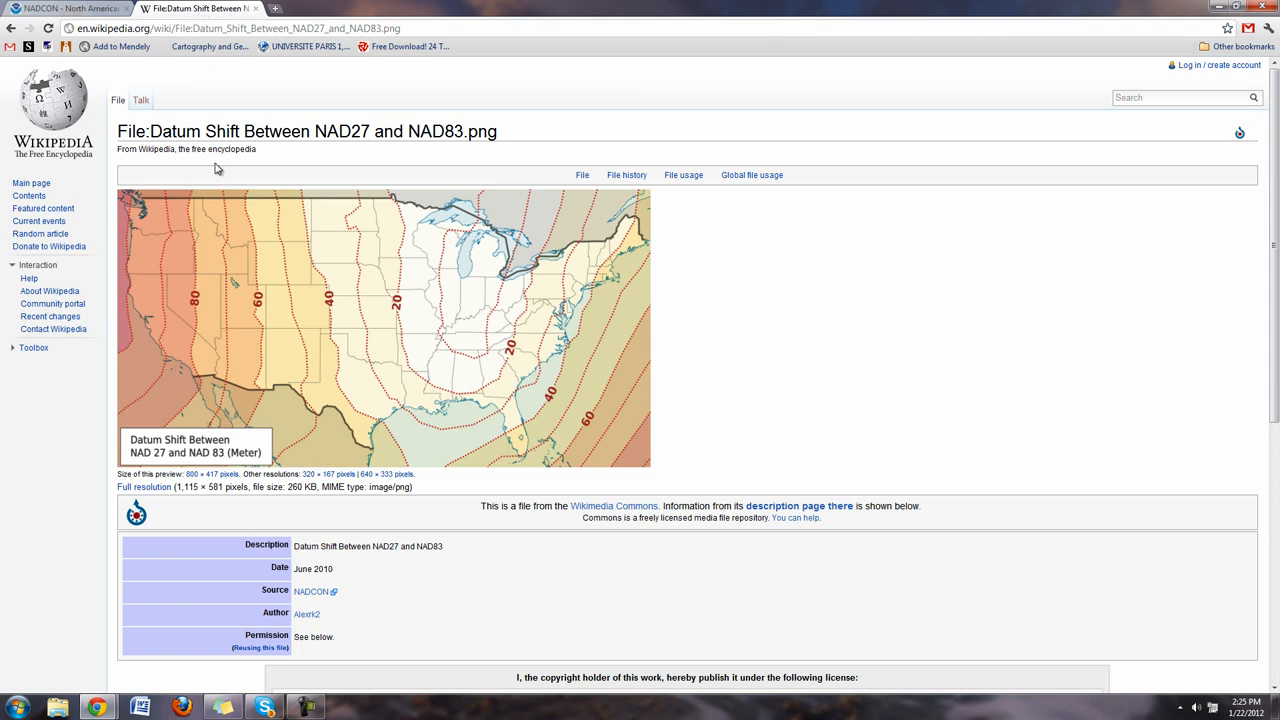
mouse_move(338, 392)
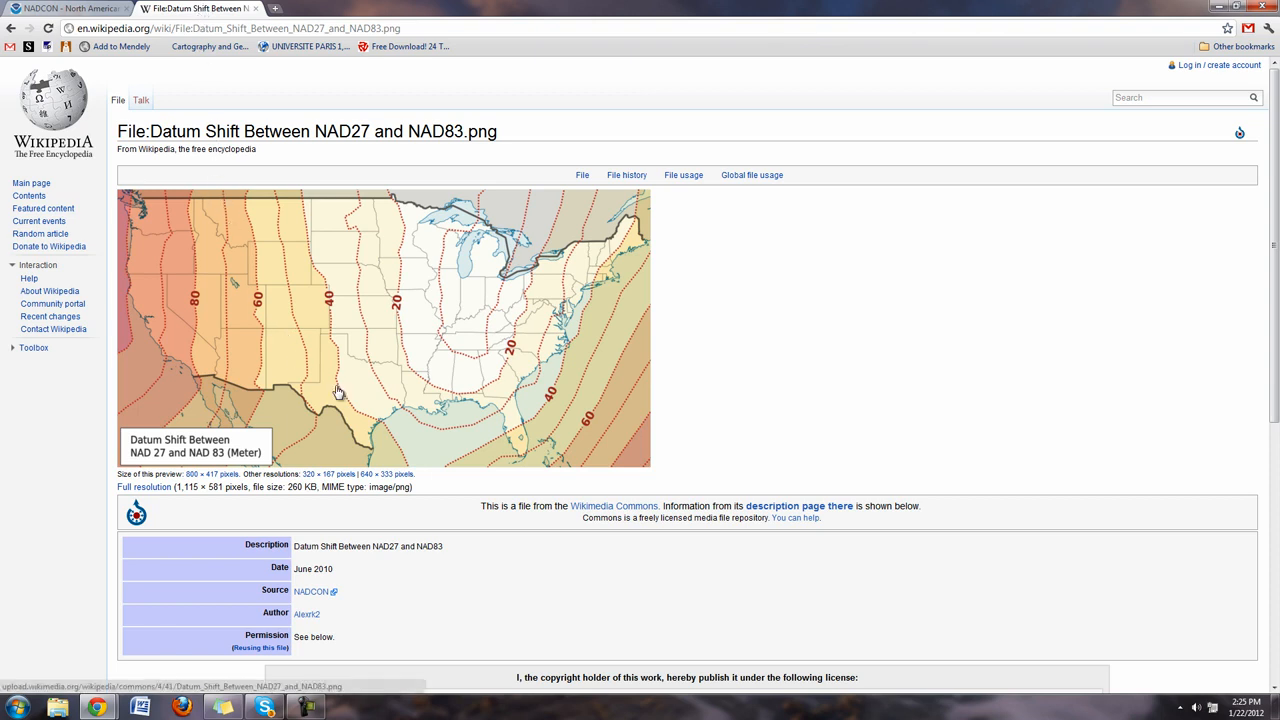
mouse_move(871, 440)
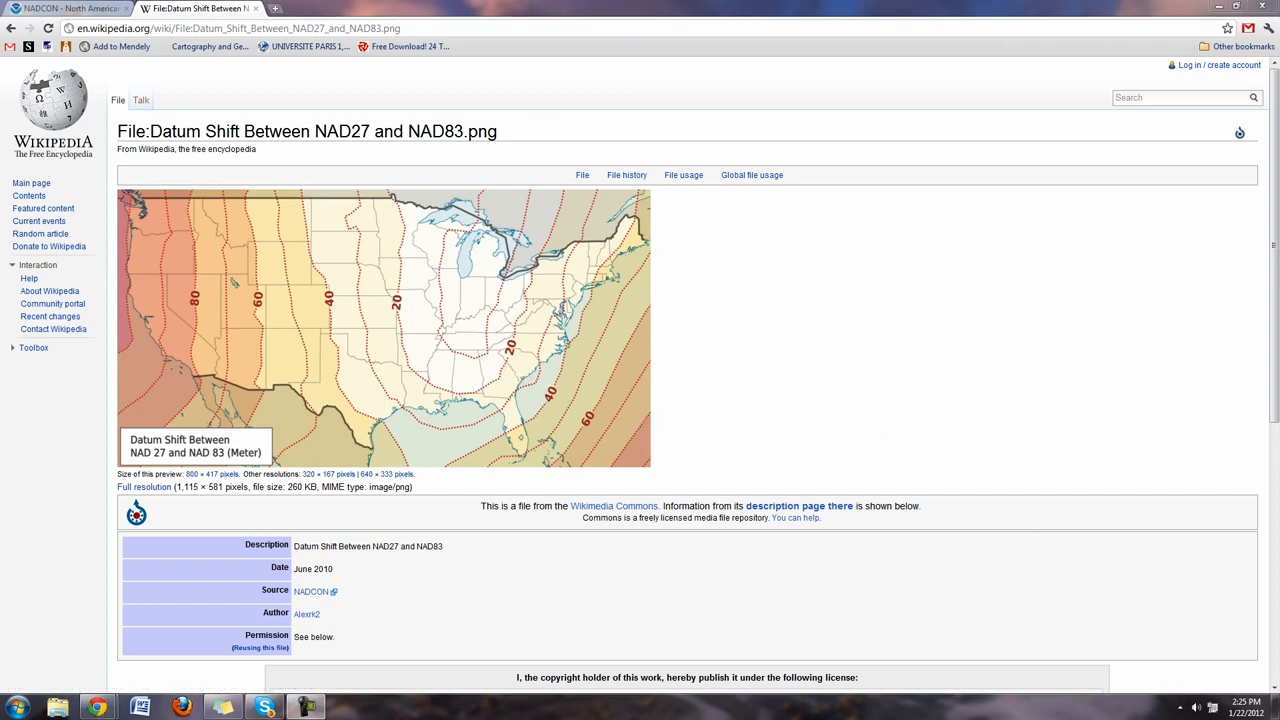
mouse_move(449, 238)
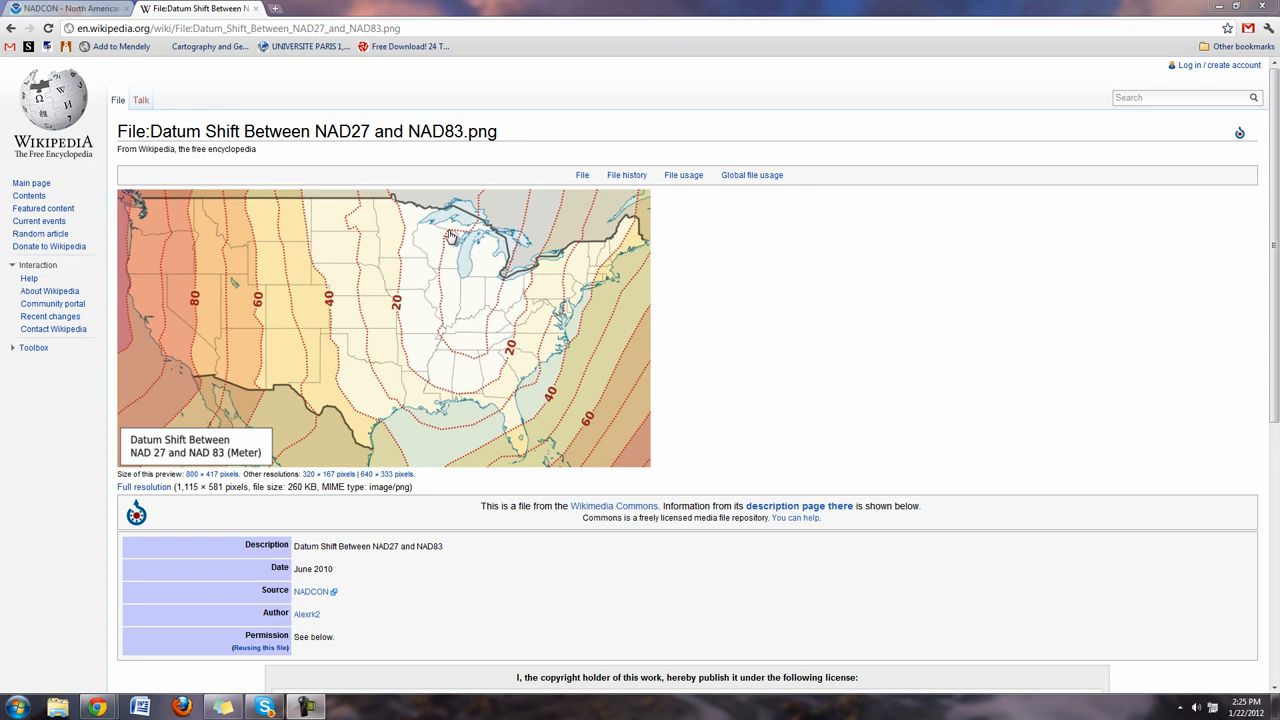
mouse_move(421, 241)
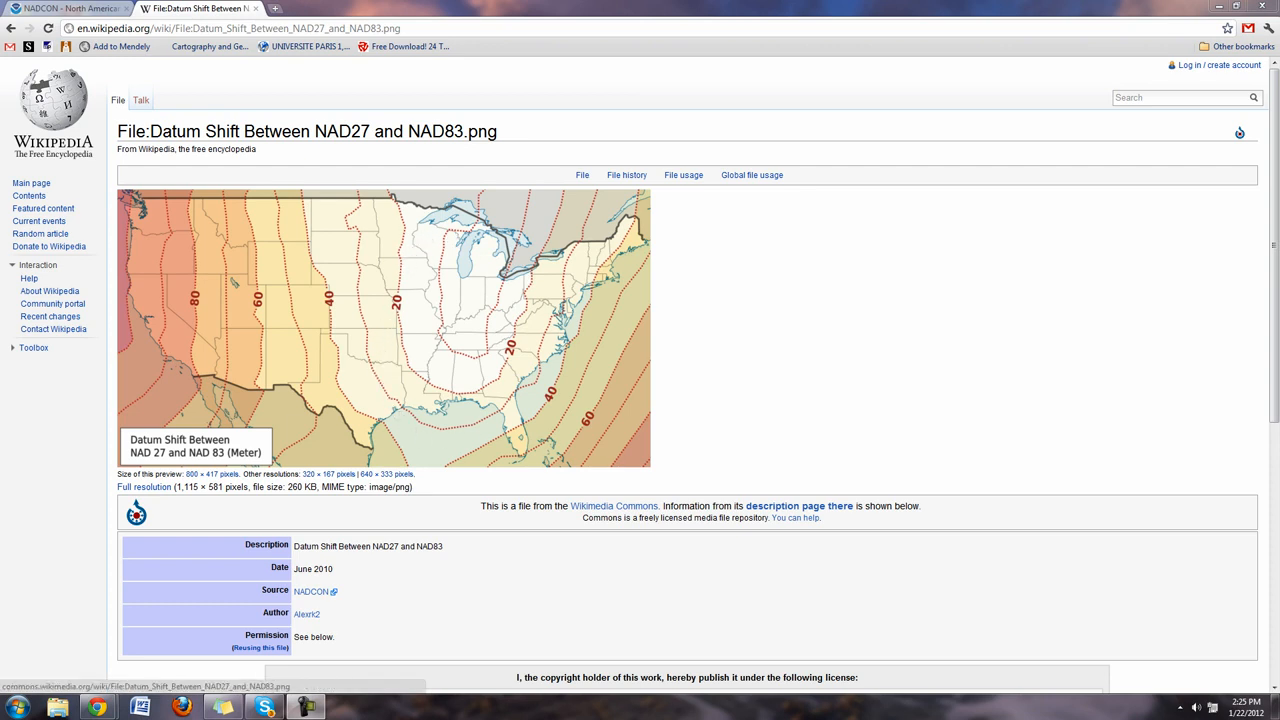
mouse_move(443, 242)
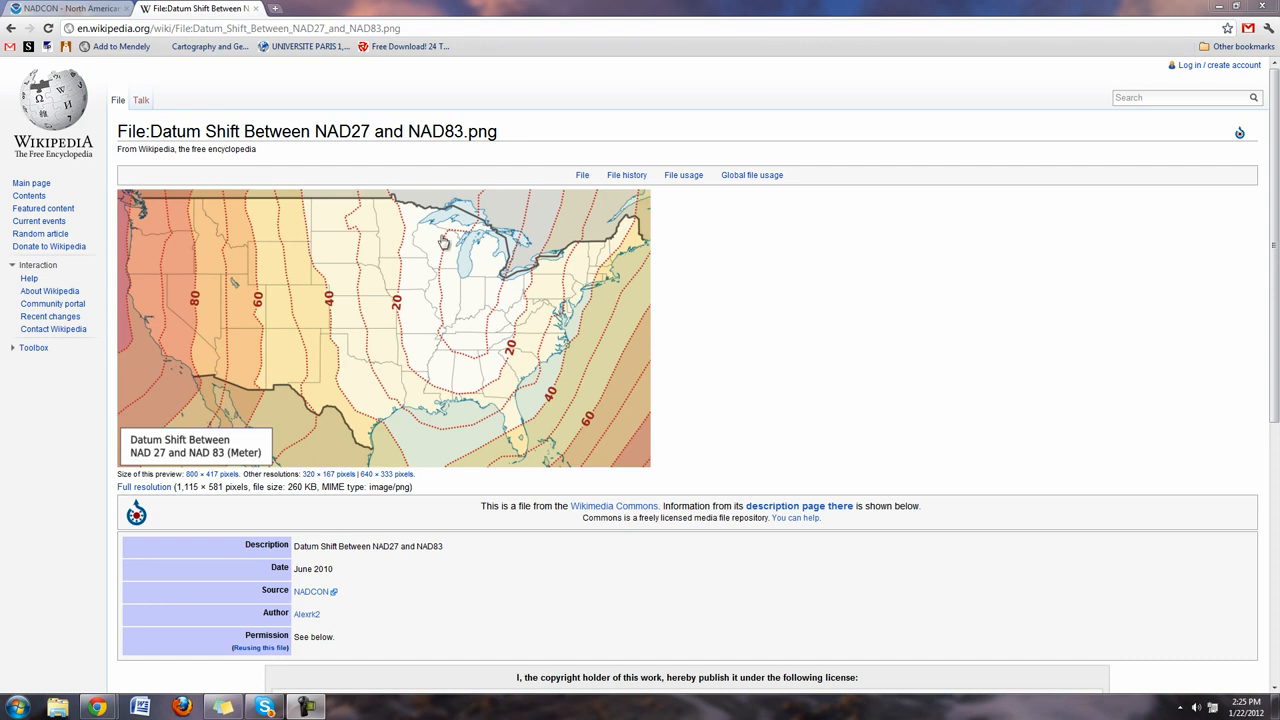
mouse_move(520, 366)
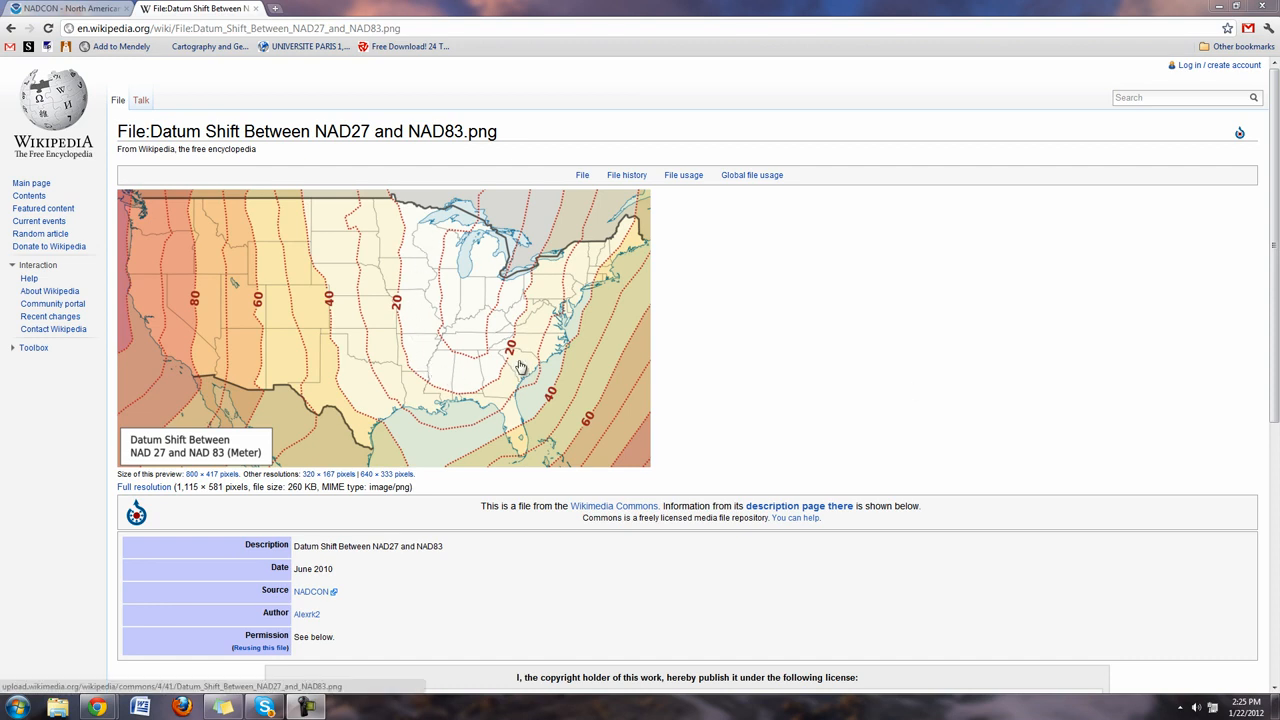
mouse_move(435, 380)
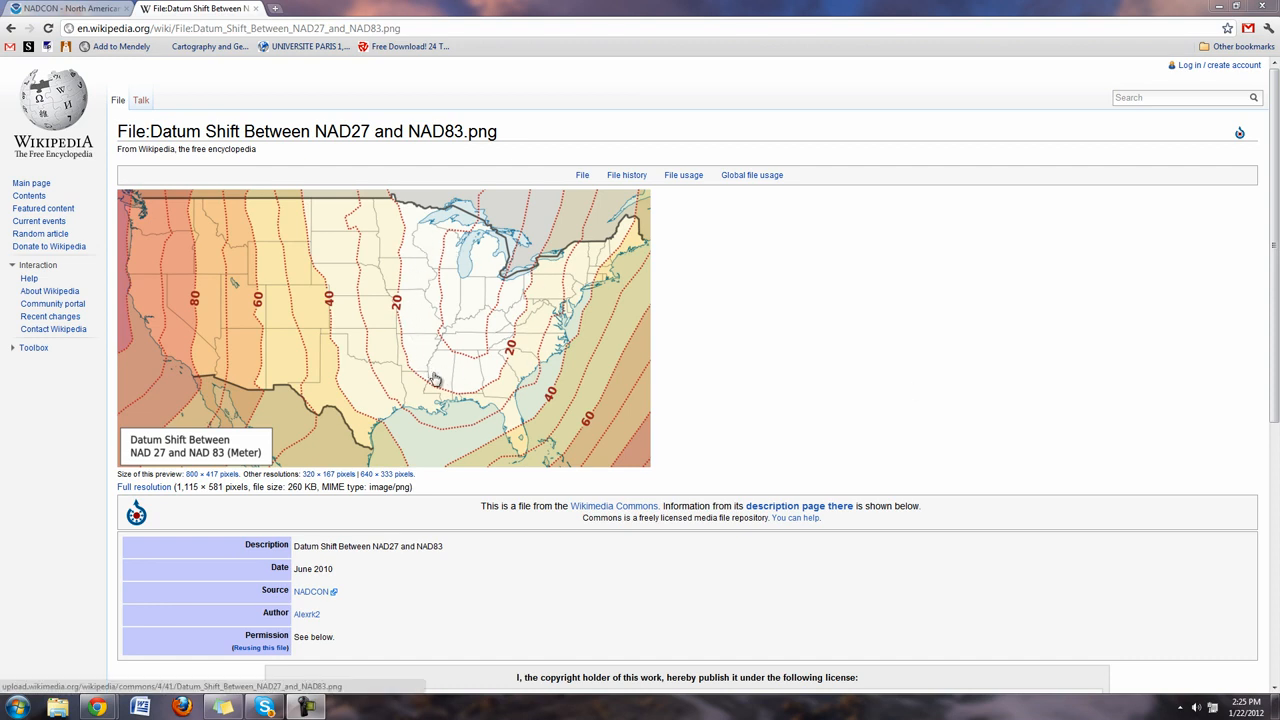
mouse_move(445, 350)
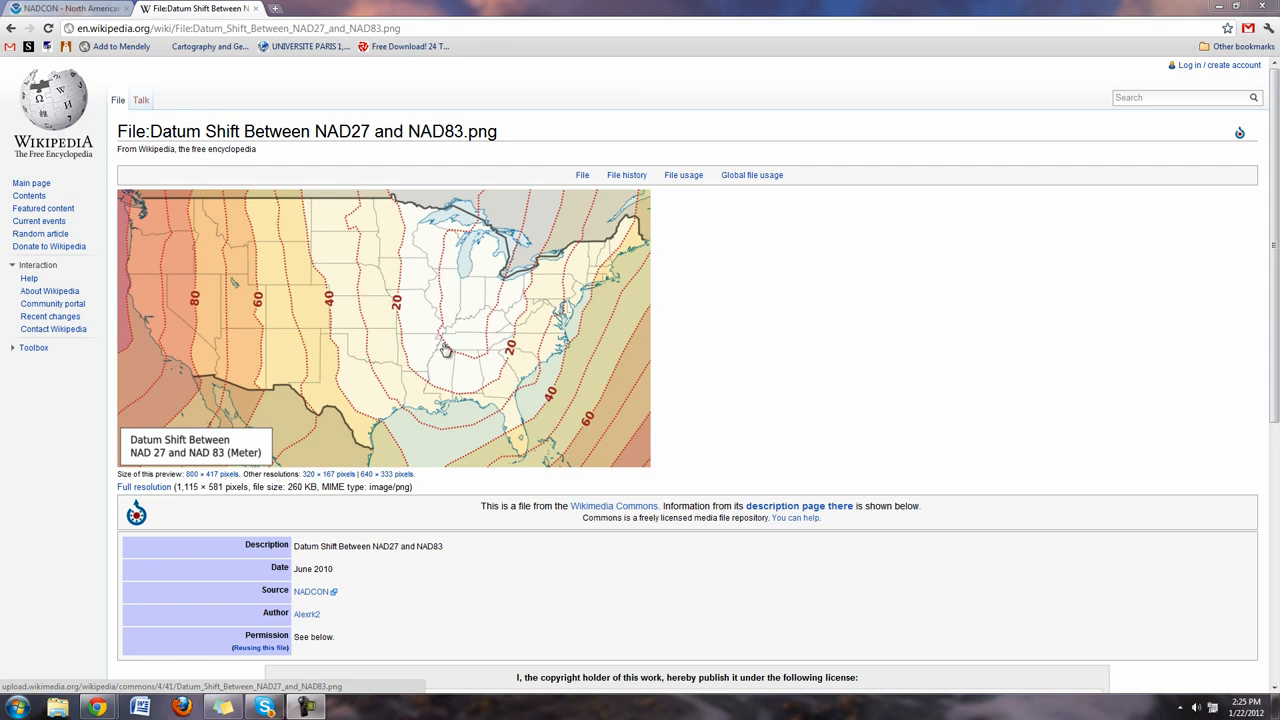
mouse_move(470, 344)
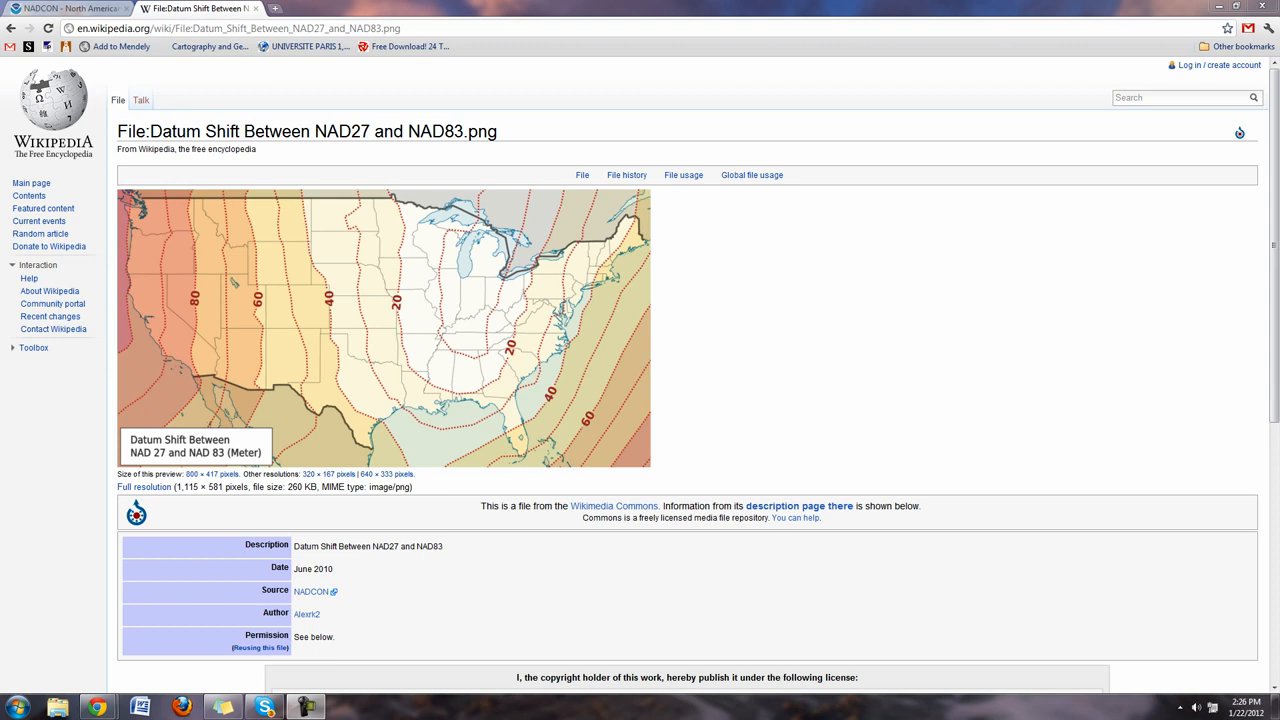
mouse_move(1219, 8)
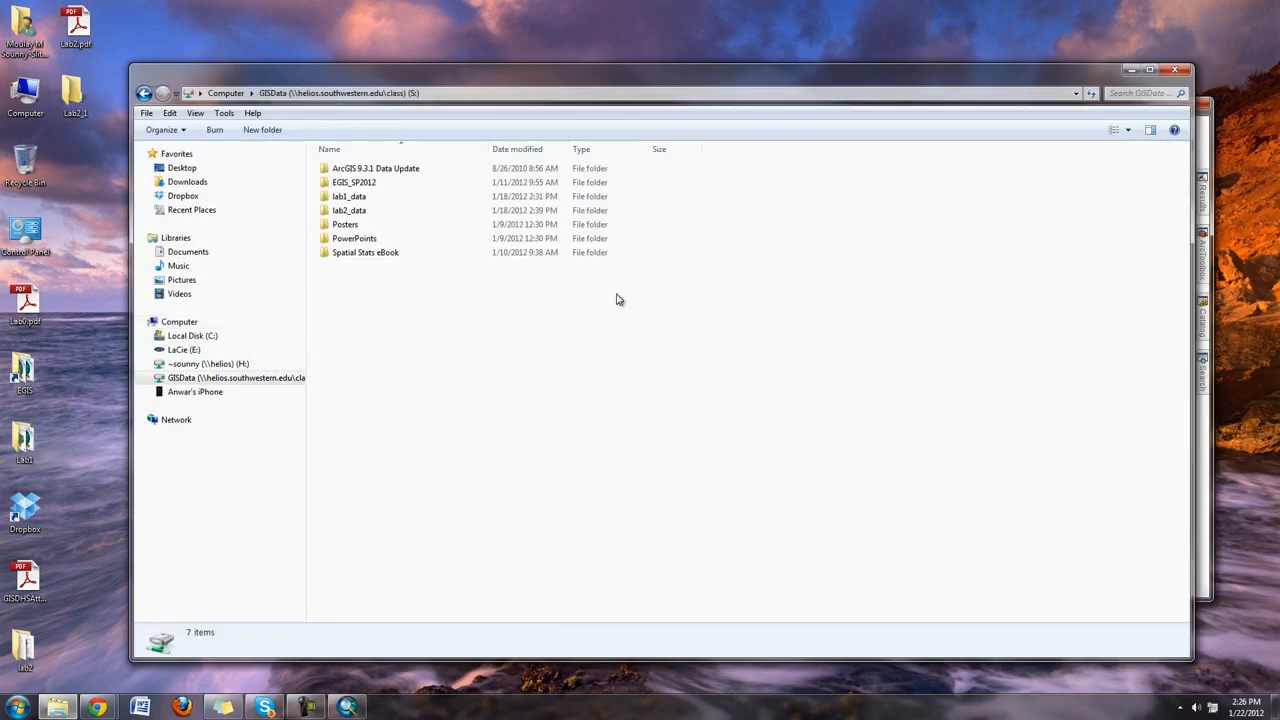
Copy StatesNAD83.zip and usgs24q.zip from S:\lab2_data into the Lab2_1 desktop folder
click(349, 210)
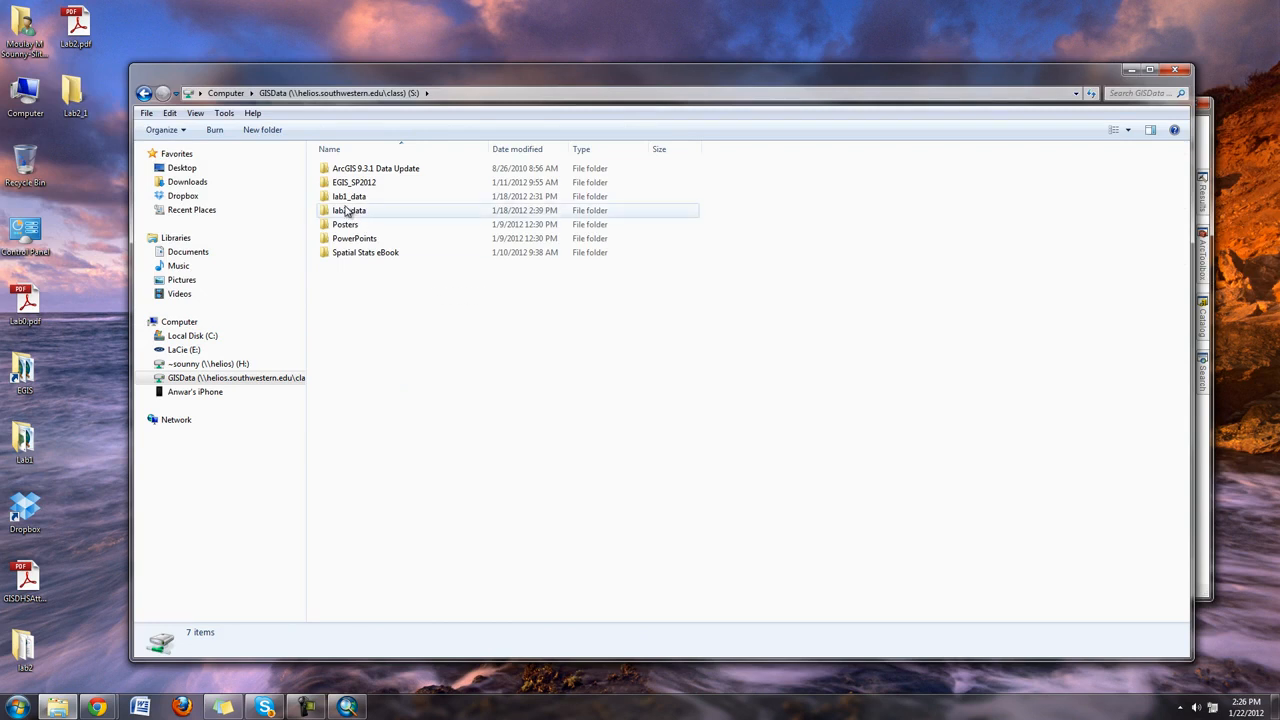
mouse_move(350, 210)
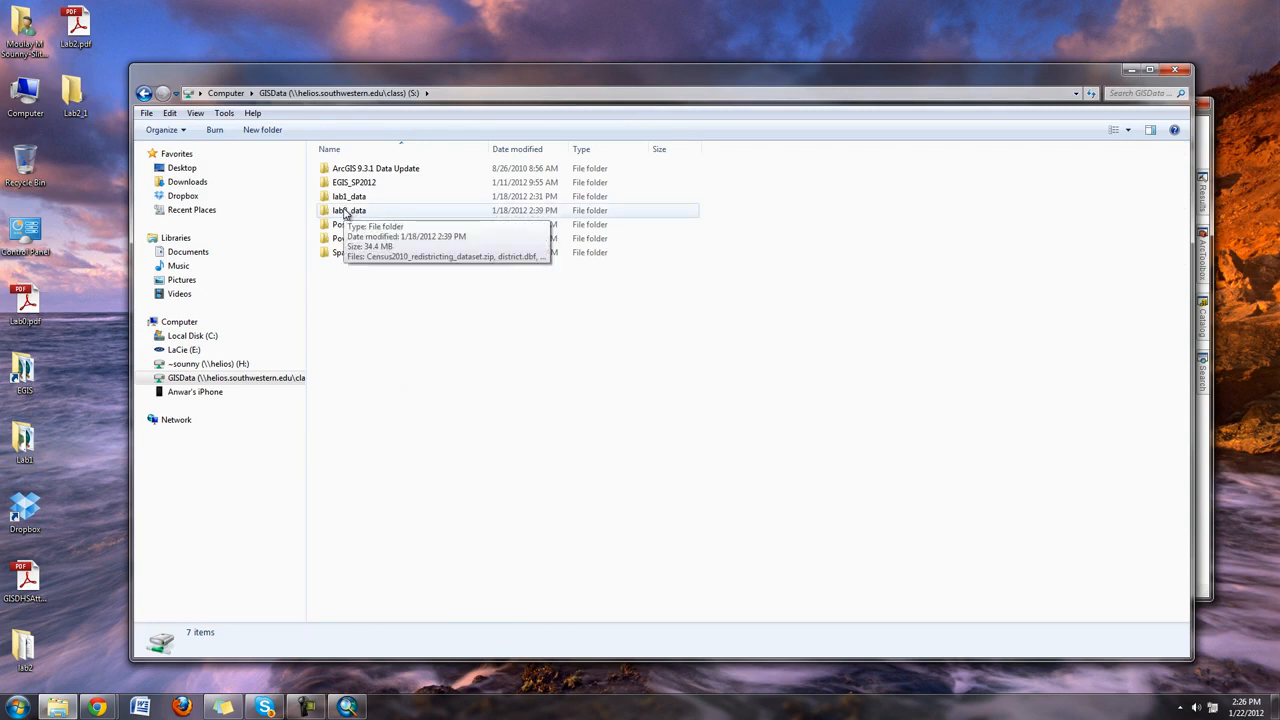
double_click(349, 210)
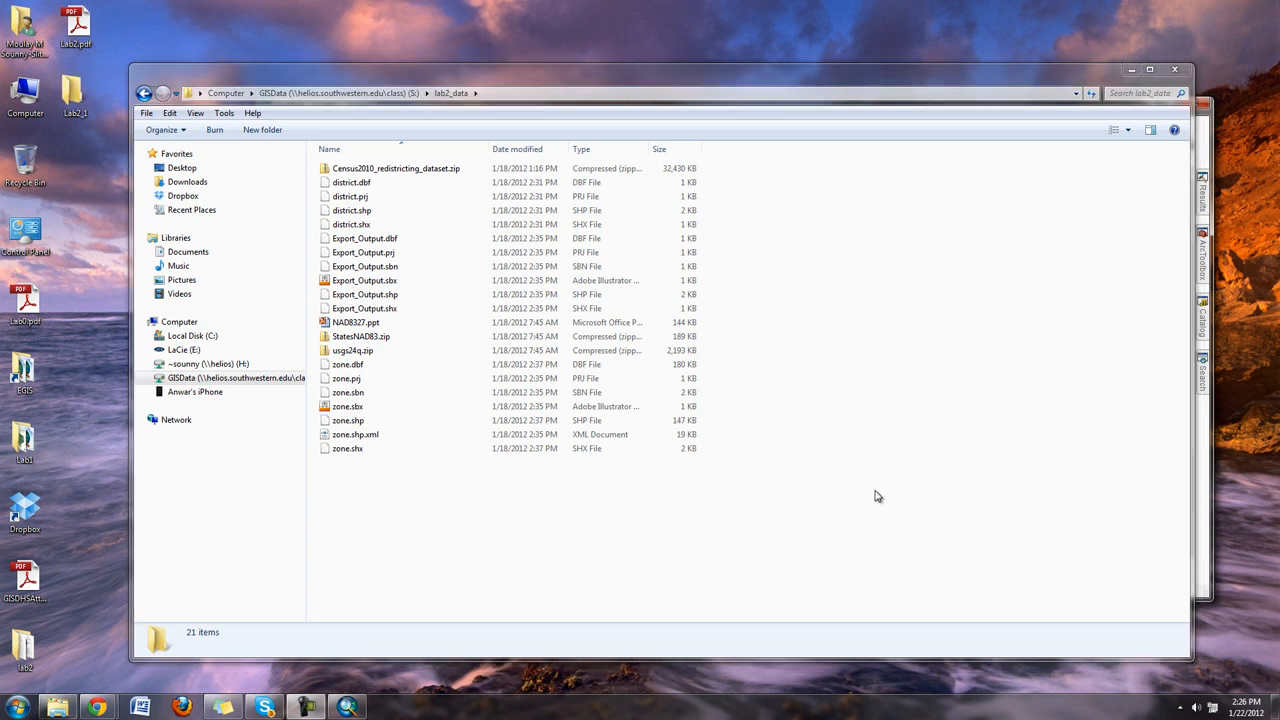
click(360, 336)
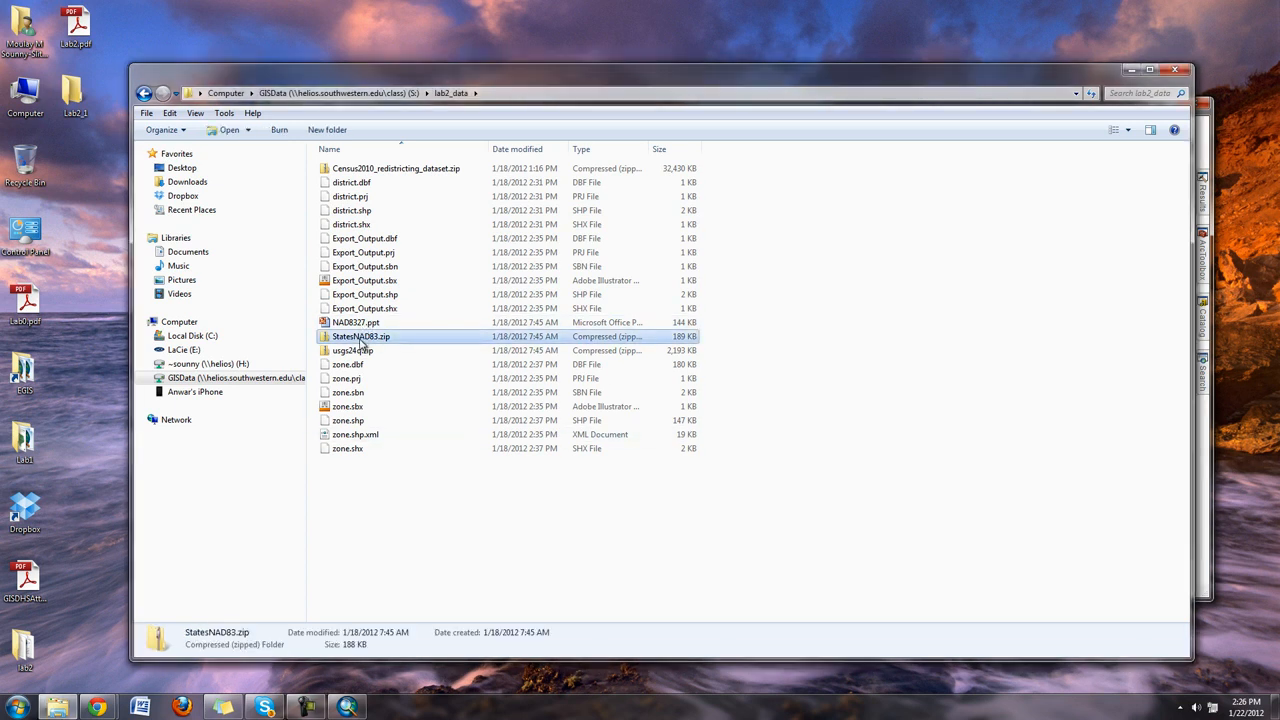
click(352, 350)
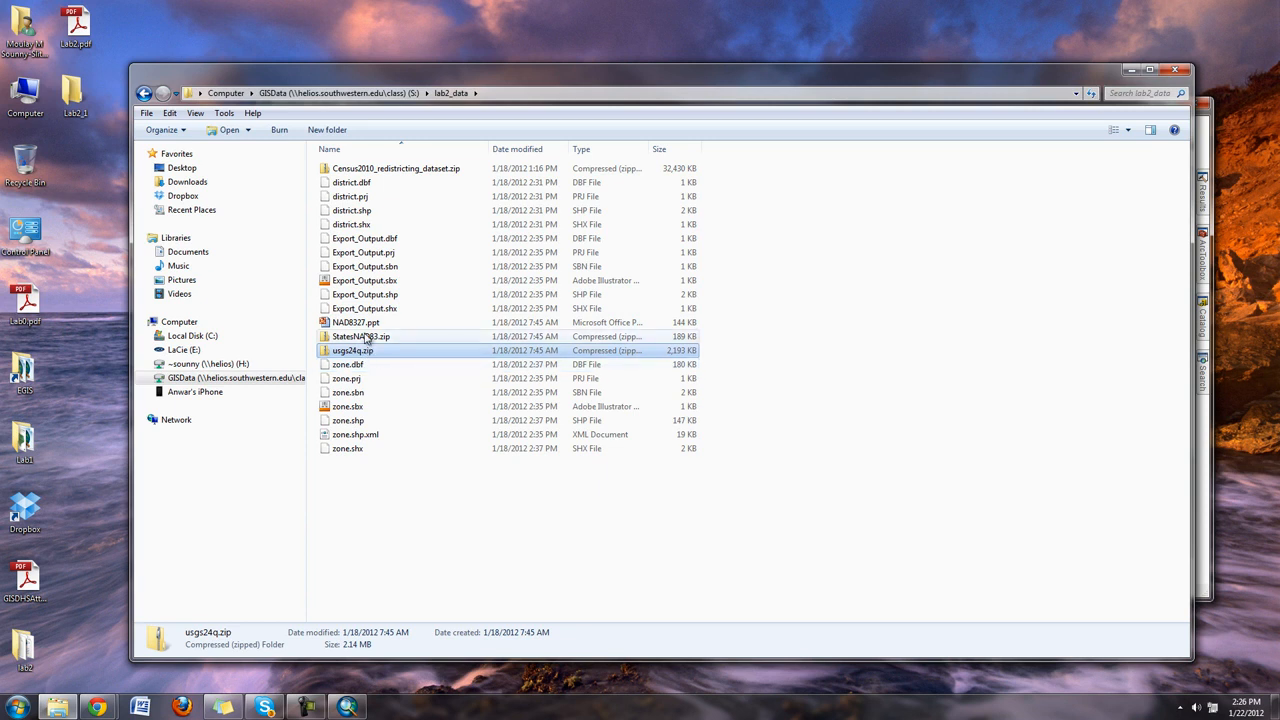
click(360, 336)
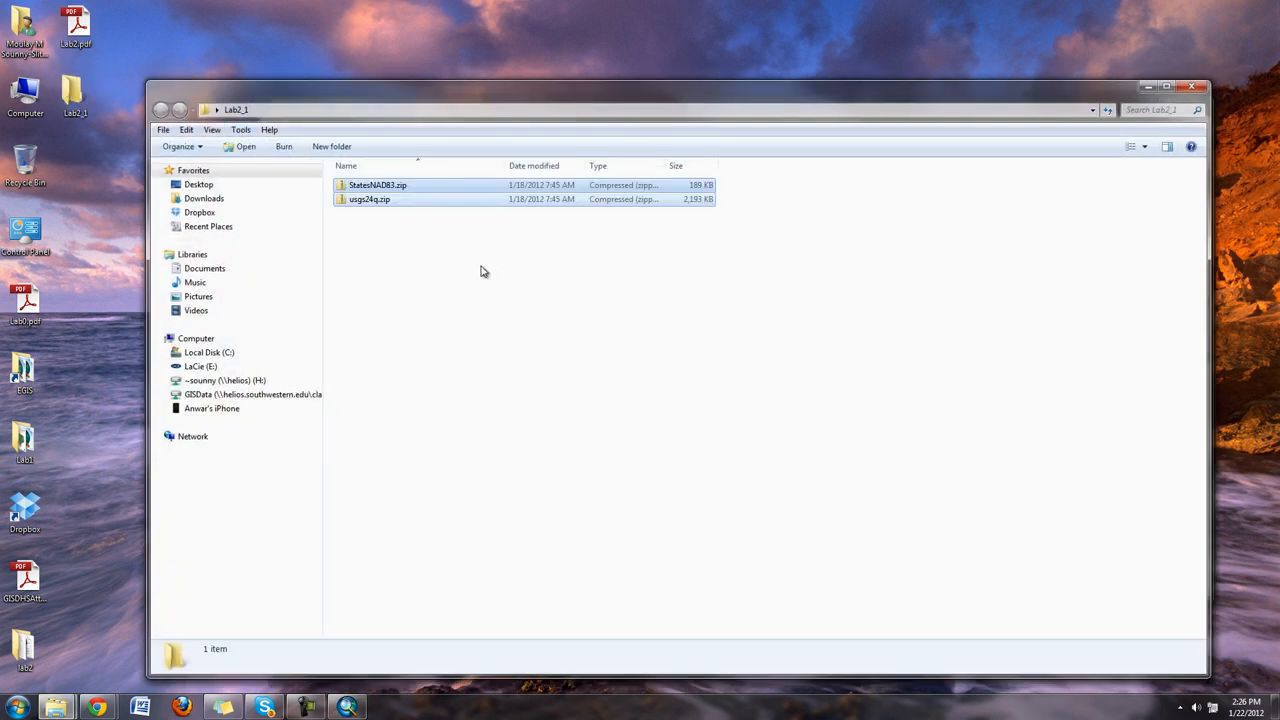
Extract StatesNAD83.zip into Lab2_1\data and close the opened folder window
click(377, 185)
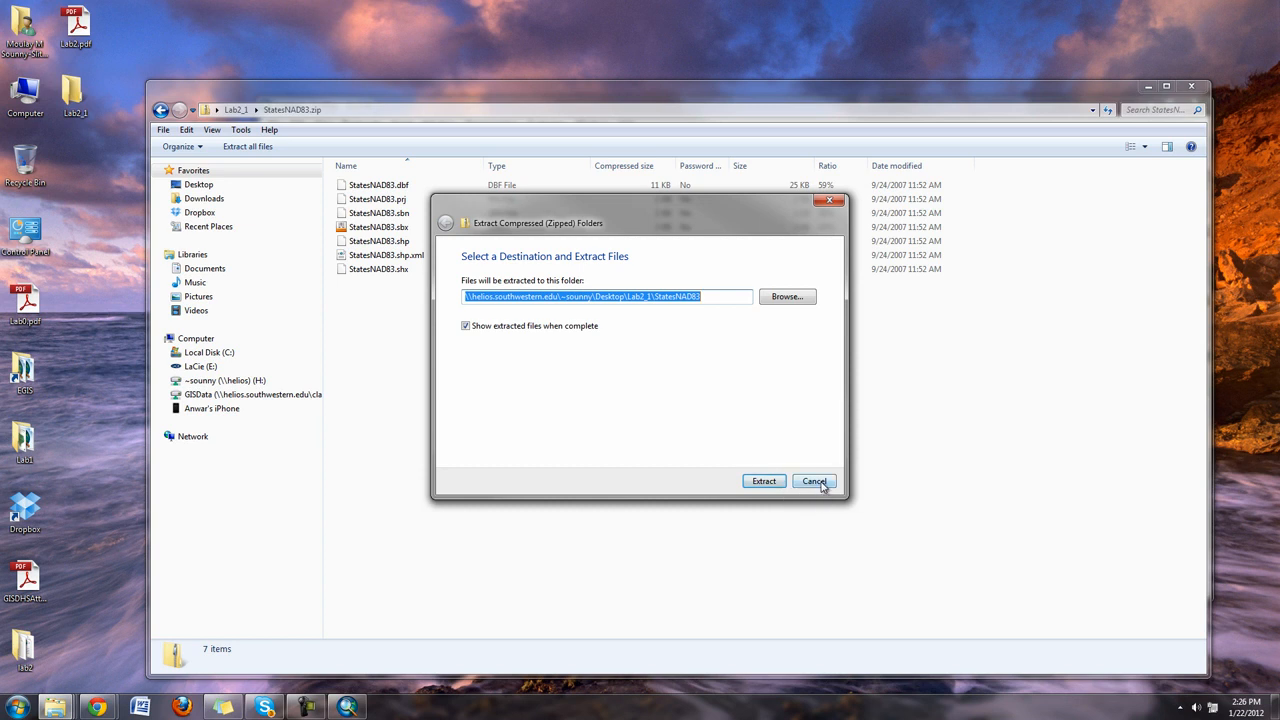
click(814, 481)
text(d)
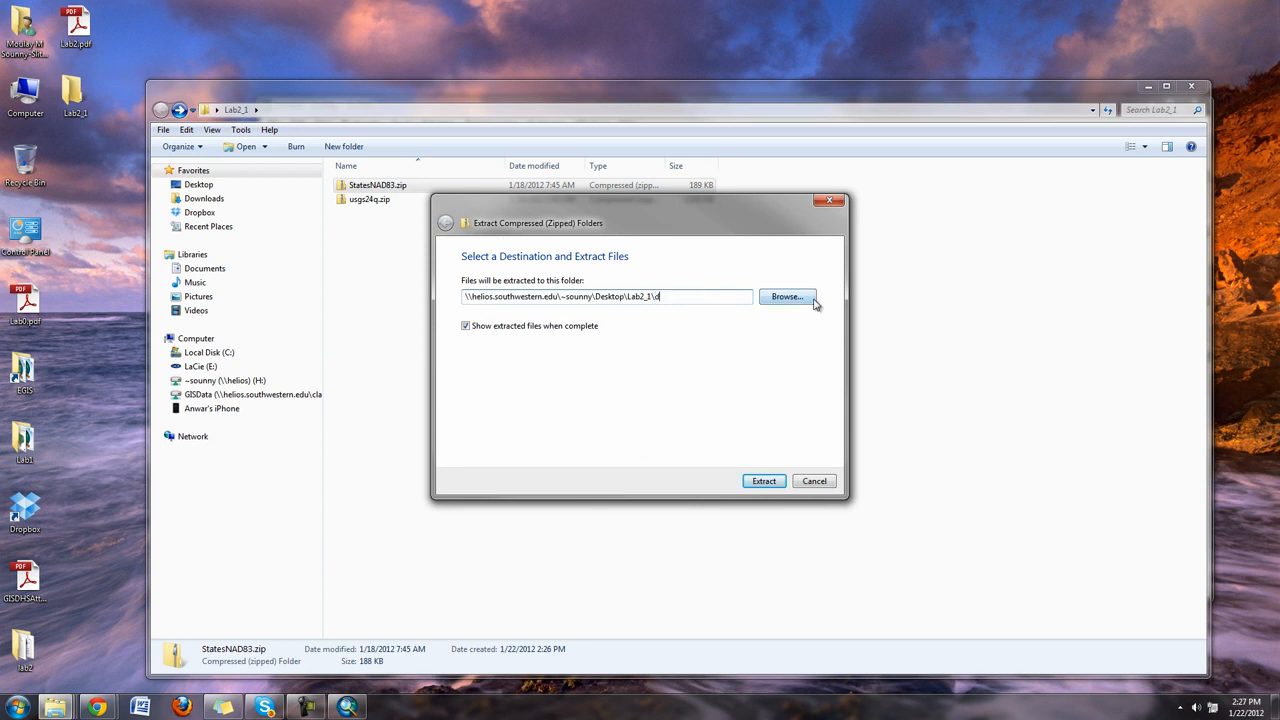
text(ata\)
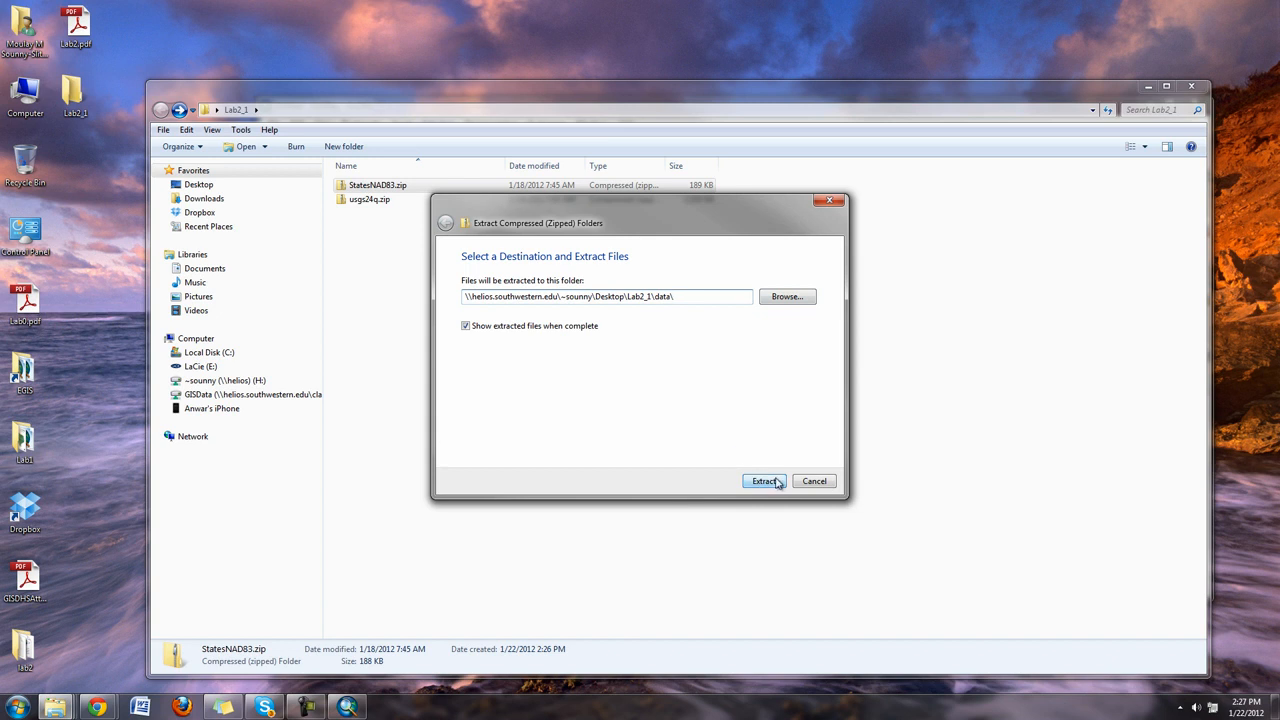
click(763, 481)
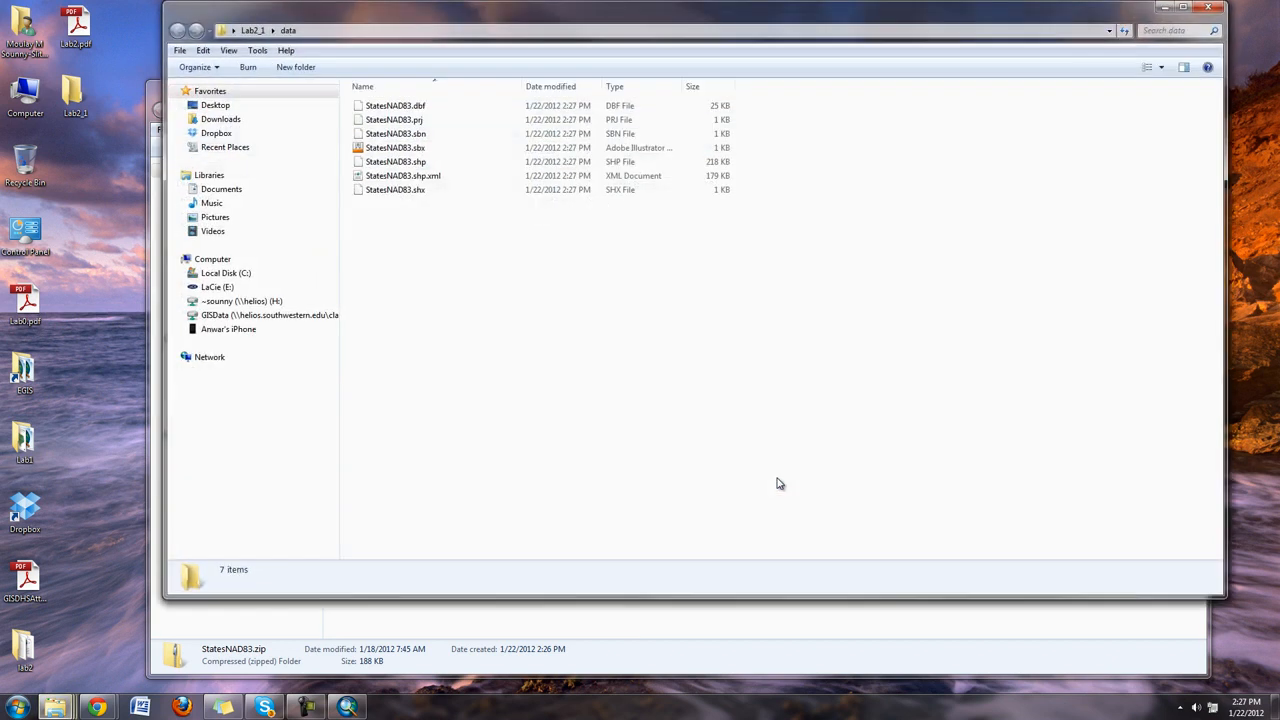
click(178, 30)
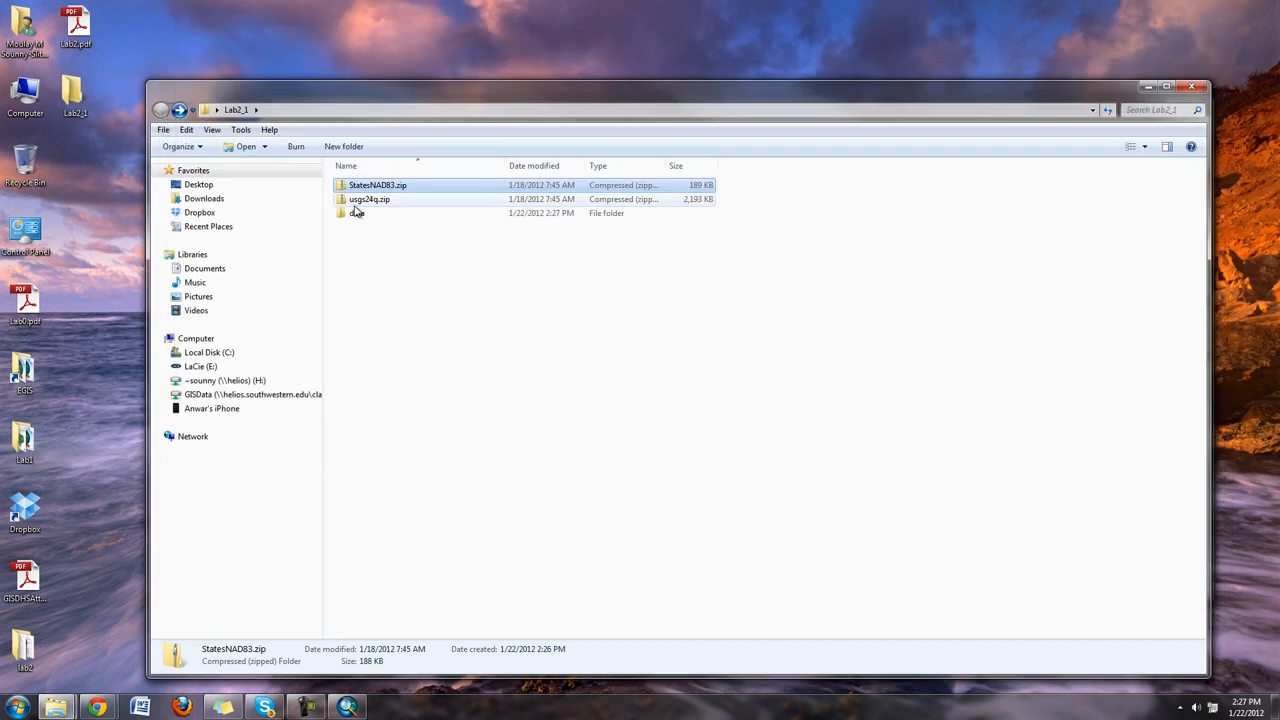
Extract usgs24q.zip into the same Lab2_1 data folder
right_click(368, 199)
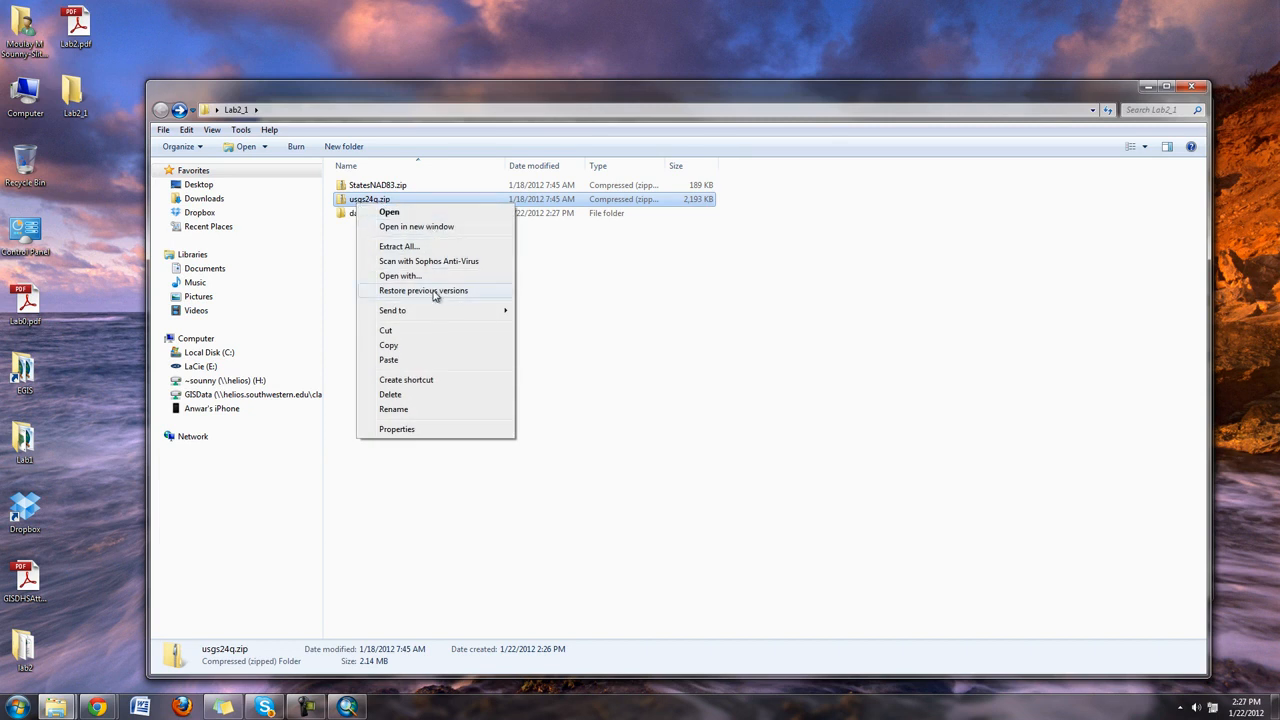
click(398, 246)
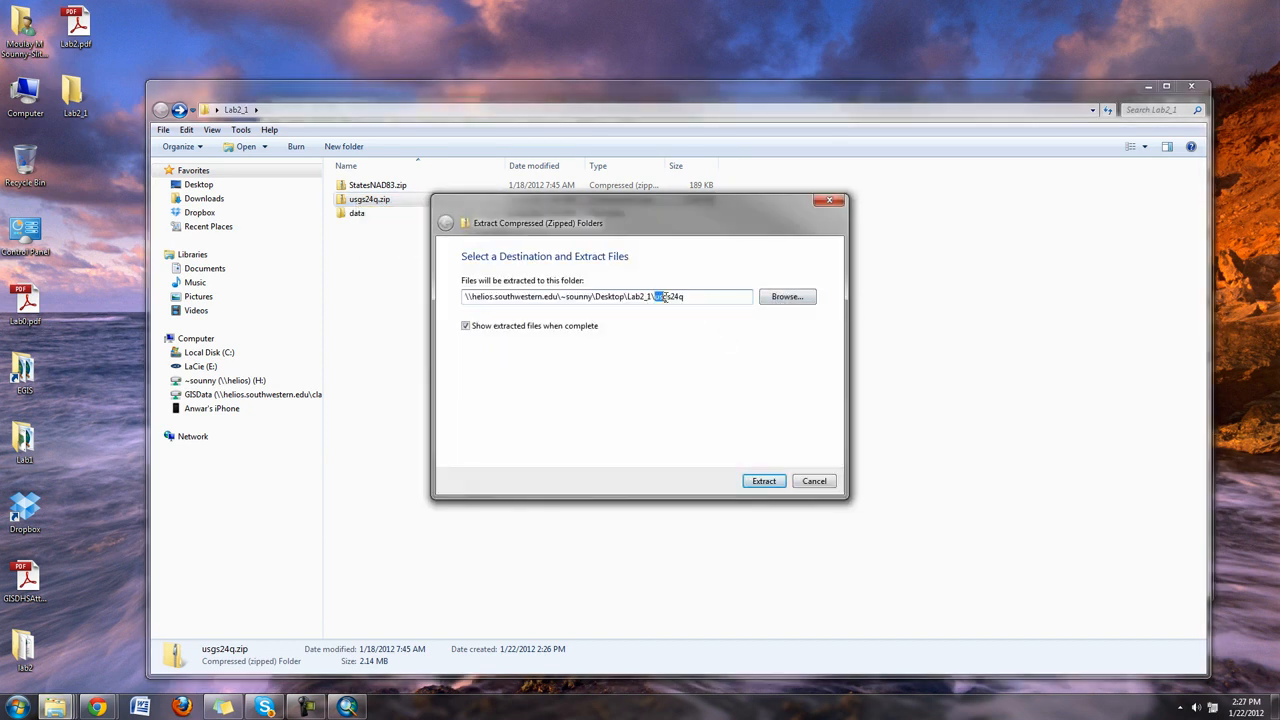
text(data)
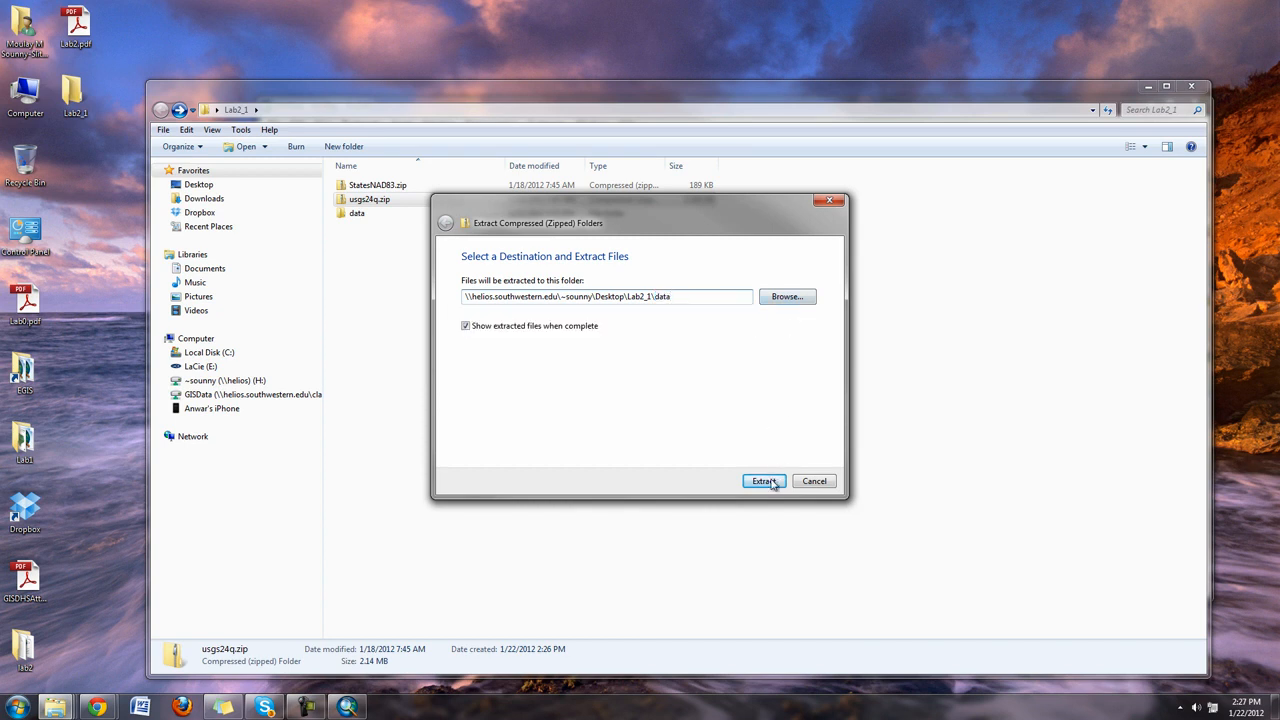
click(764, 481)
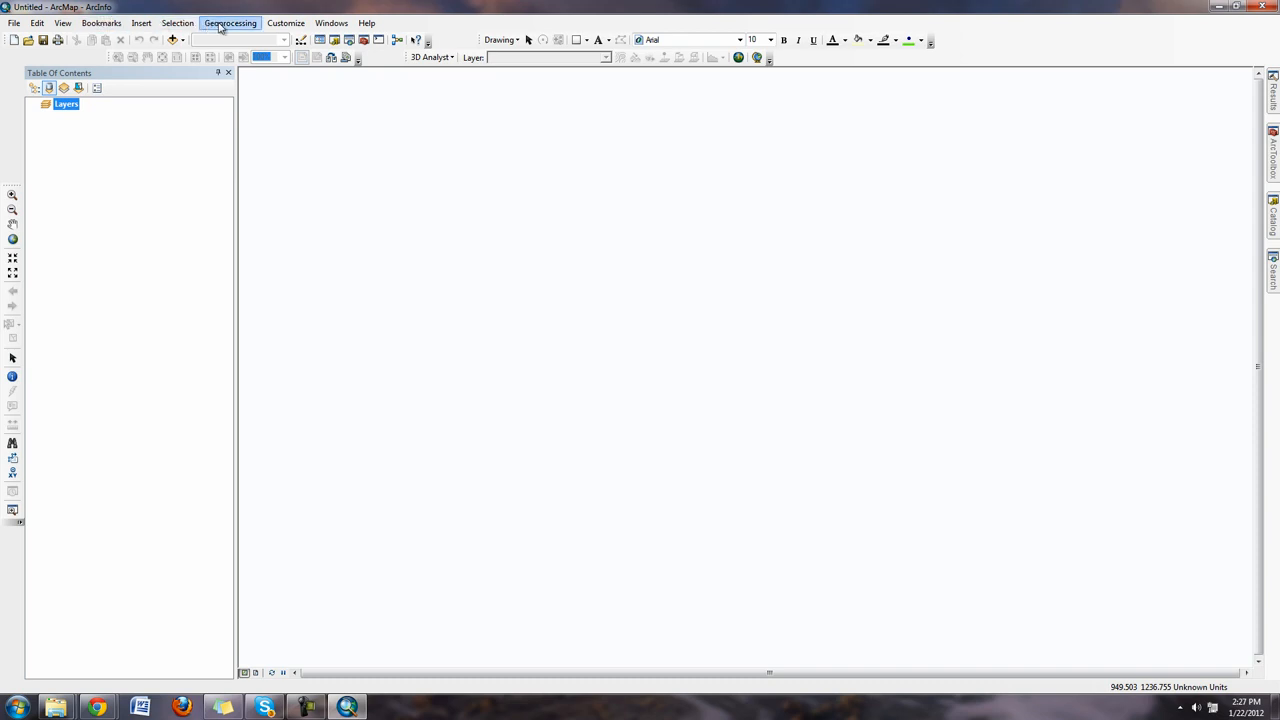
Turn on the Spatial Analyst extension in Customize > Extensions and close the window
click(286, 22)
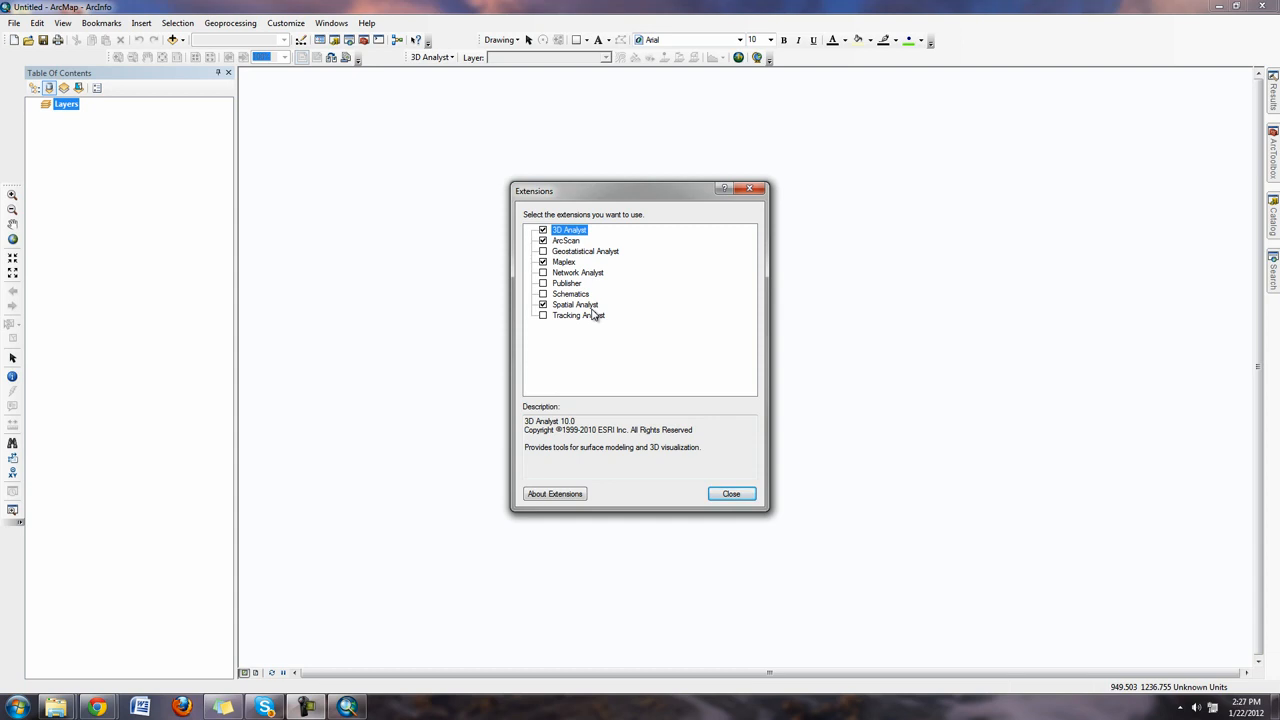
mouse_move(560, 310)
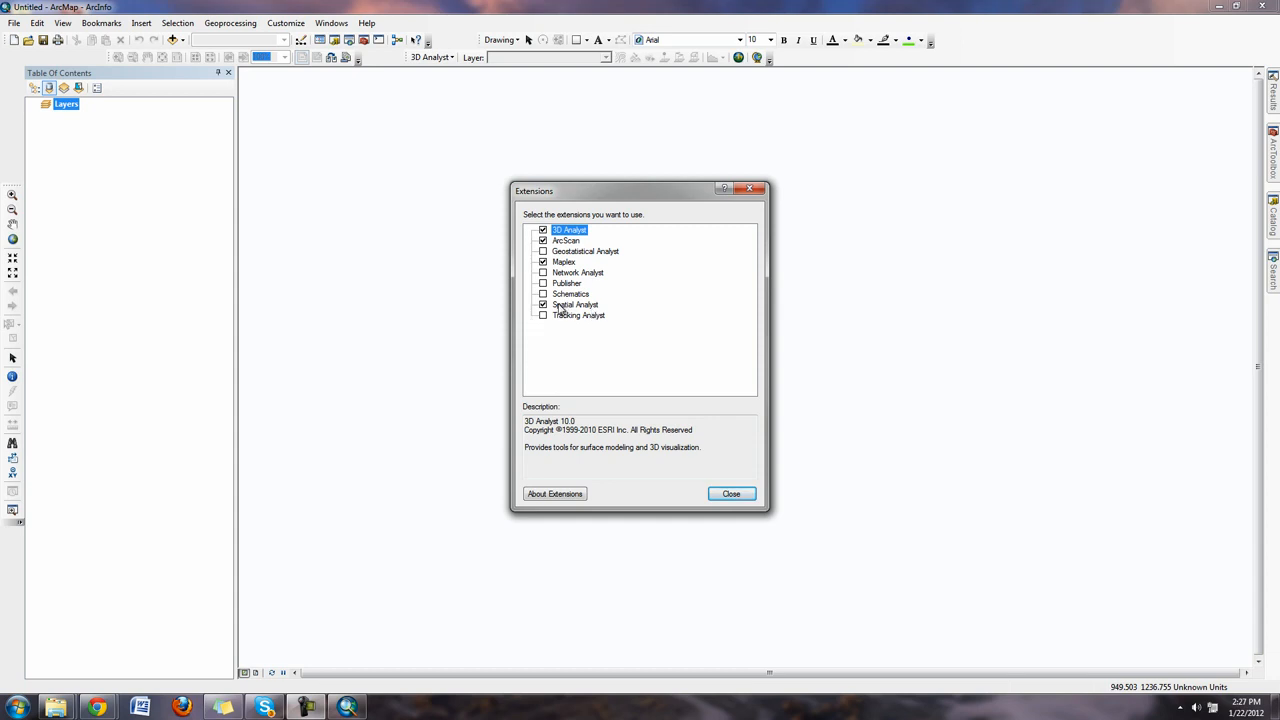
click(544, 305)
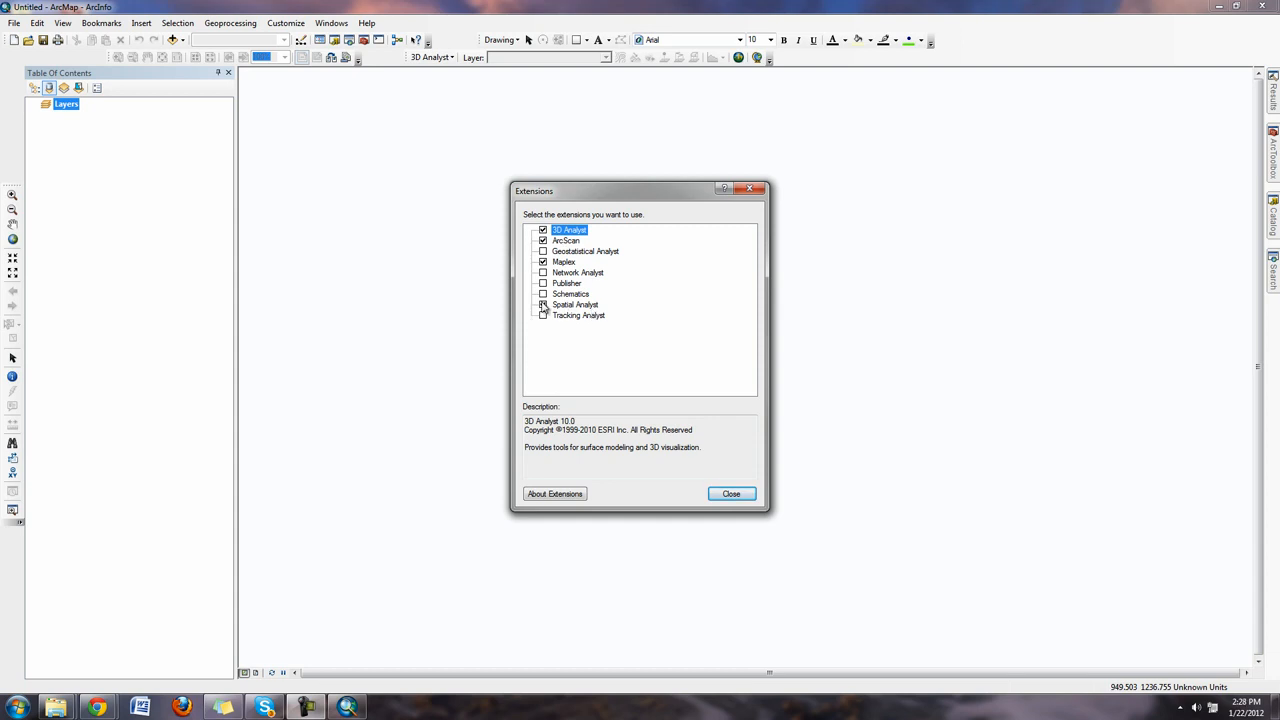
click(544, 304)
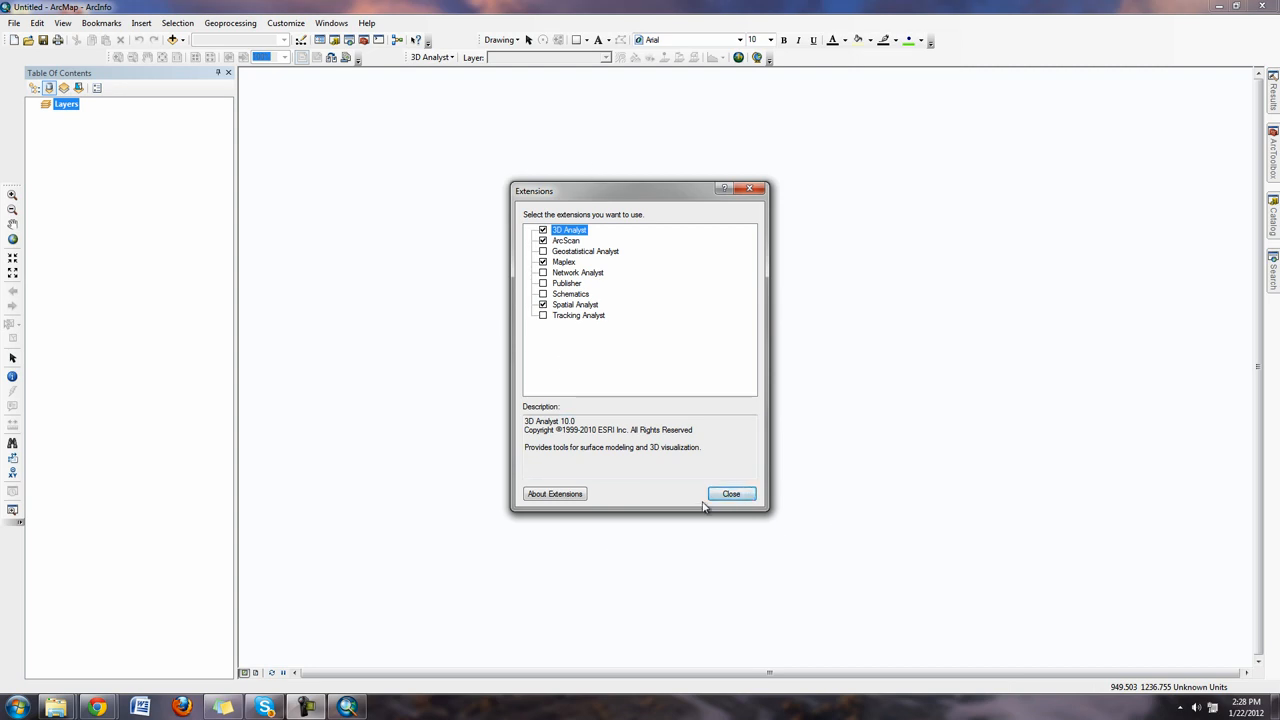
click(731, 493)
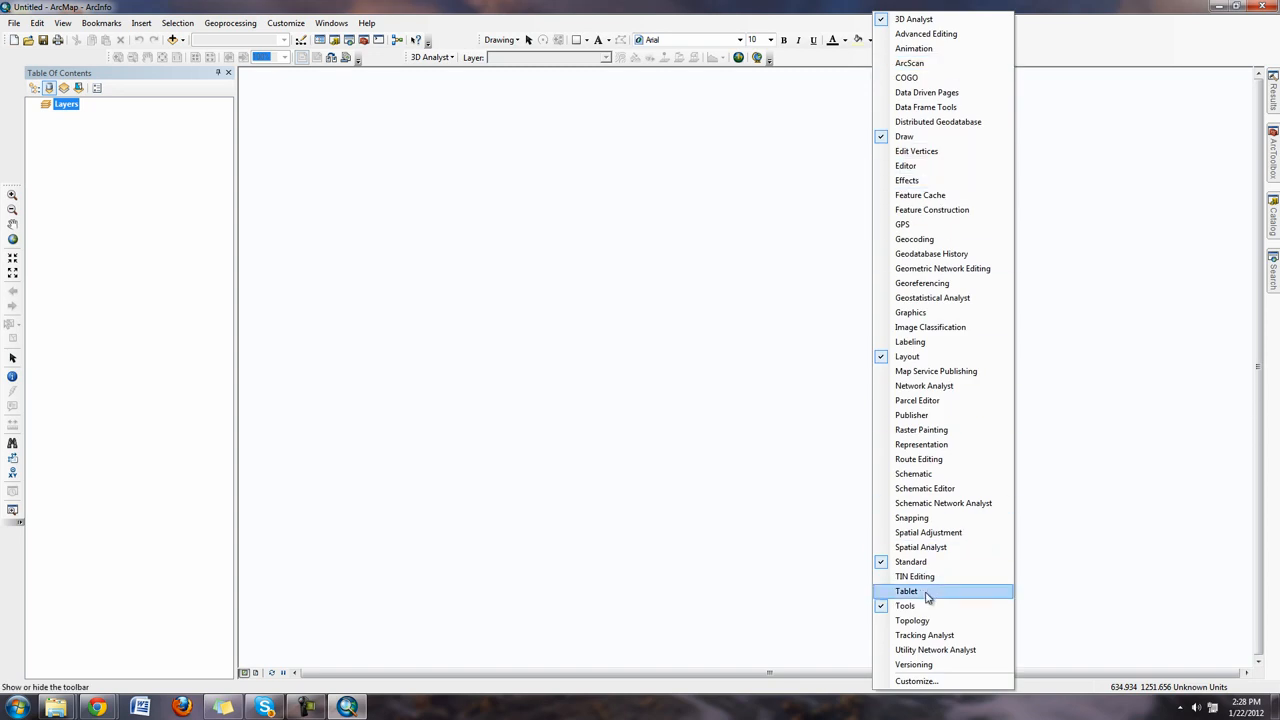
click(920, 547)
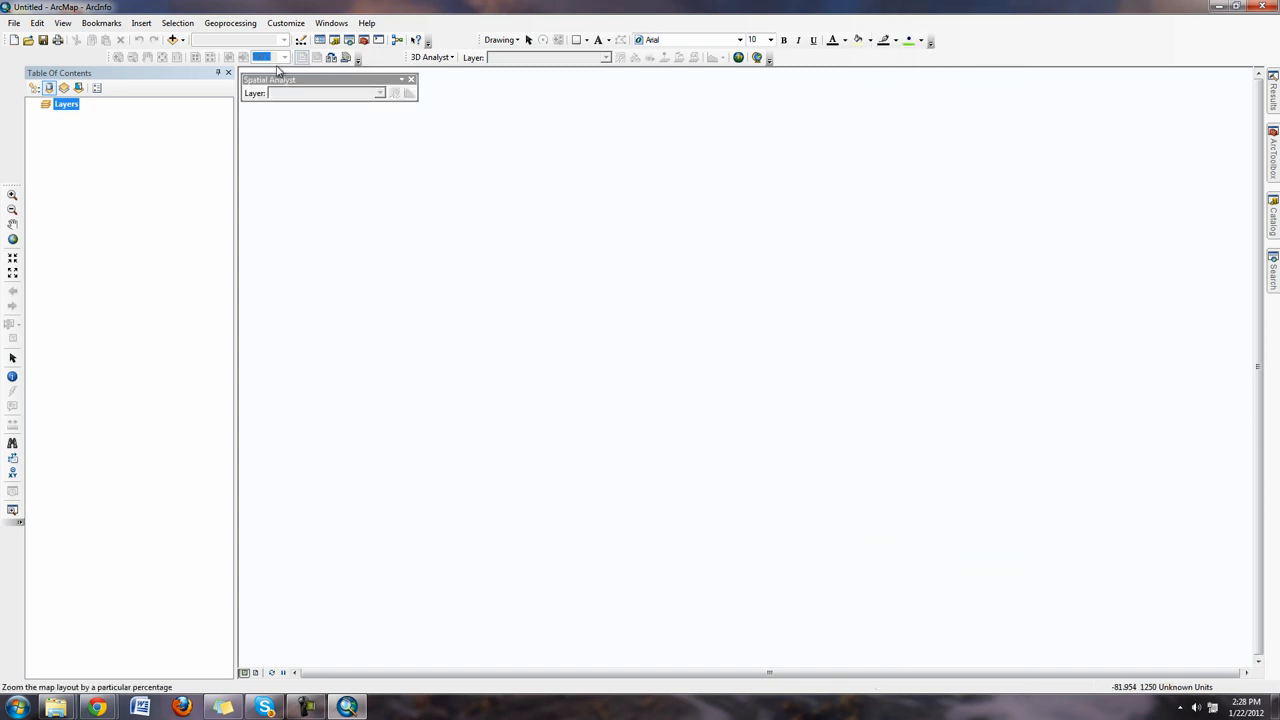
mouse_move(1274, 153)
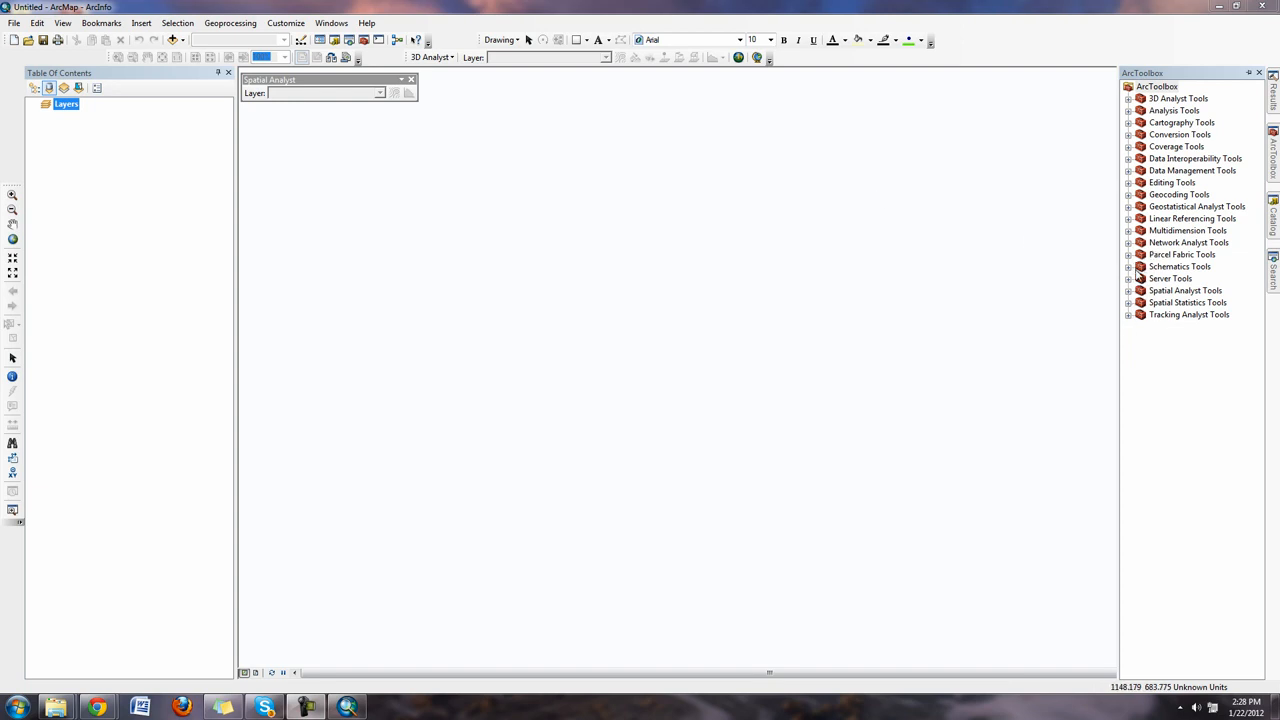
click(1129, 290)
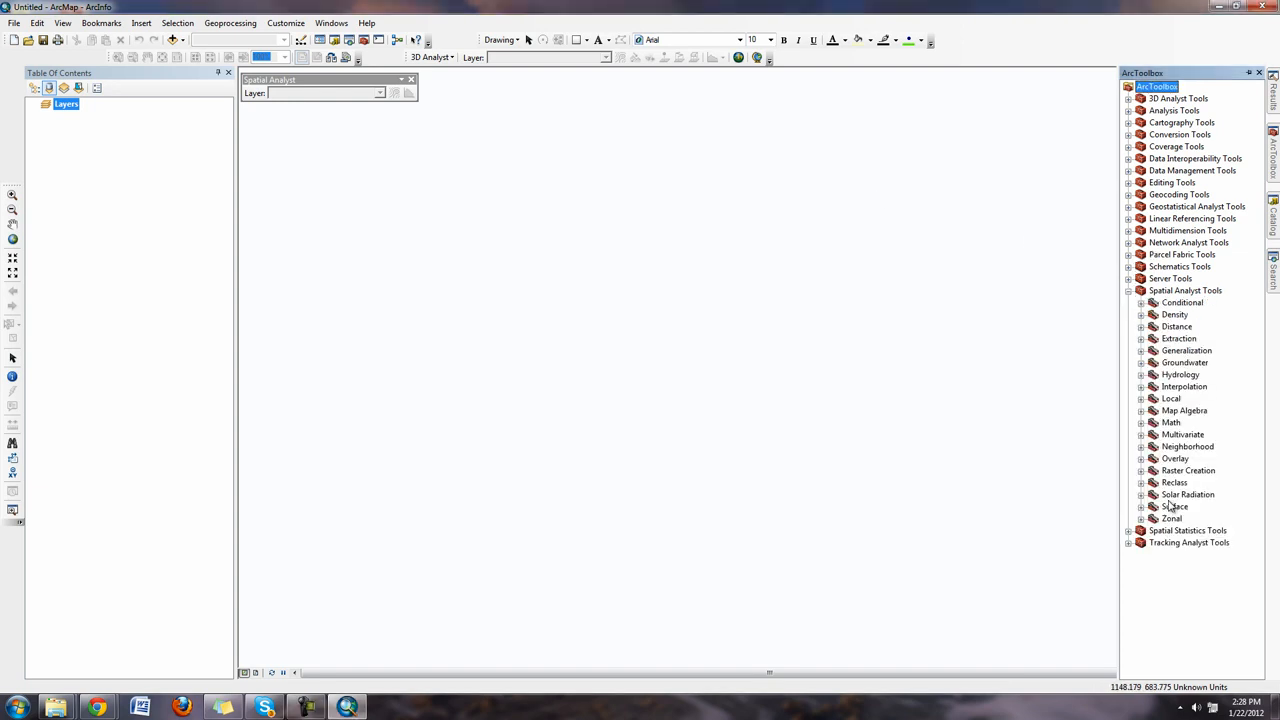
click(1258, 72)
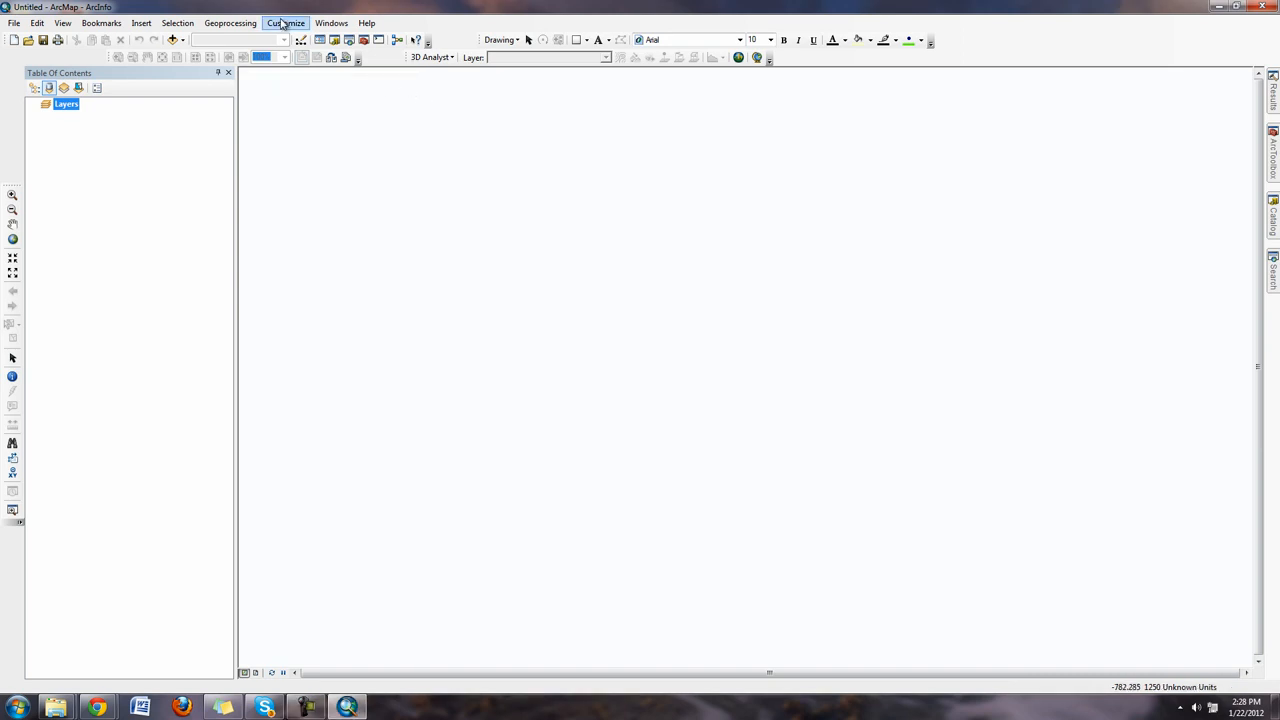
click(285, 22)
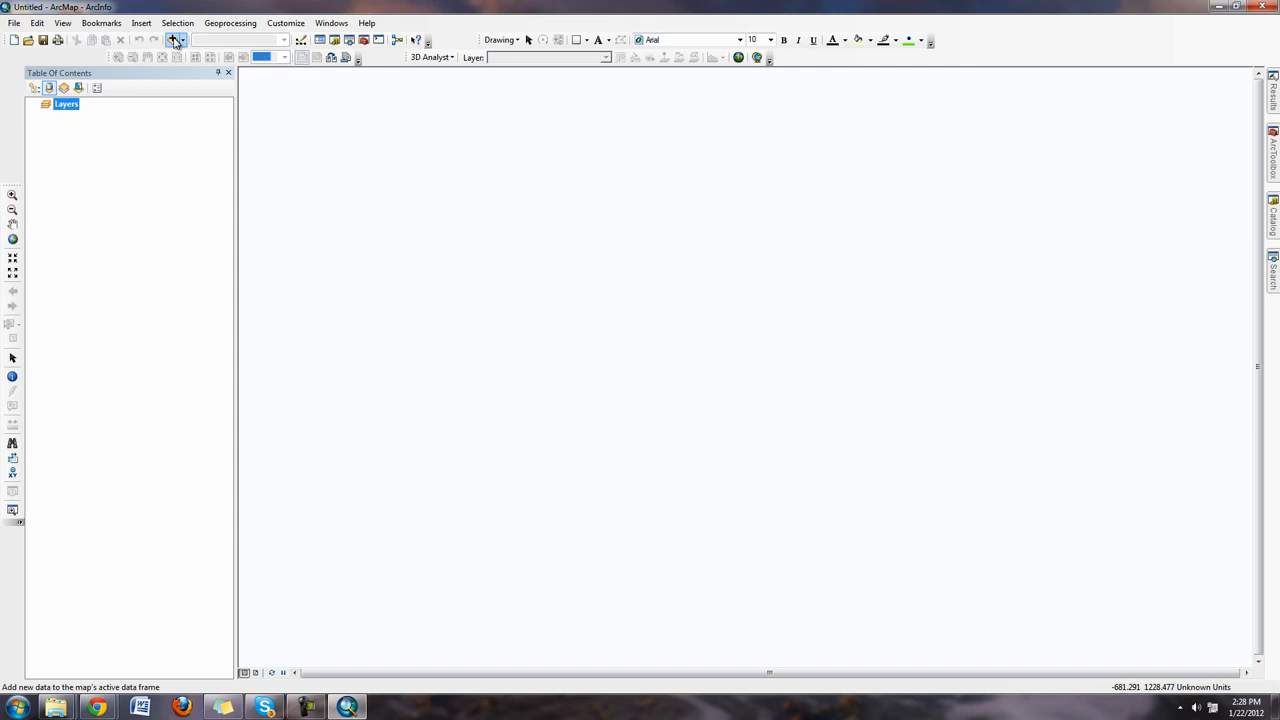
Open Add Data and browse to the networked Desktop folder containing Lab1, lab2 and Lab2_1
click(172, 40)
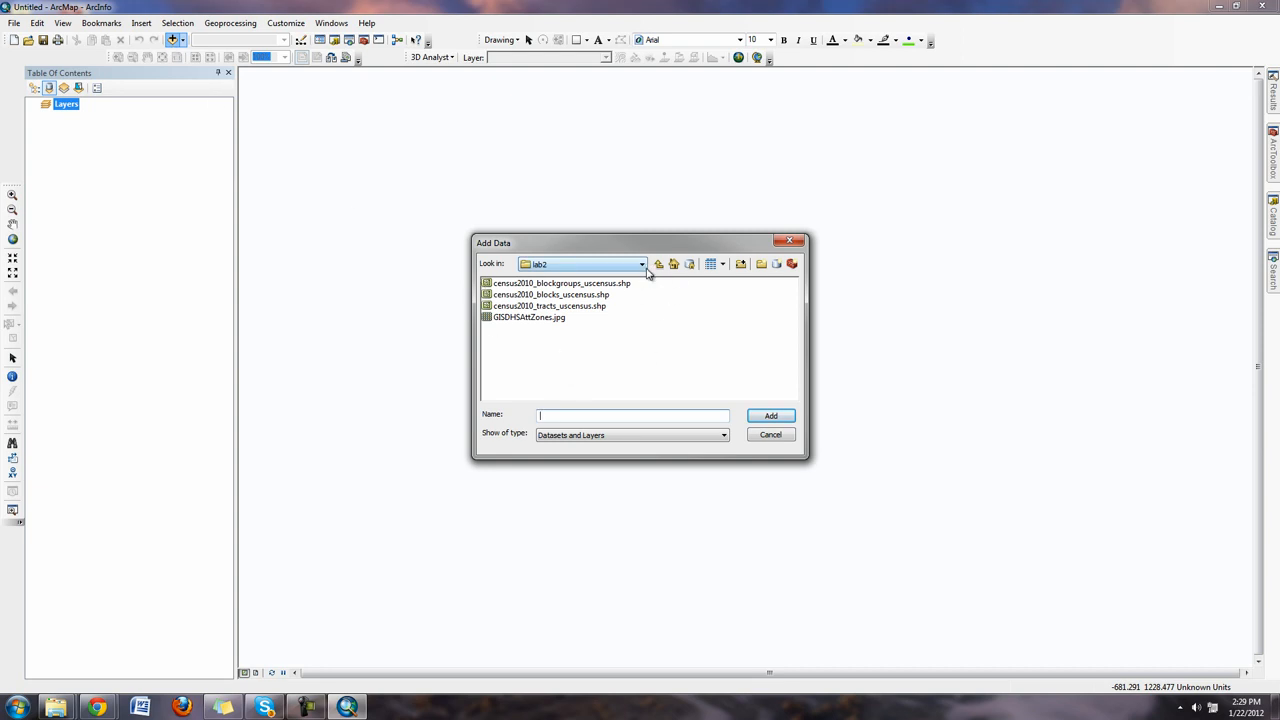
click(640, 264)
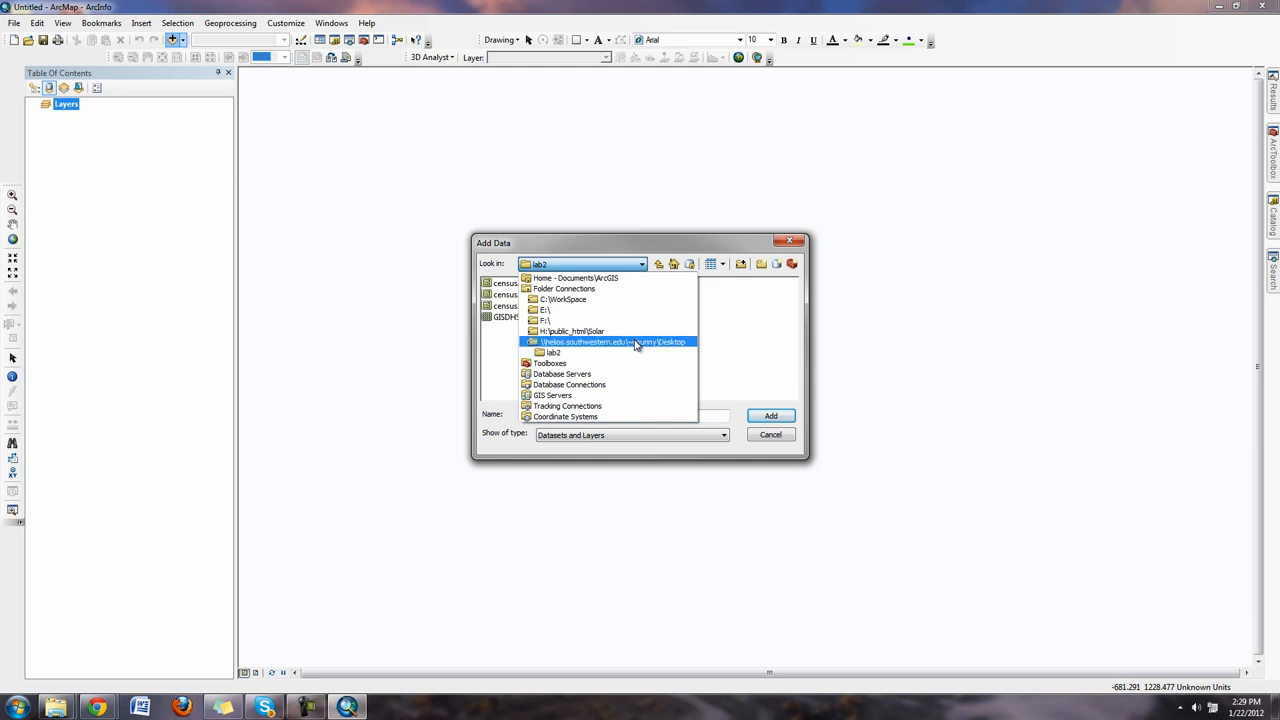
click(614, 341)
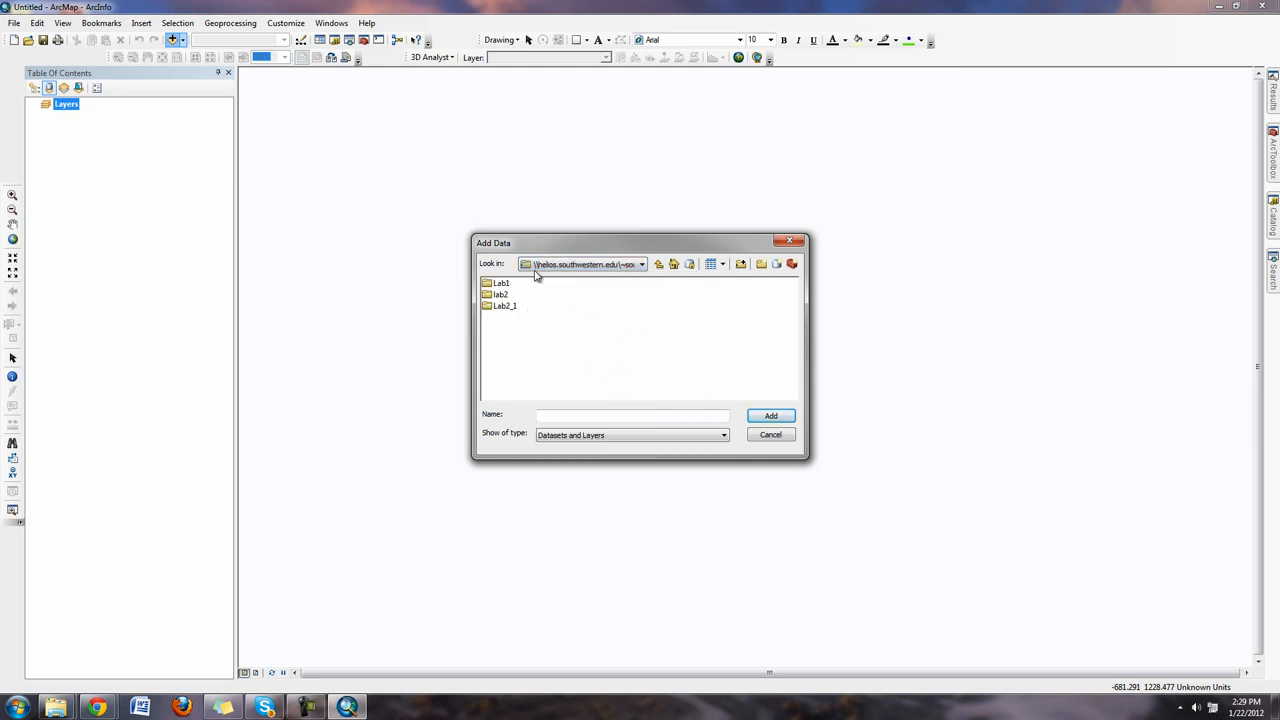
mouse_move(741, 263)
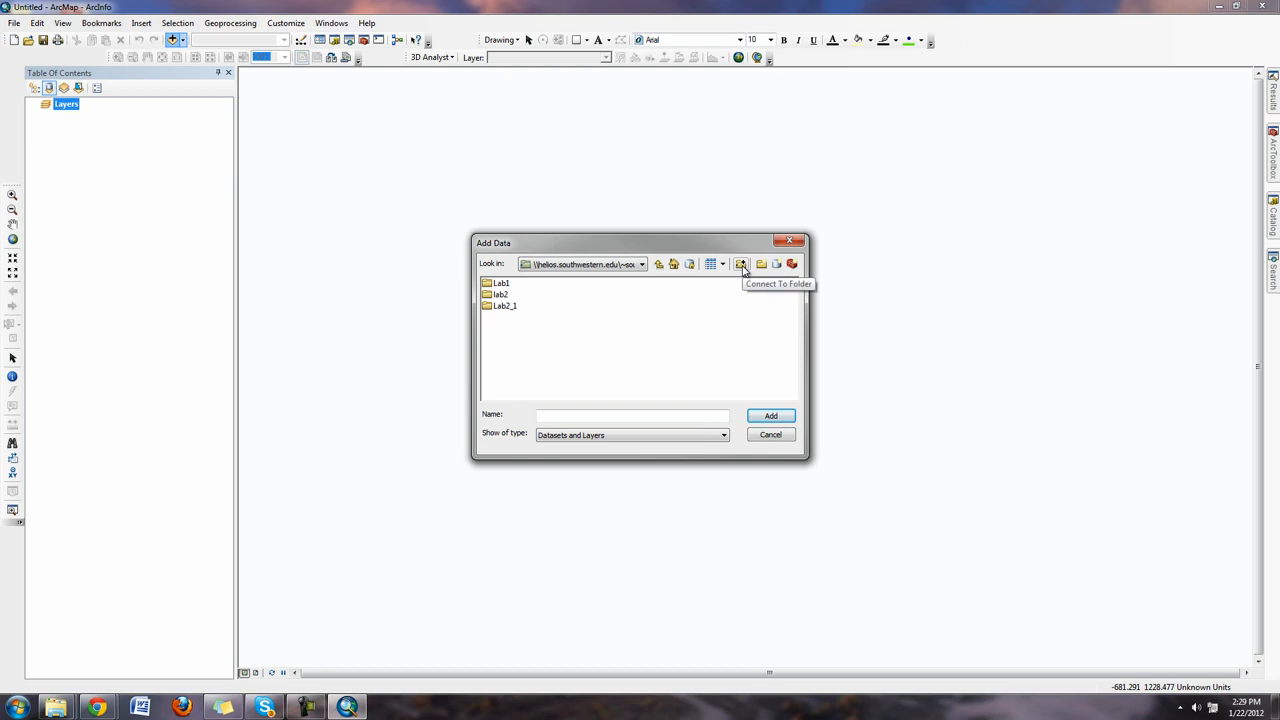
Connect to the Lab2_1 folder and open its data folder listing StatesNAD83.shp and usgs24q.shp
click(742, 264)
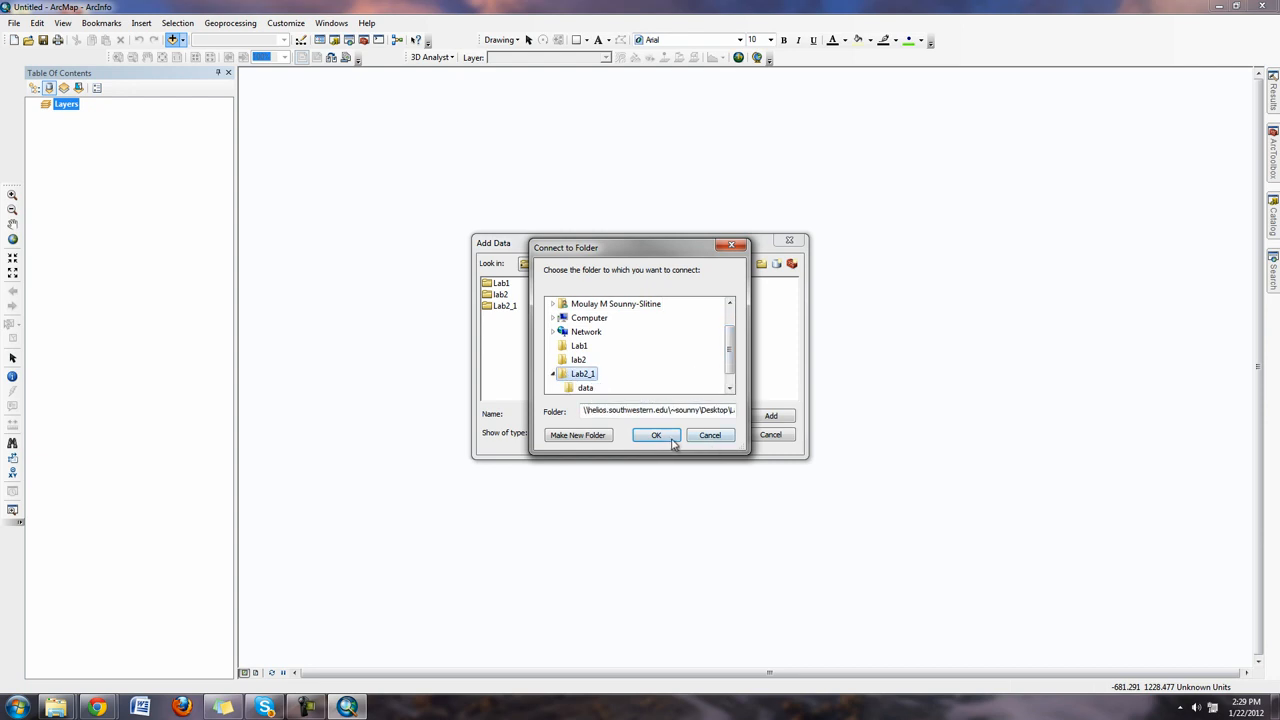
mouse_move(615, 394)
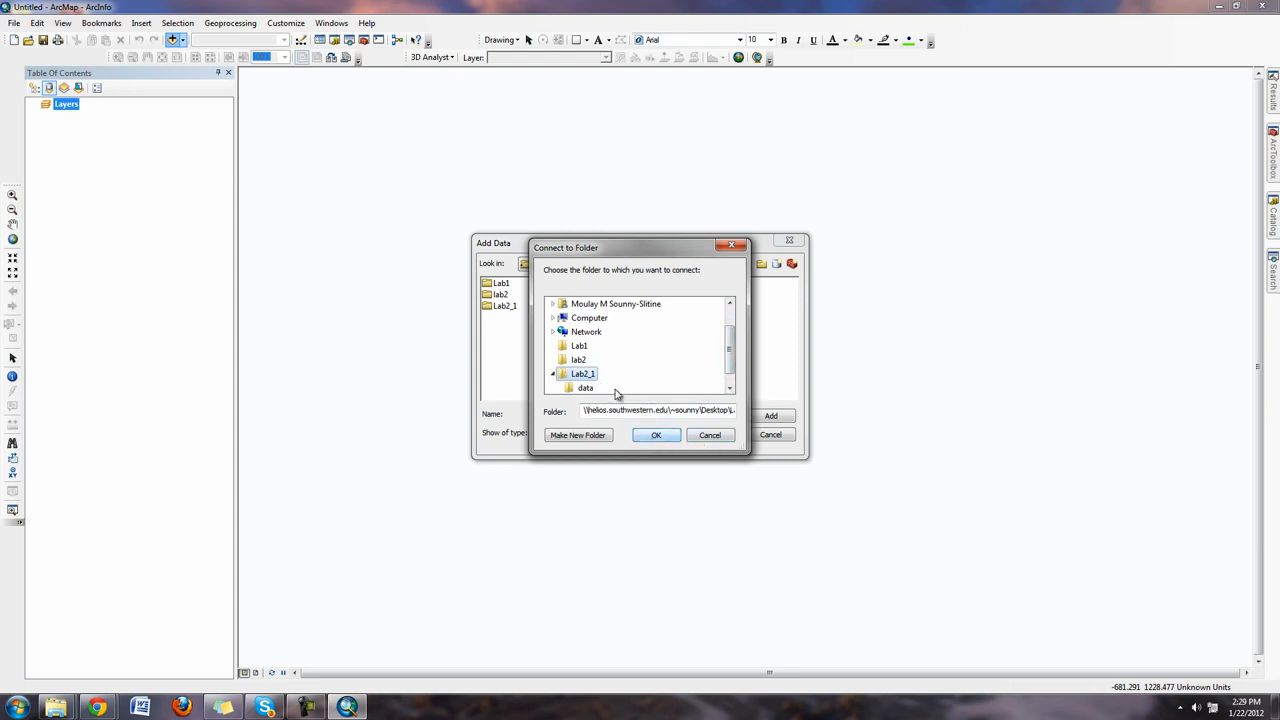
click(656, 434)
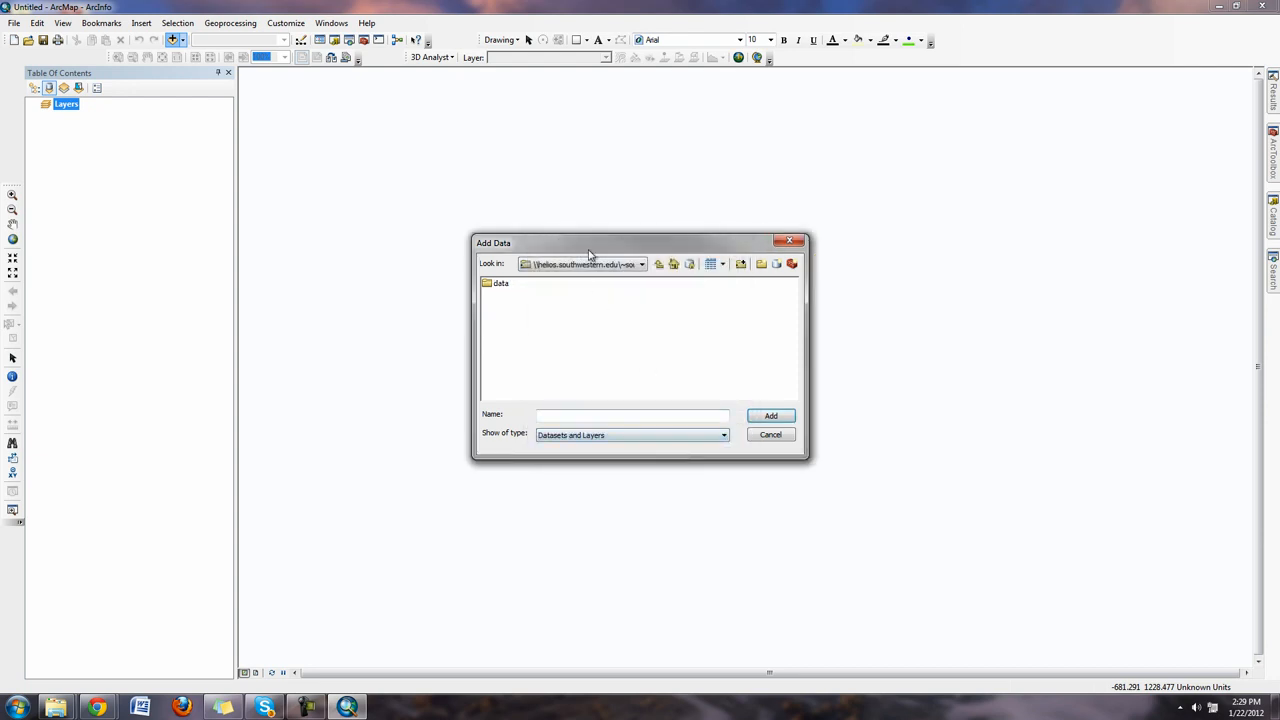
click(641, 264)
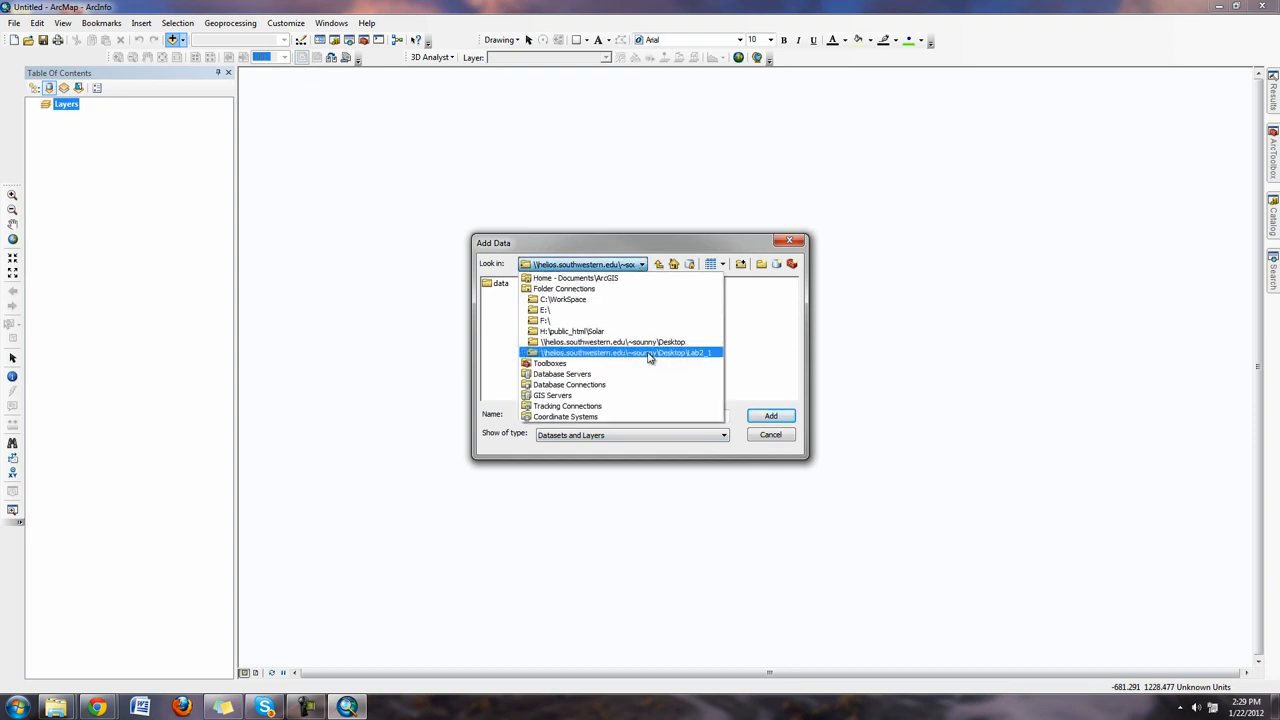
click(640, 352)
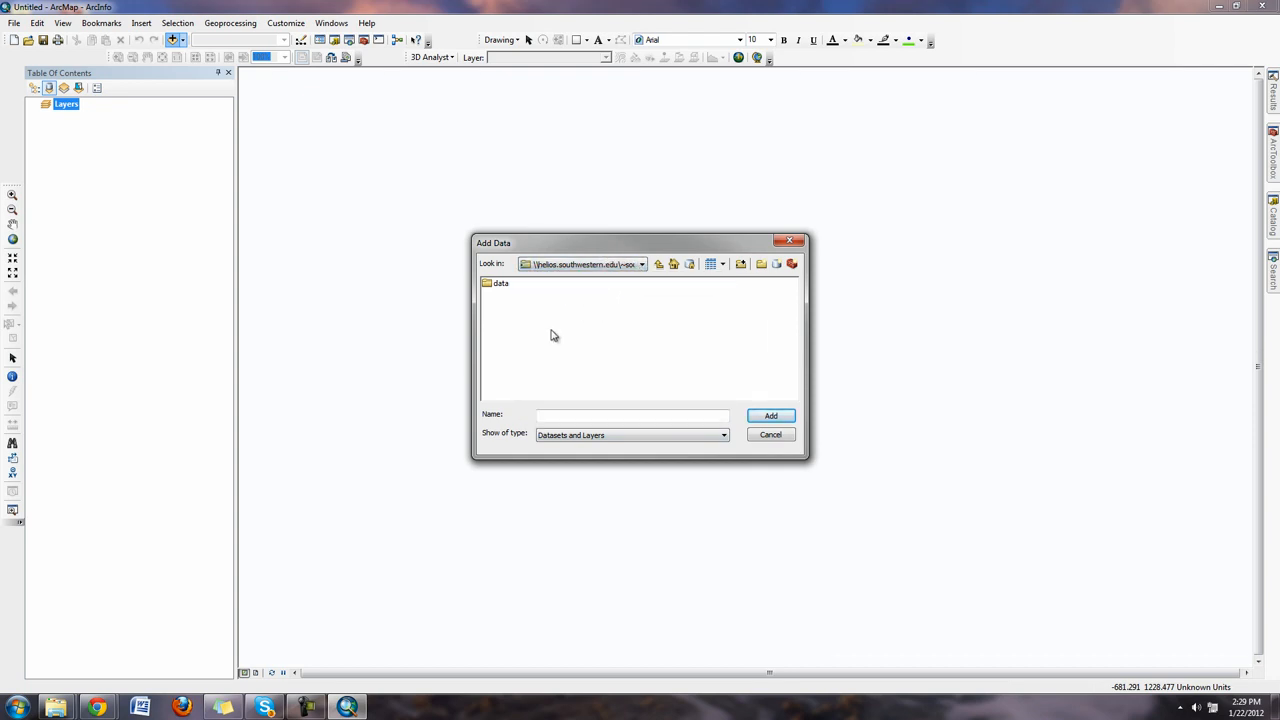
double_click(500, 283)
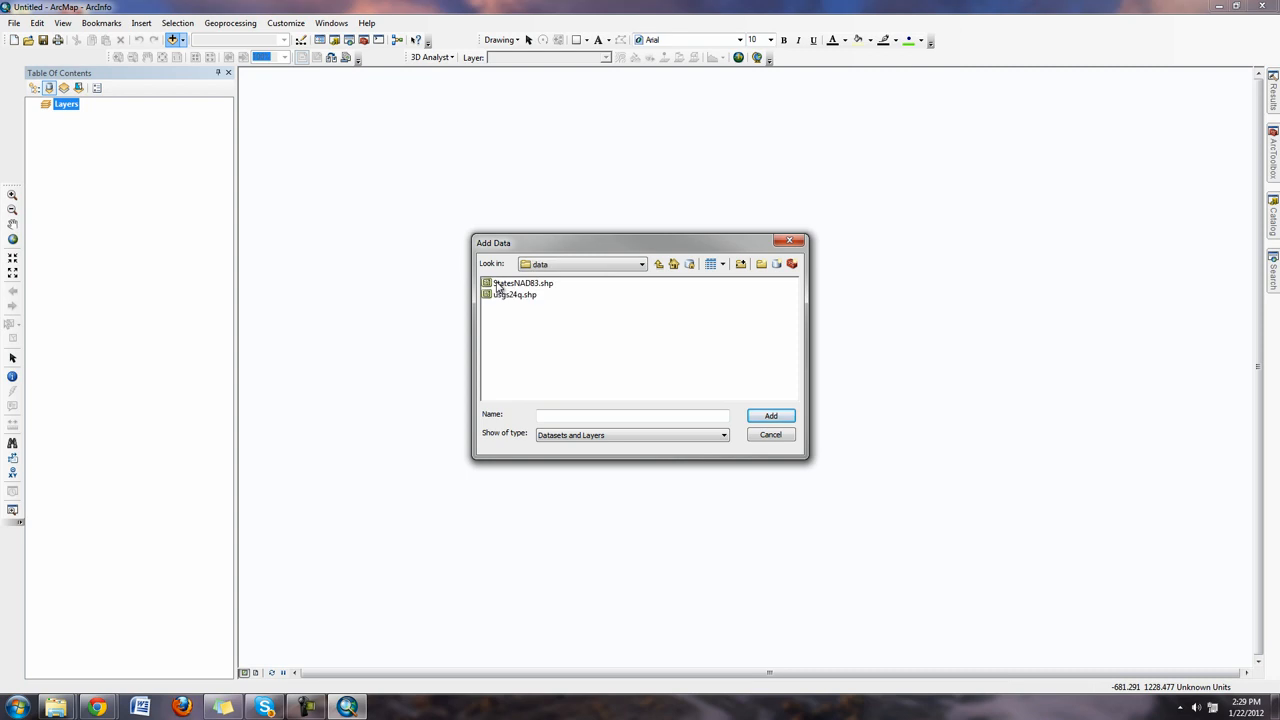
click(515, 294)
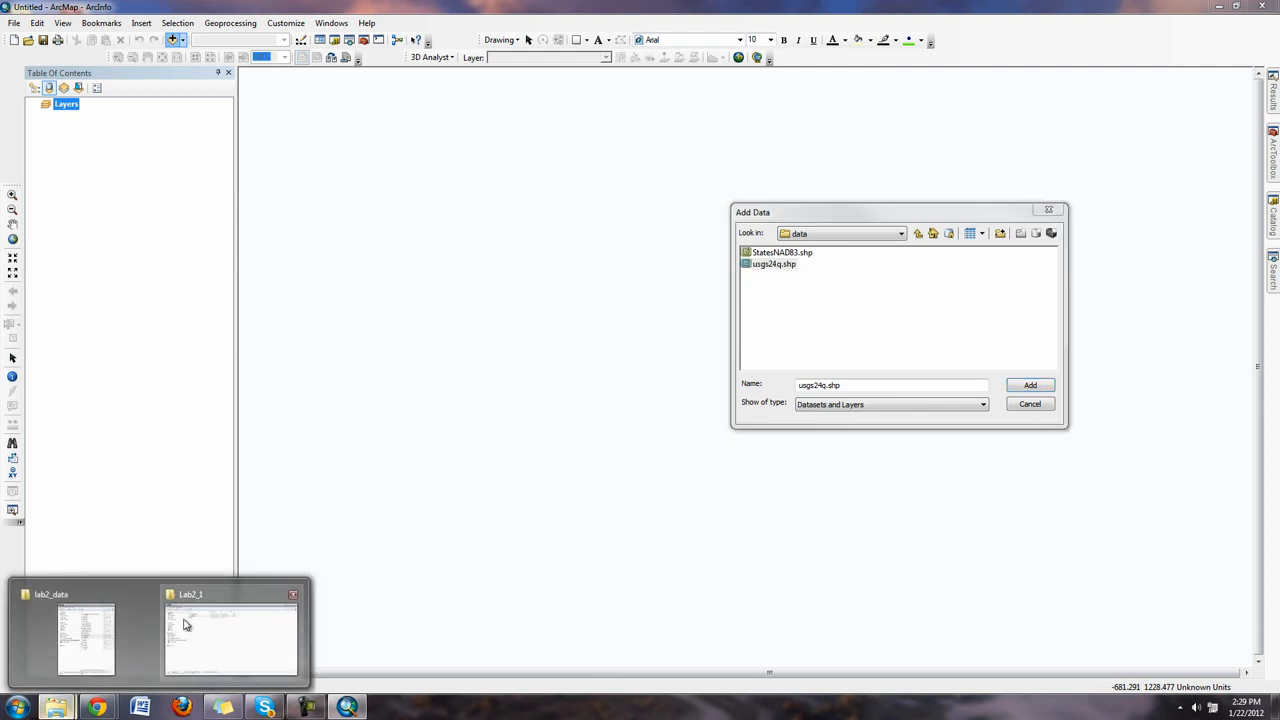
In Windows Explorer, browse Desktop > Lab2_1 to view the extracted shapefile files
click(230, 635)
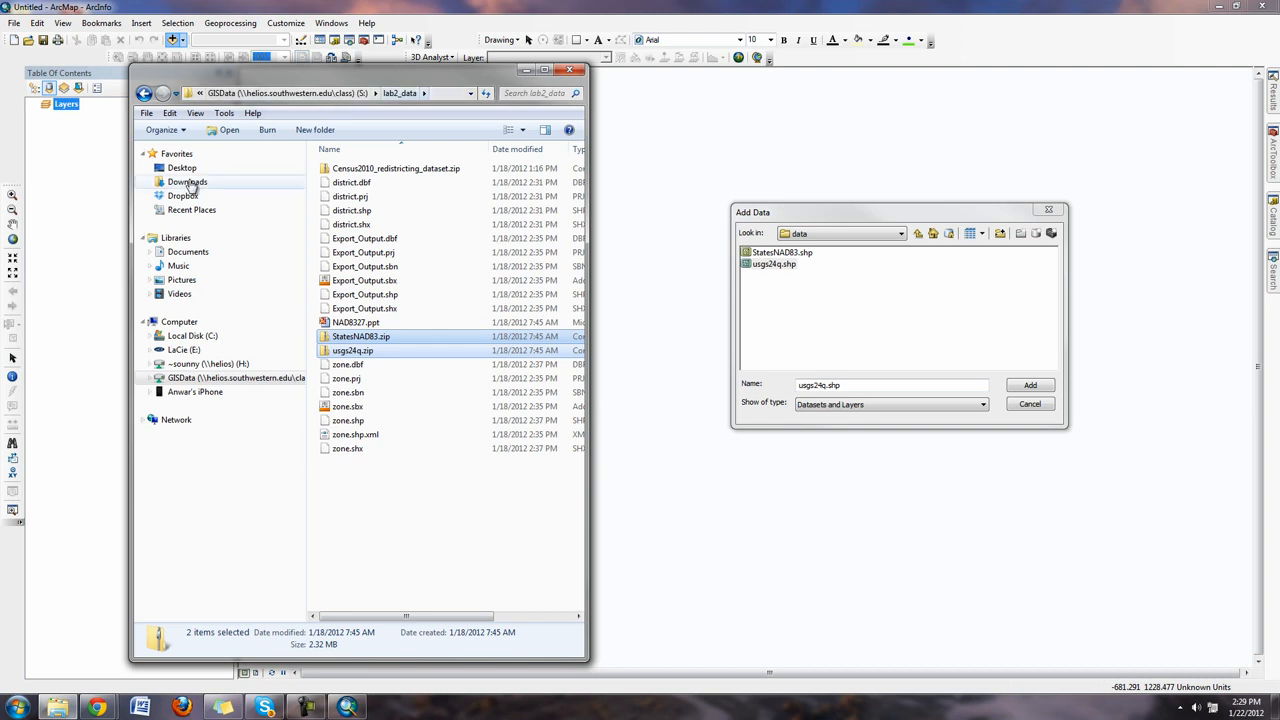
click(181, 167)
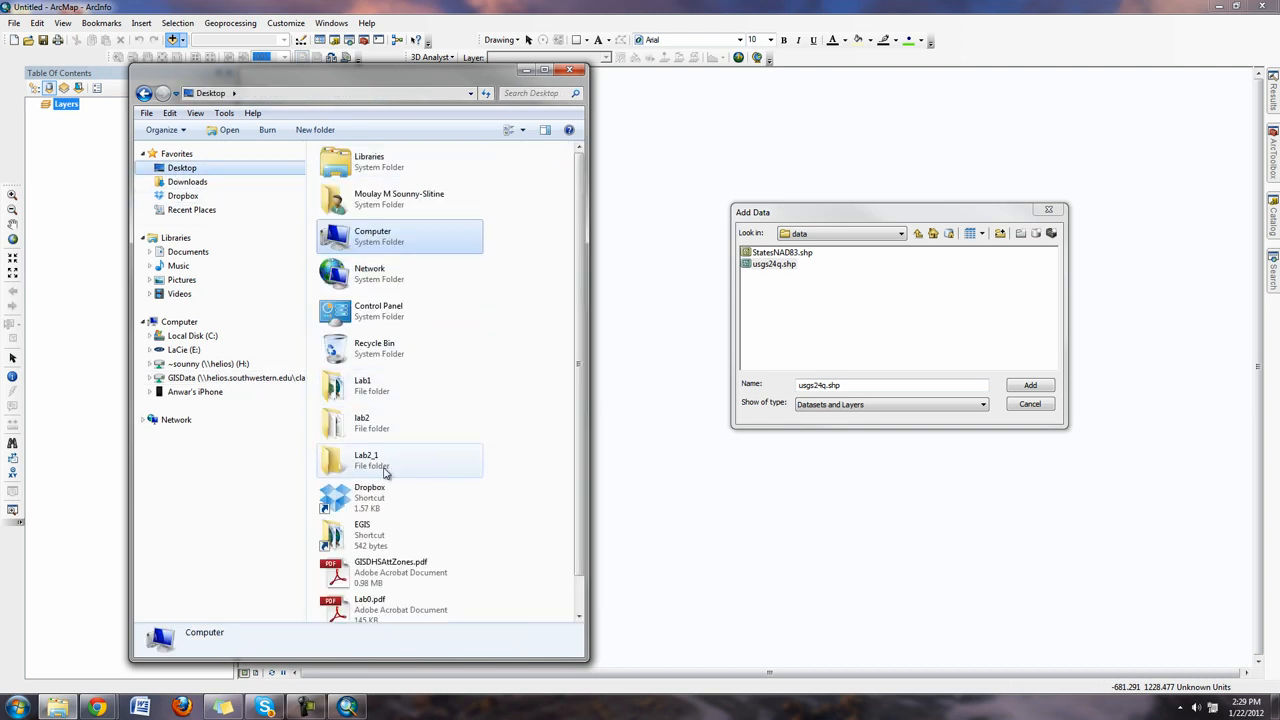
double_click(366, 460)
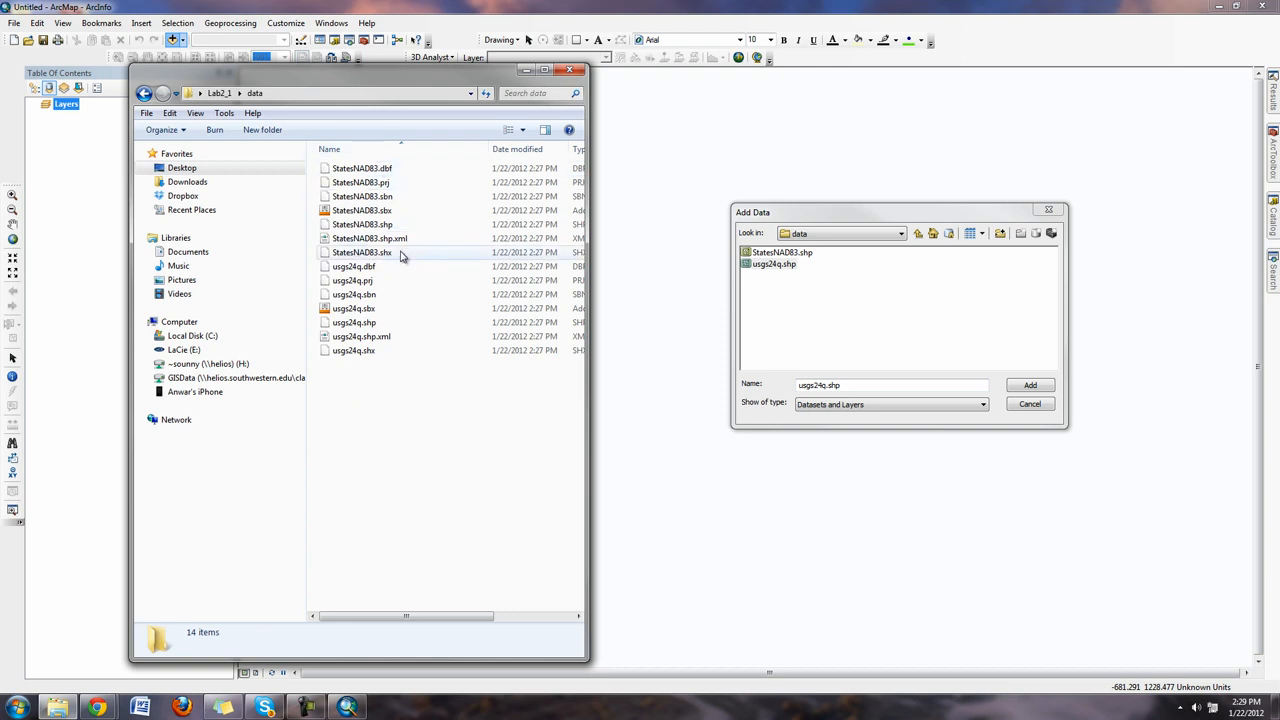
Back in Add Data, select usgs24q.shp and StatesNAD83.shp, then clear the selection
click(773, 263)
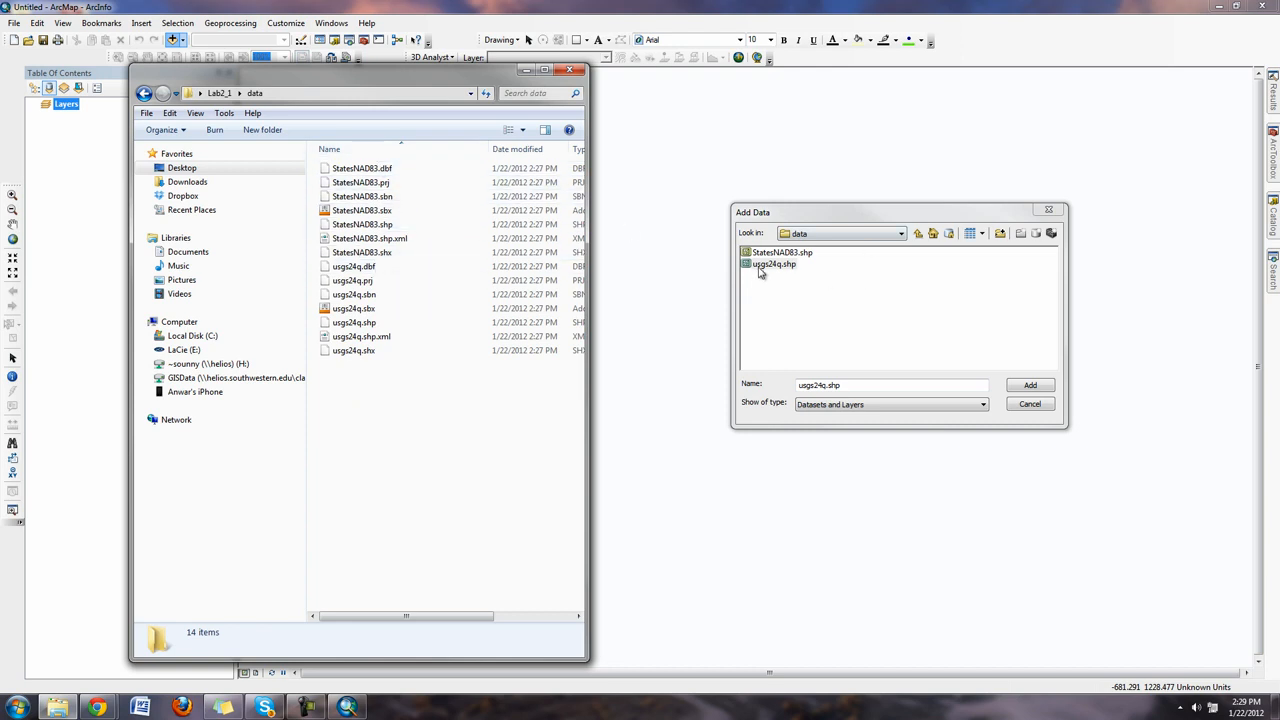
click(775, 263)
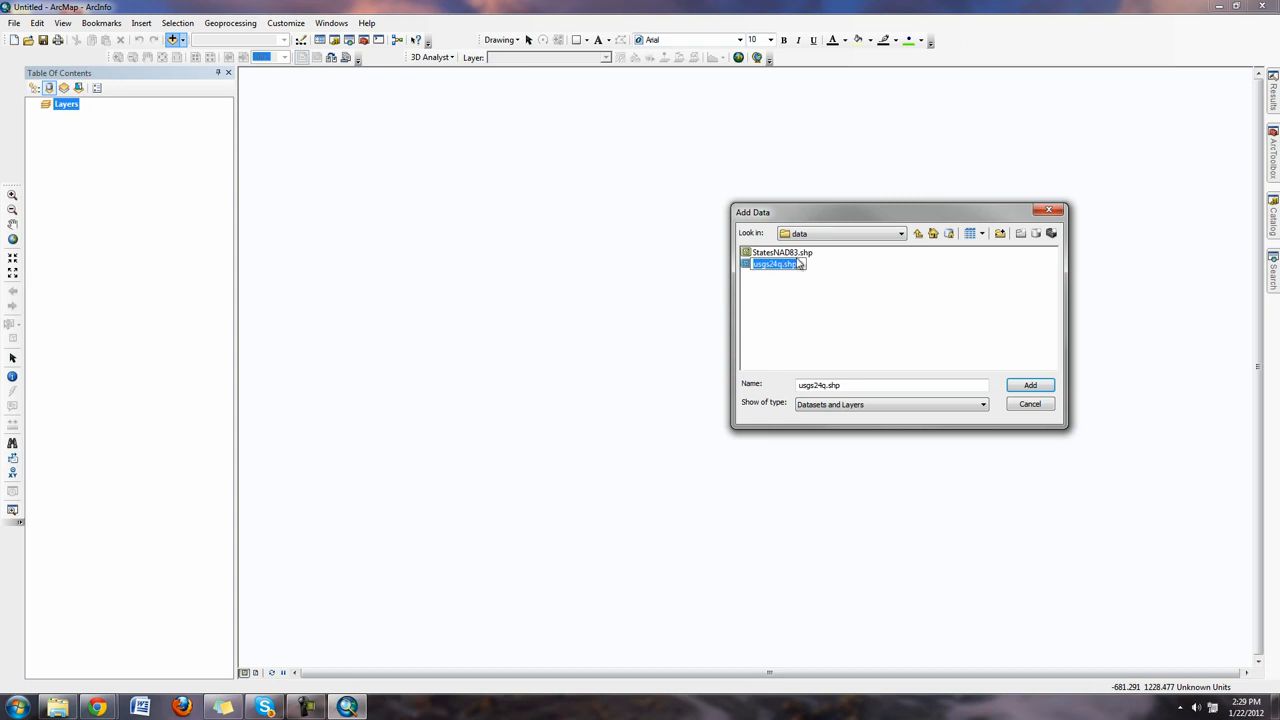
click(780, 252)
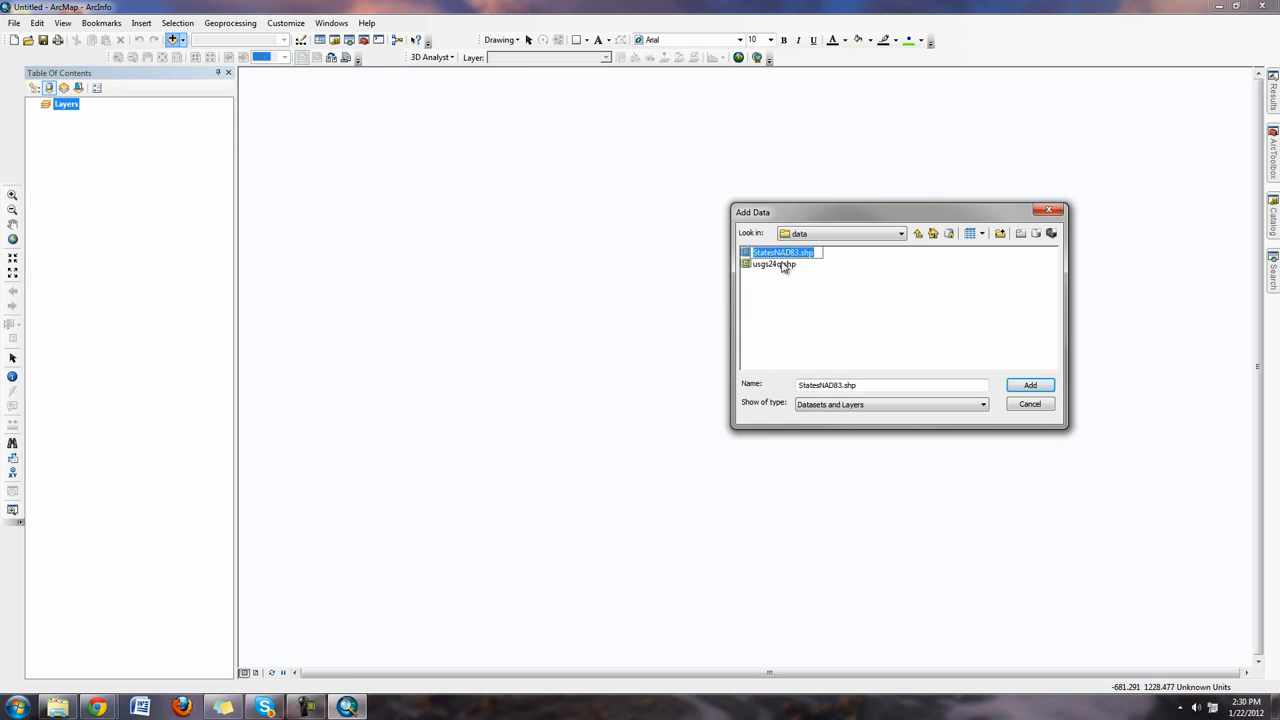
click(790, 338)
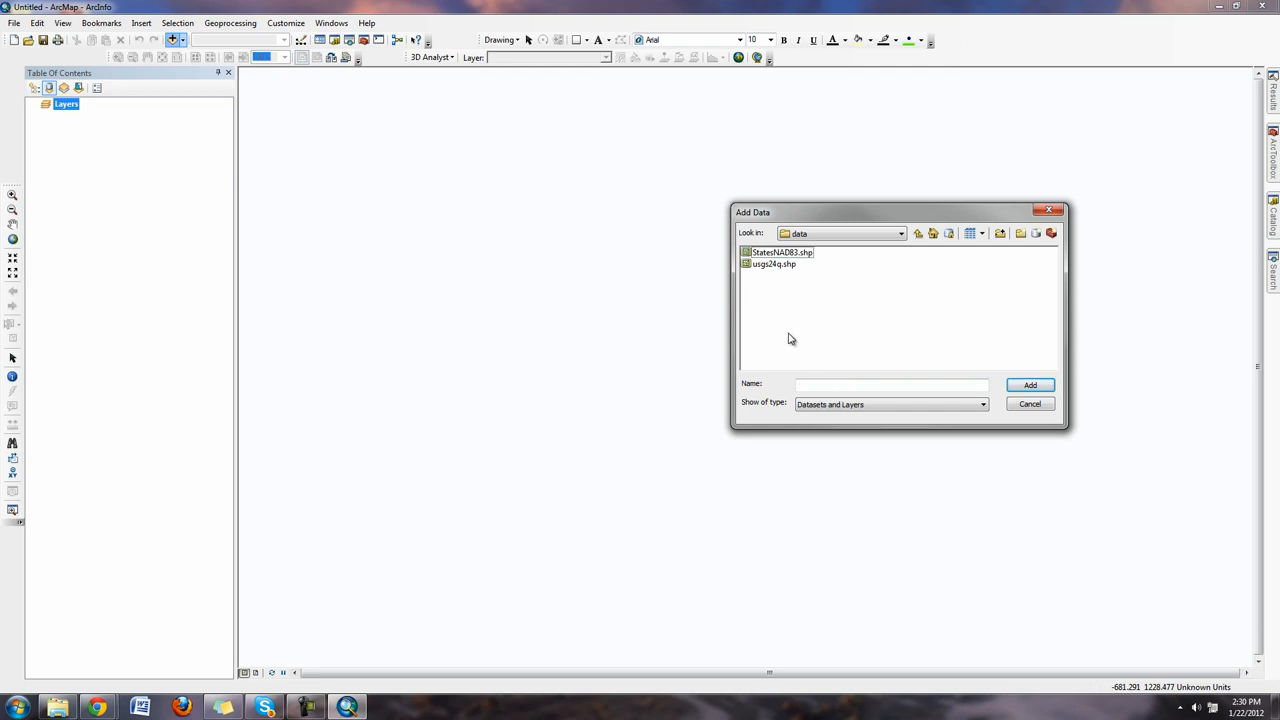
mouse_move(1275, 208)
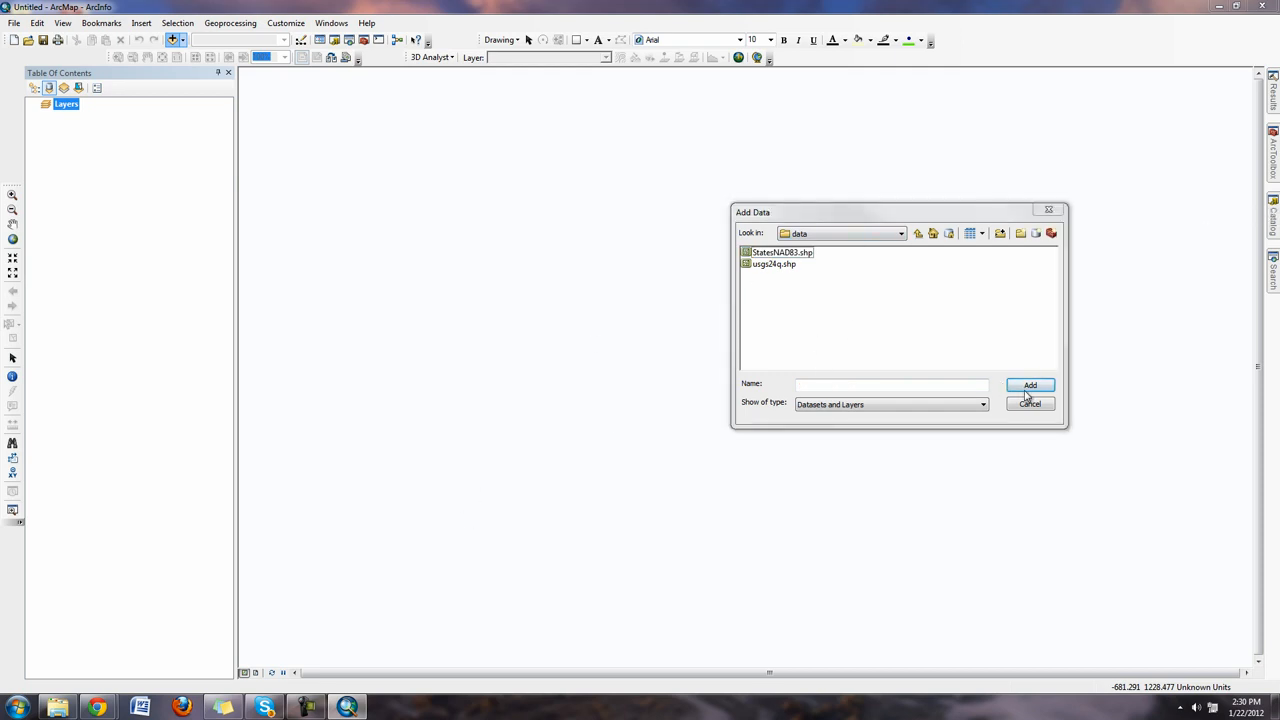
Add StatesNAD83 and usgs24q from the Catalog's Lab2_1 data folder, then uncheck StatesNAD83
click(1029, 404)
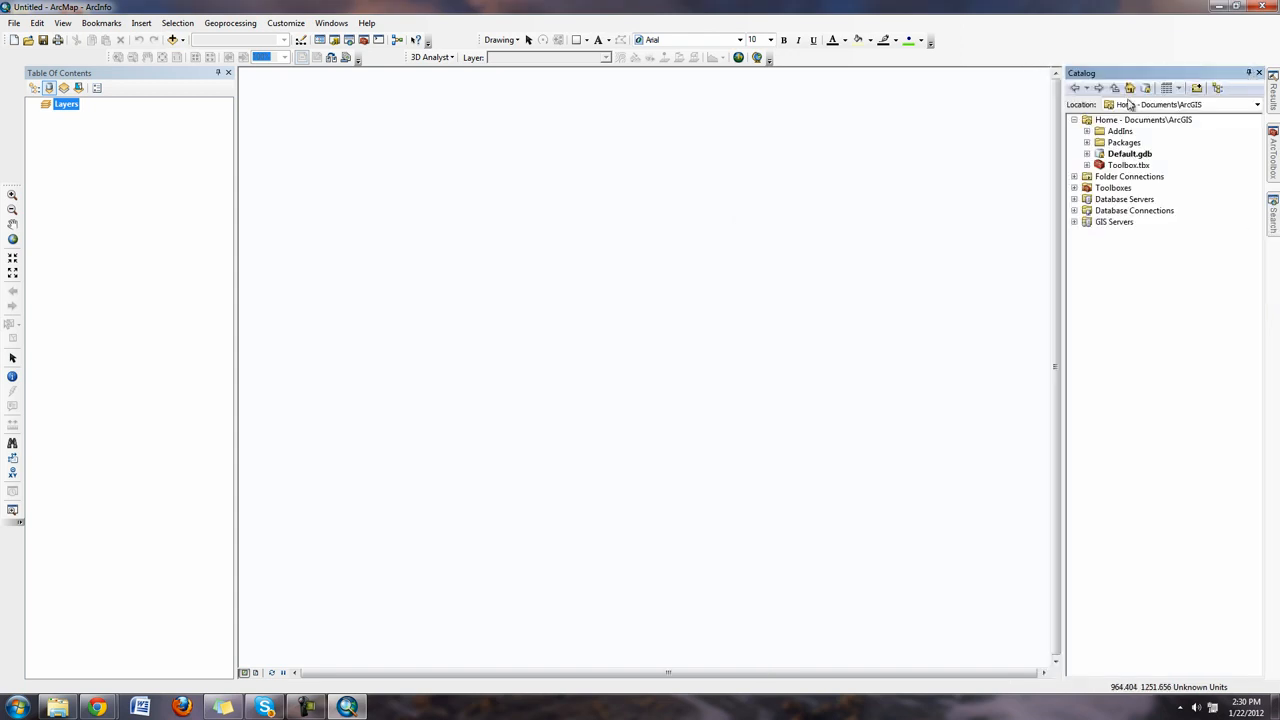
click(1074, 176)
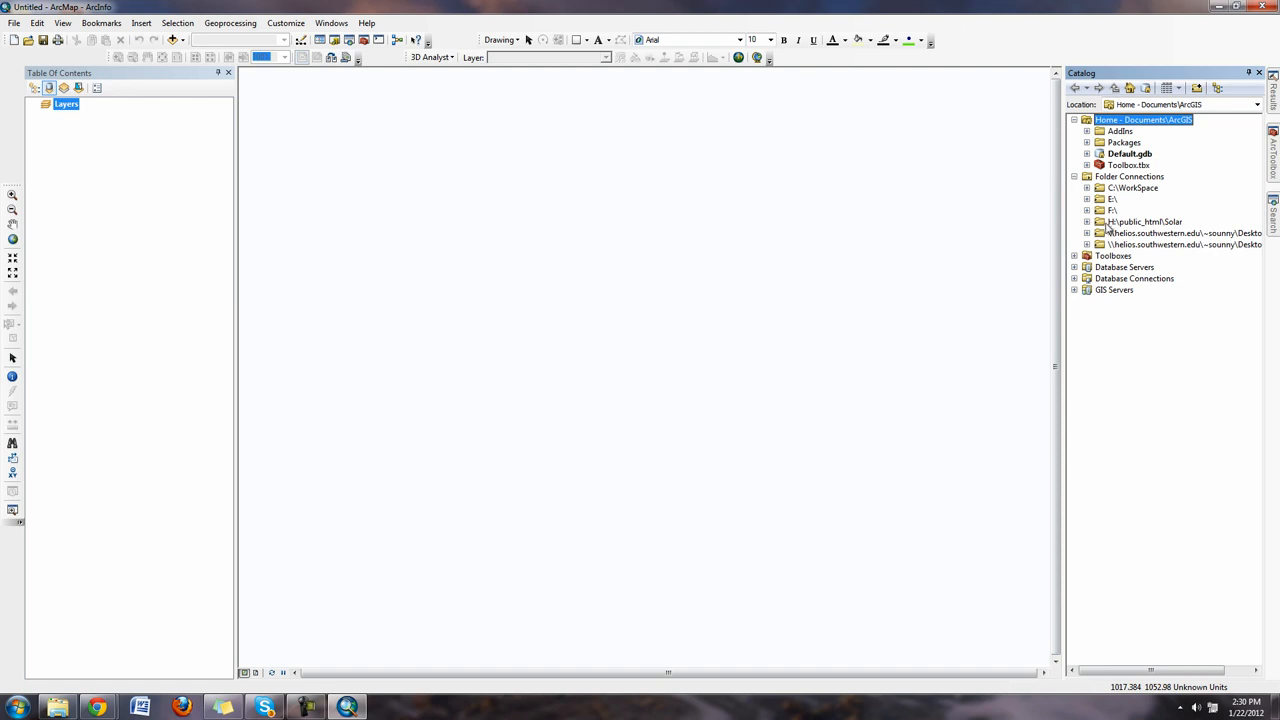
click(1087, 245)
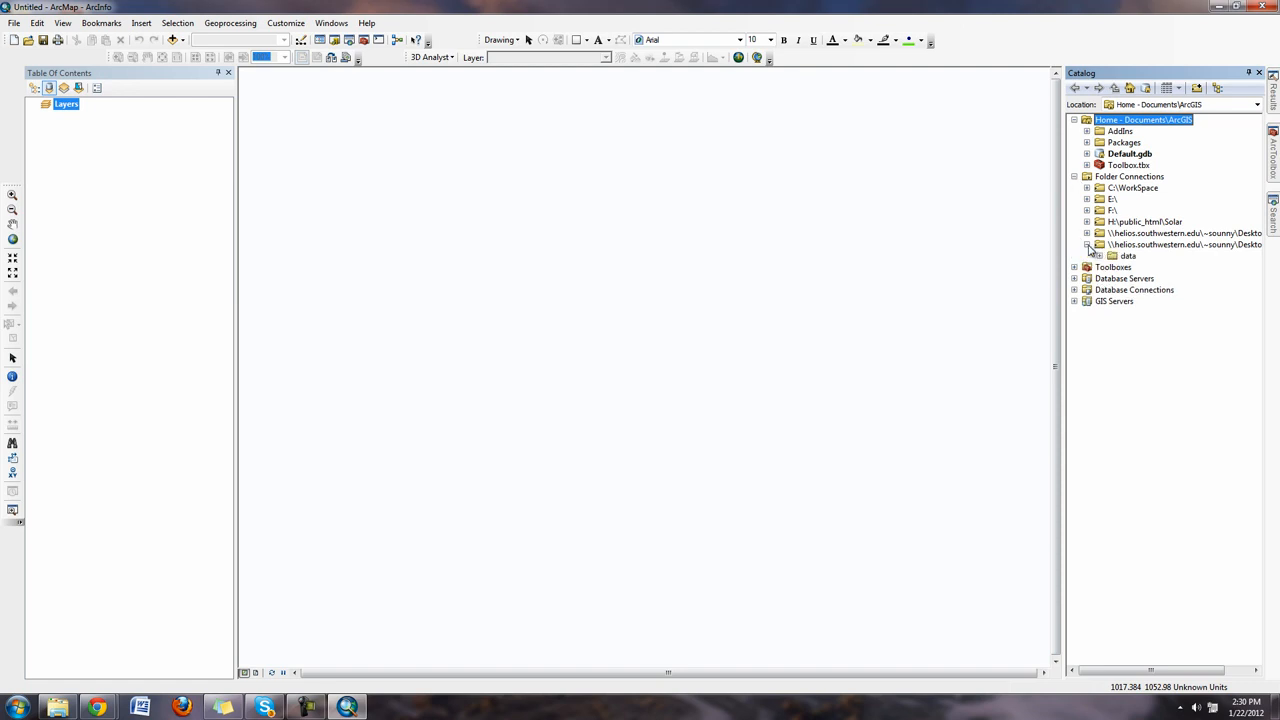
click(1098, 255)
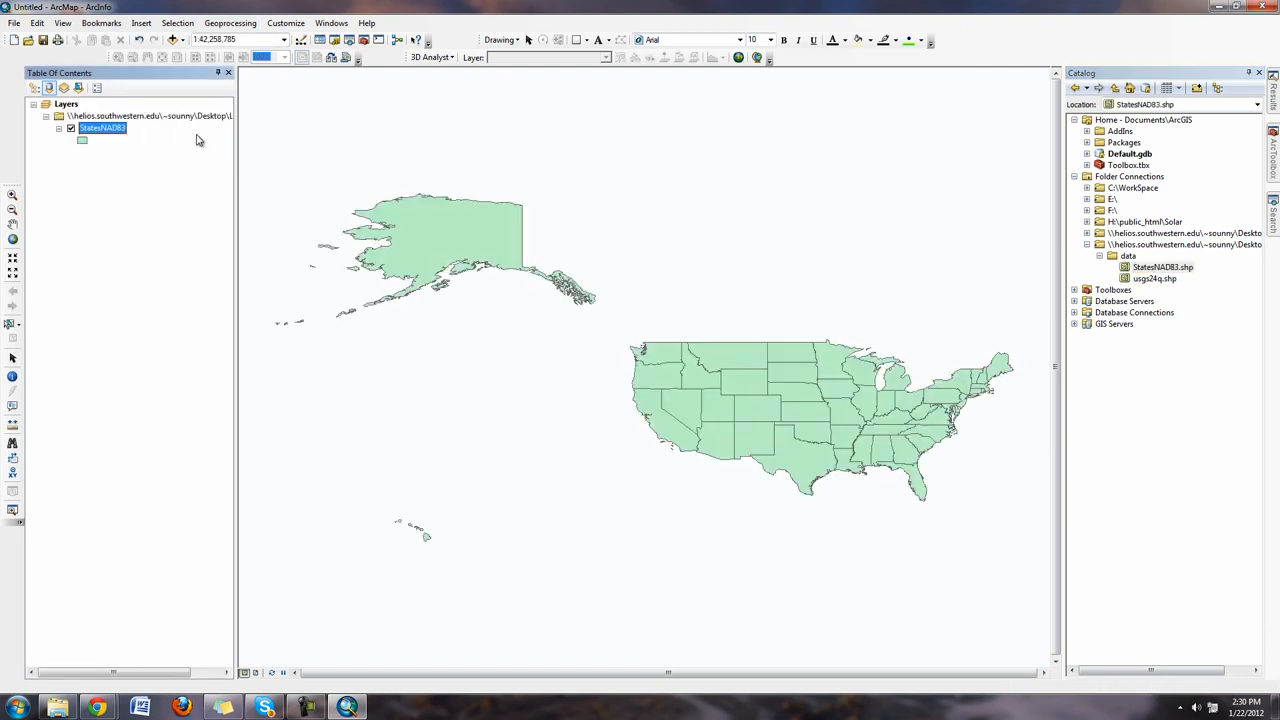
click(1153, 278)
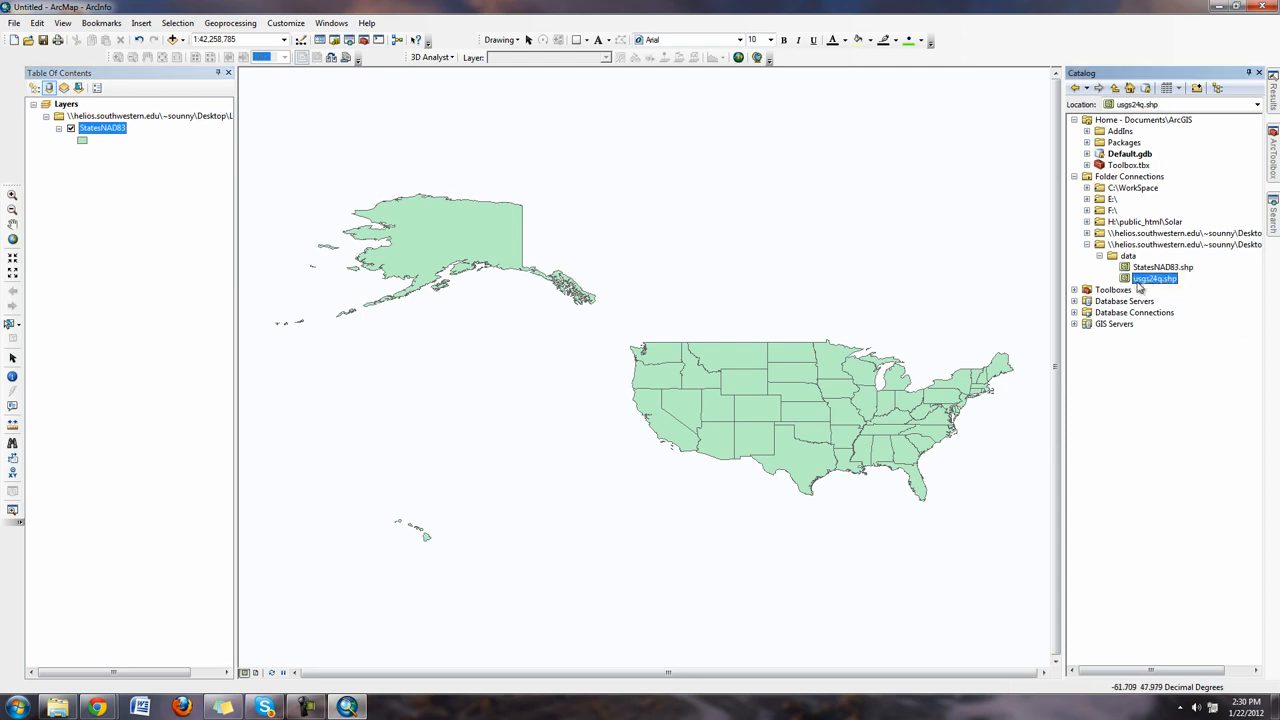
mouse_move(343, 198)
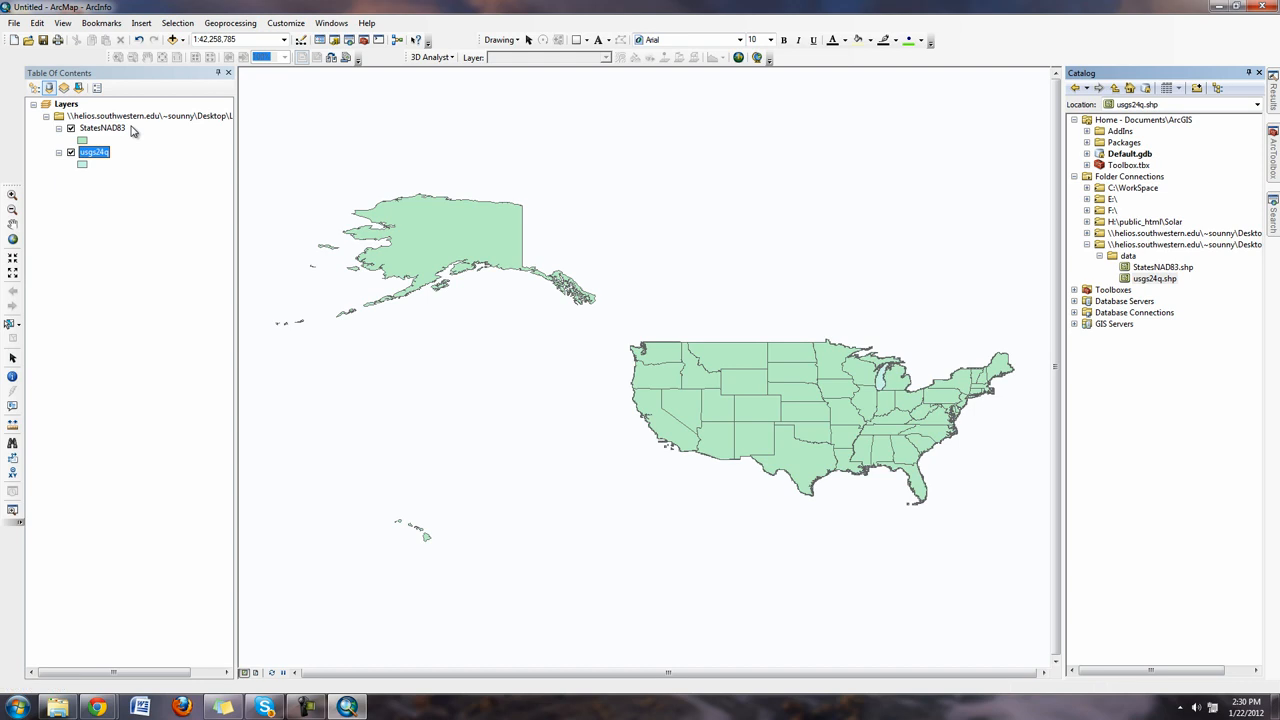
click(71, 128)
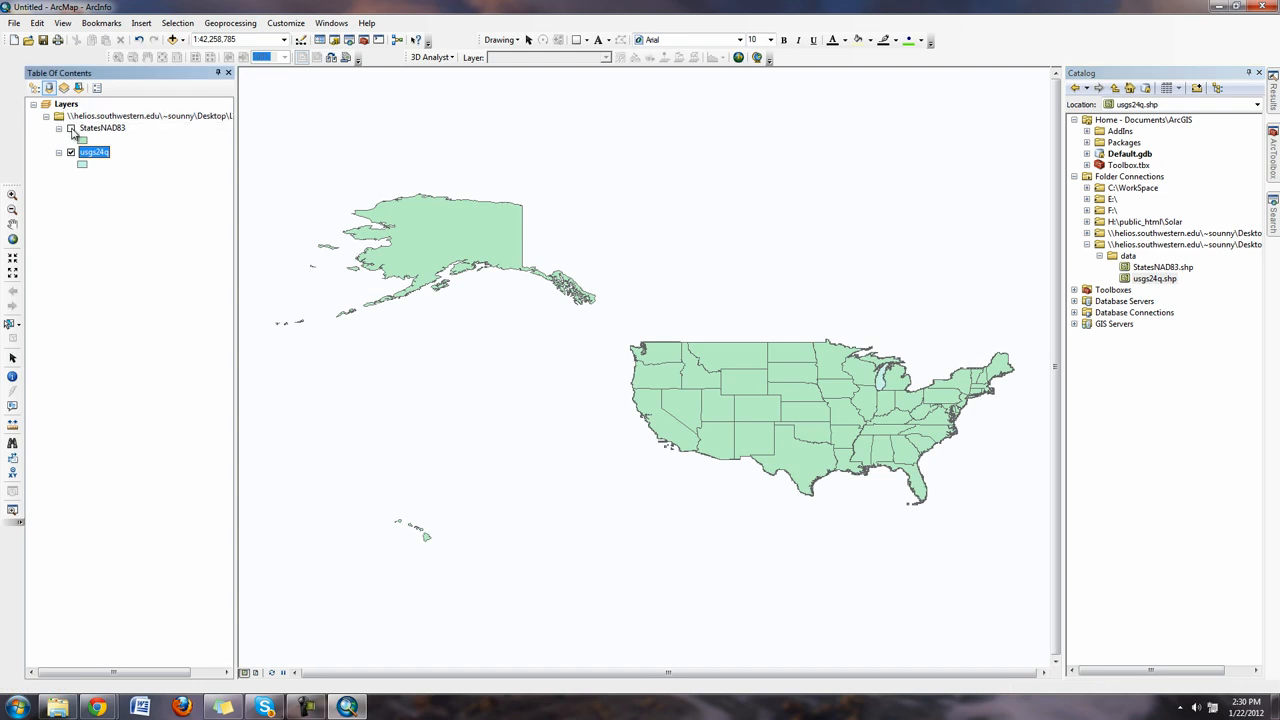
Zoom into the usgs24q grid until individual quadrangle cells fill the map
click(71, 127)
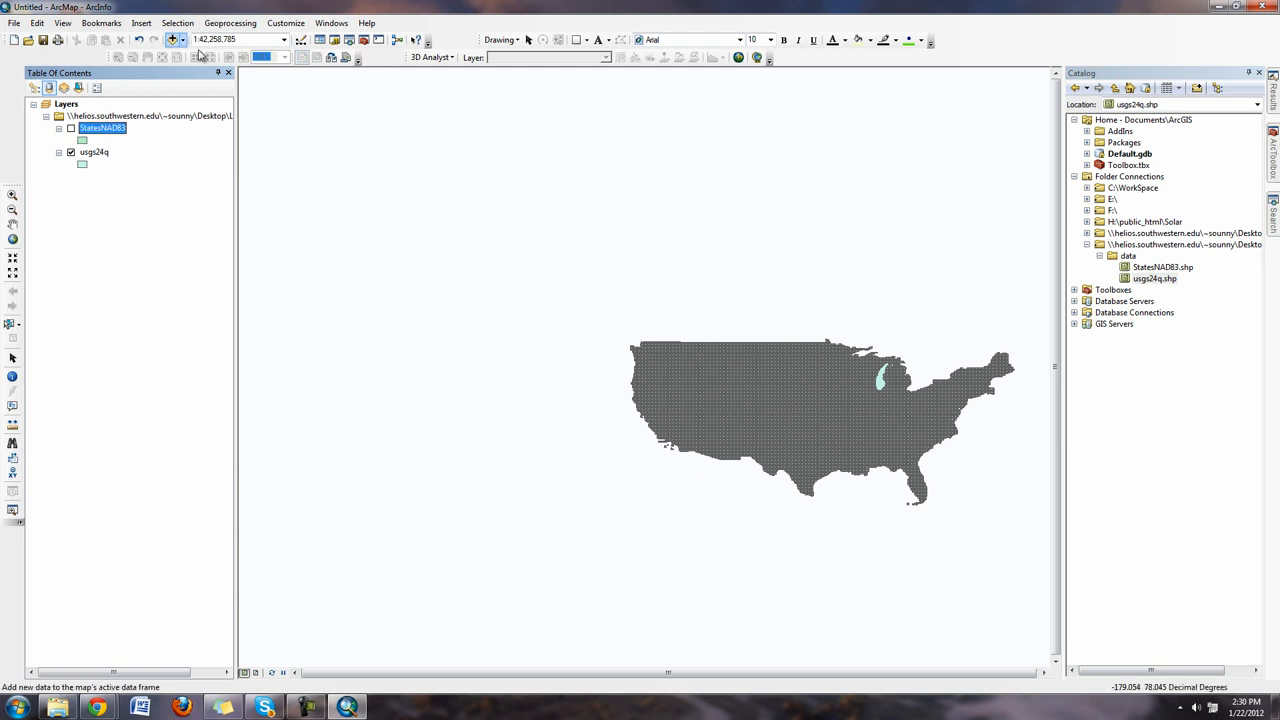
click(13, 210)
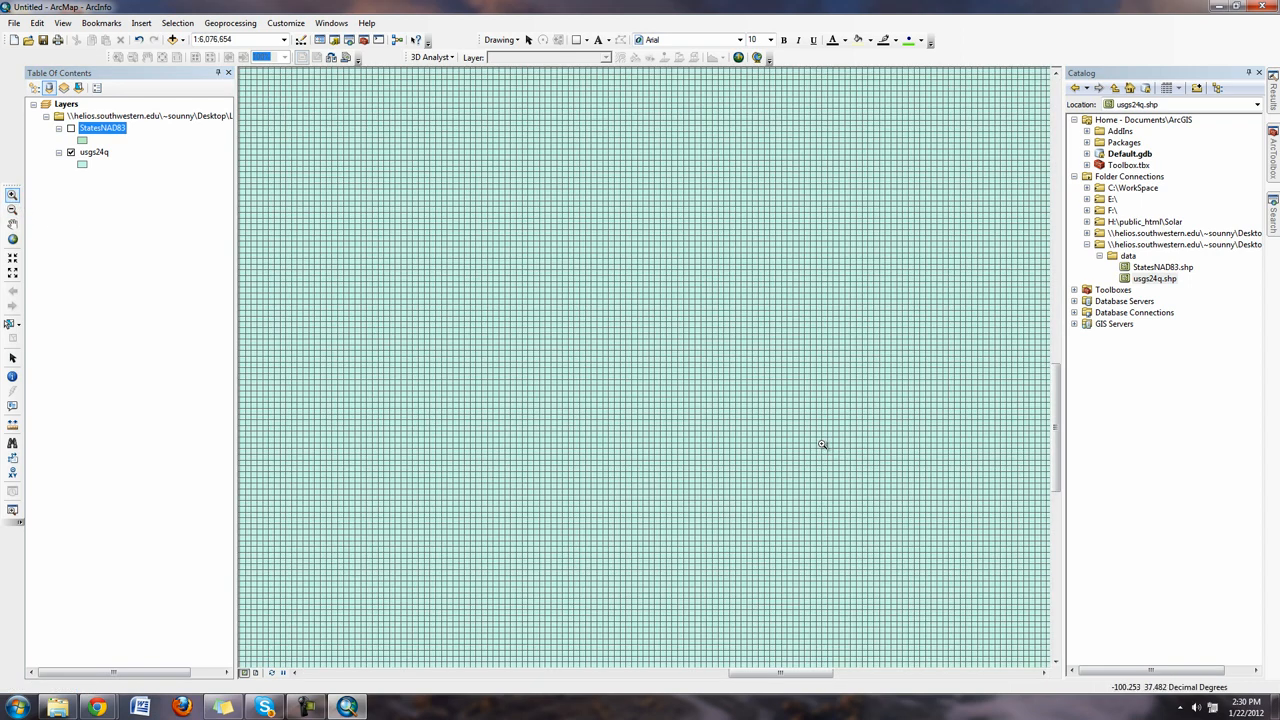
click(415, 40)
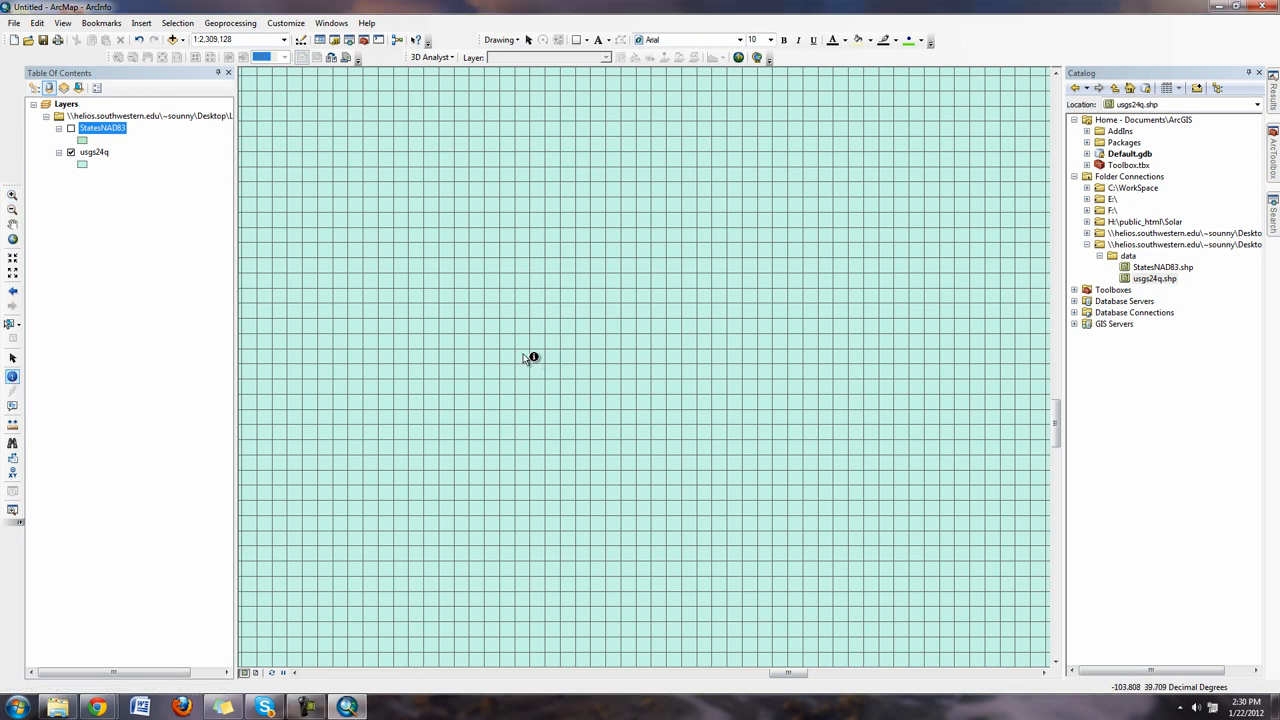
Identify a quadrangle cell as Last Chance NW, Colorado, then switch to the topographic maps page
click(533, 357)
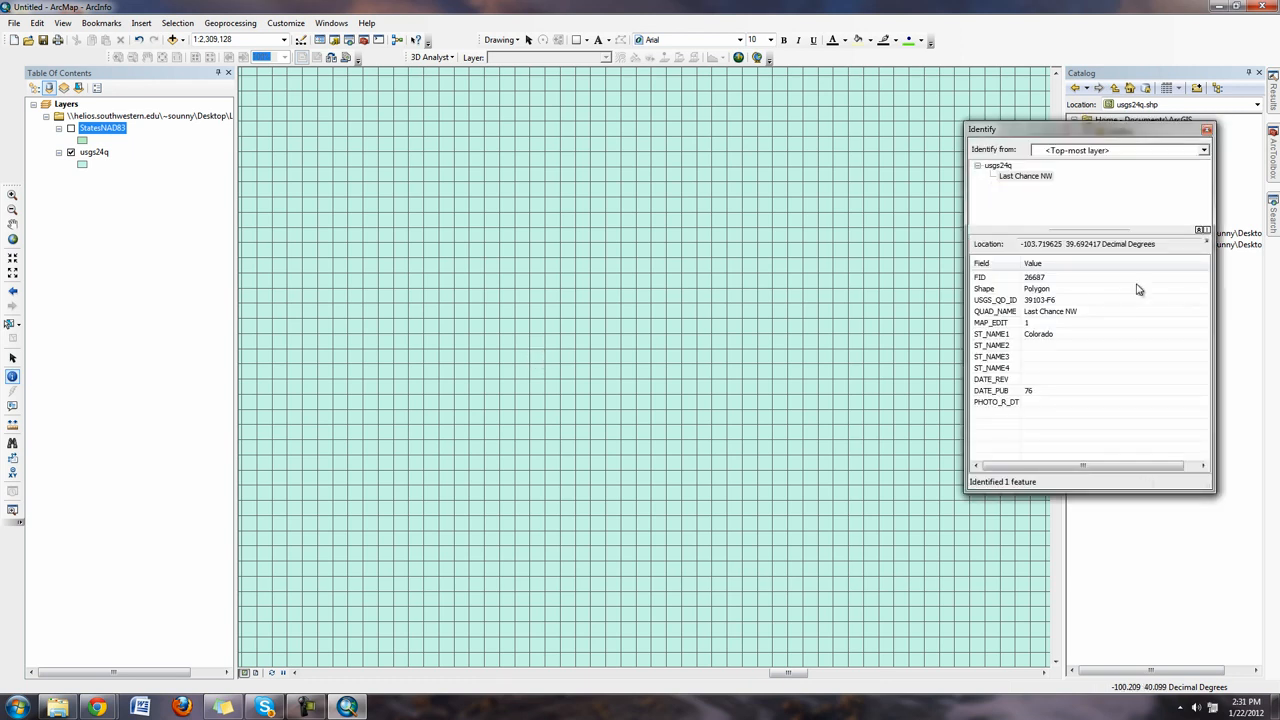
mouse_move(1068, 324)
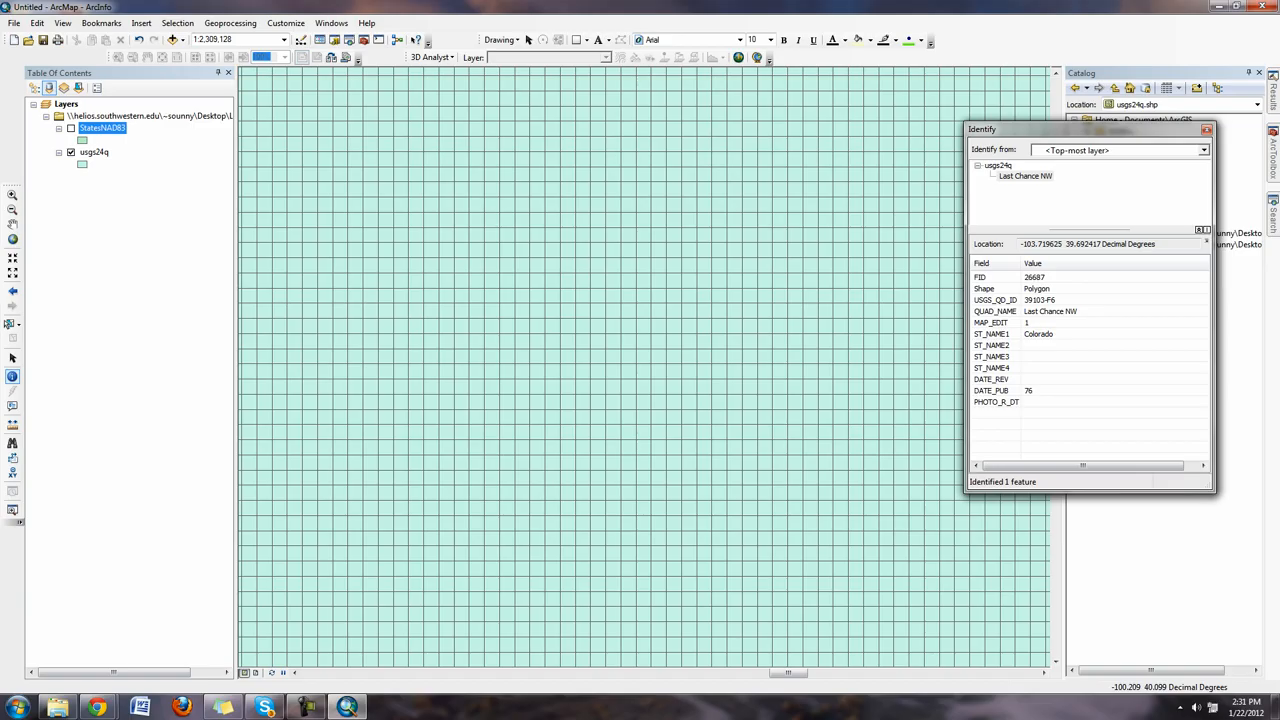
click(98, 707)
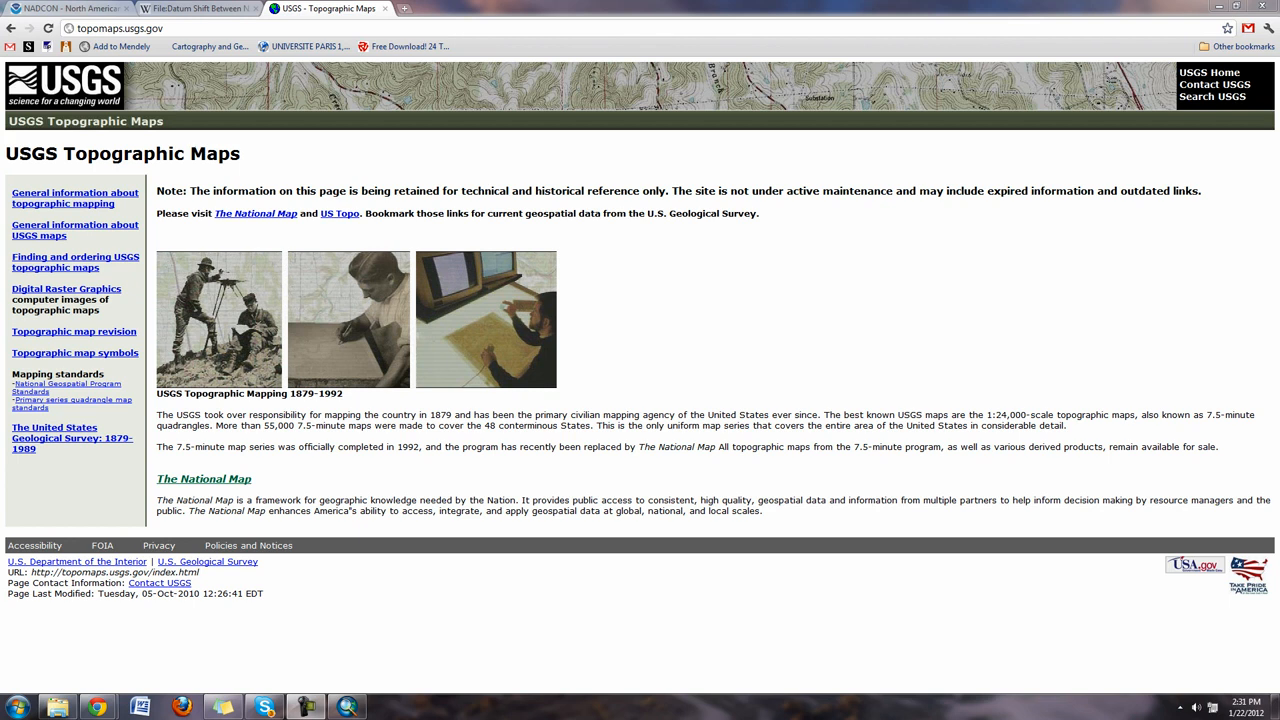
mouse_move(903, 608)
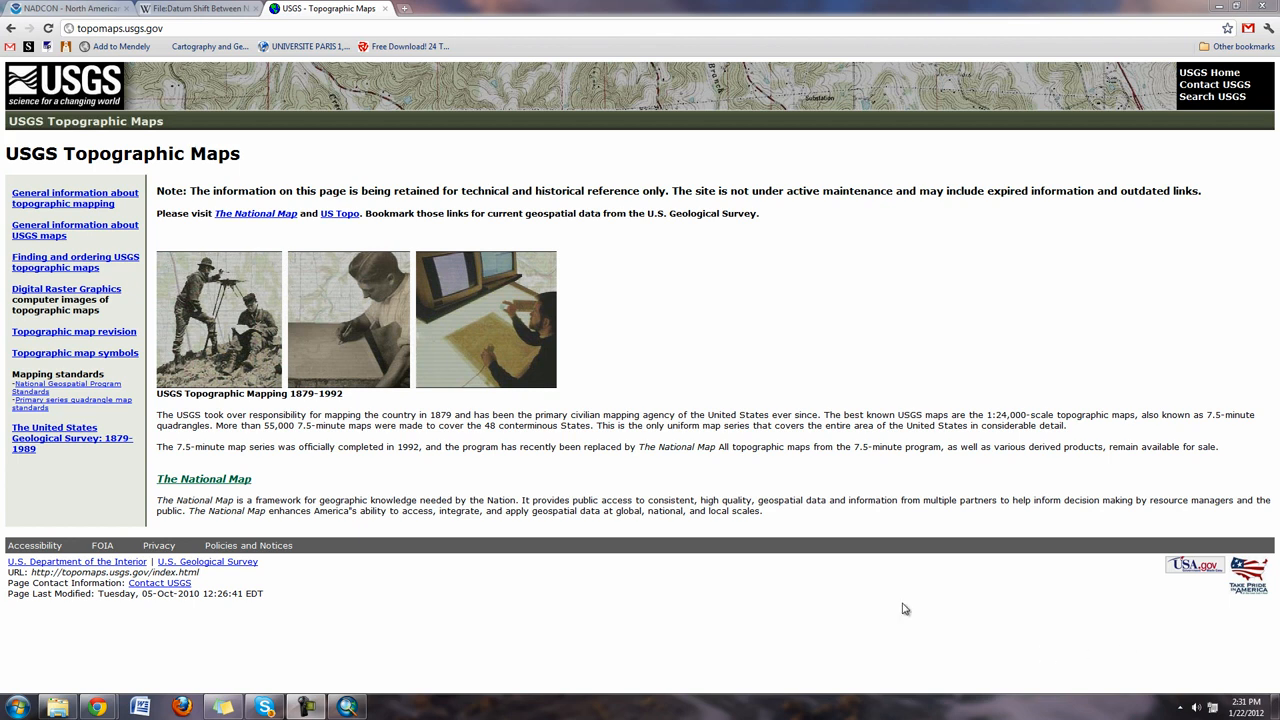
mouse_move(849, 561)
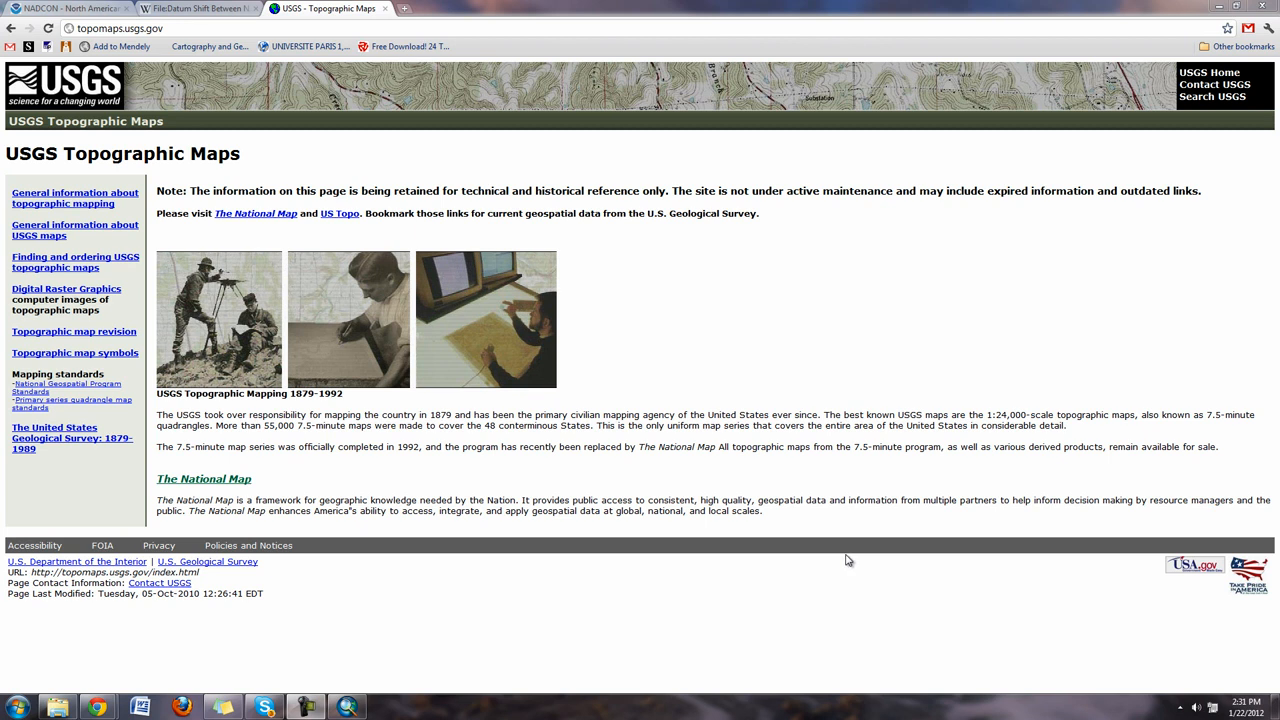
mouse_move(932, 412)
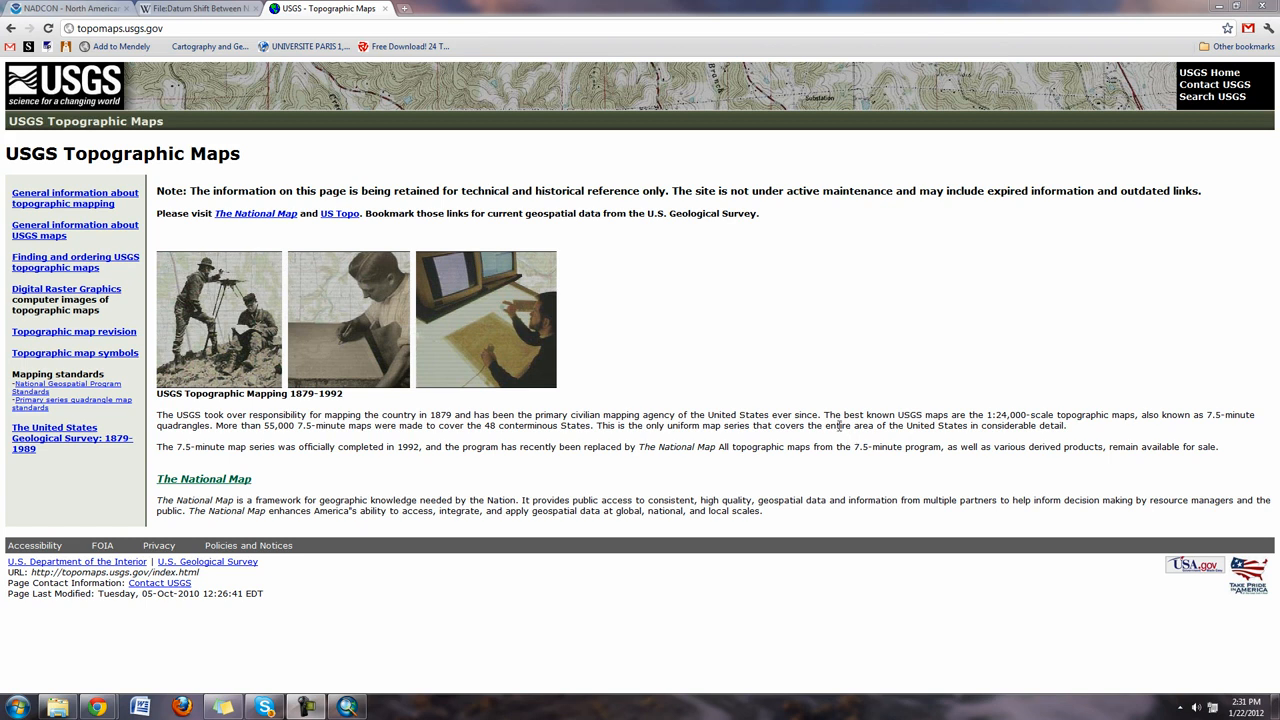
mouse_move(1013, 413)
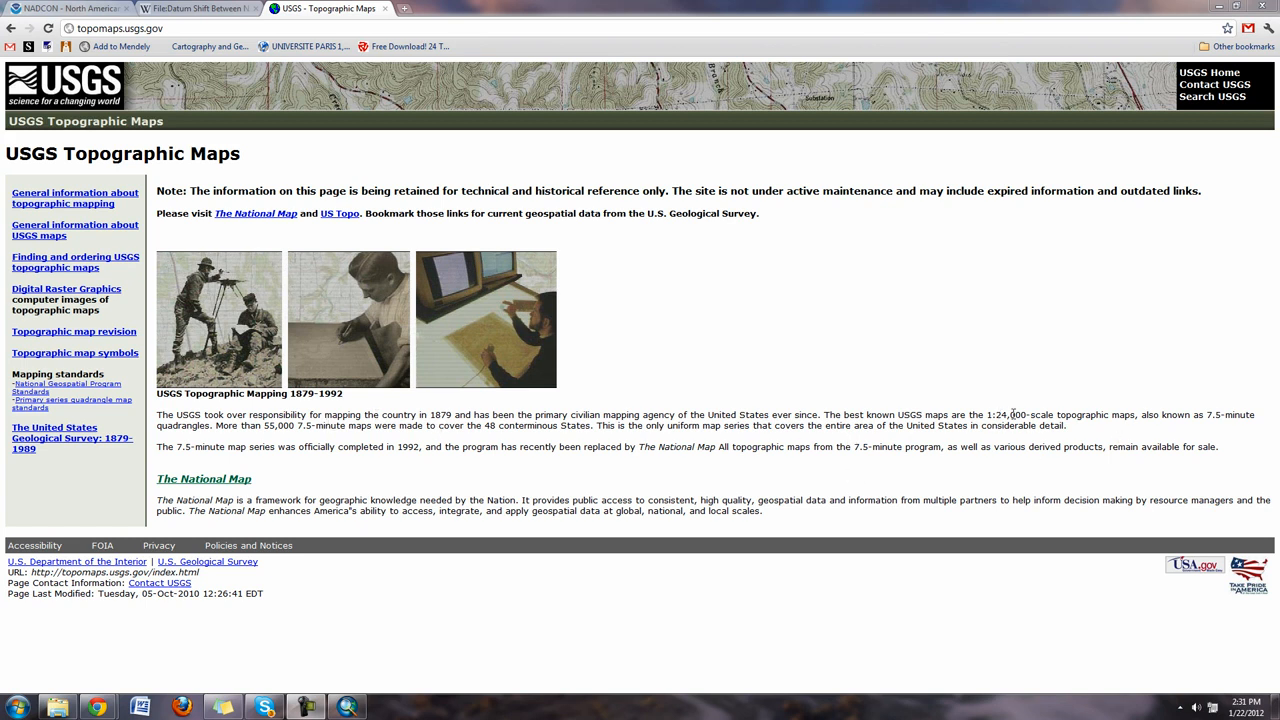
mouse_move(1118, 415)
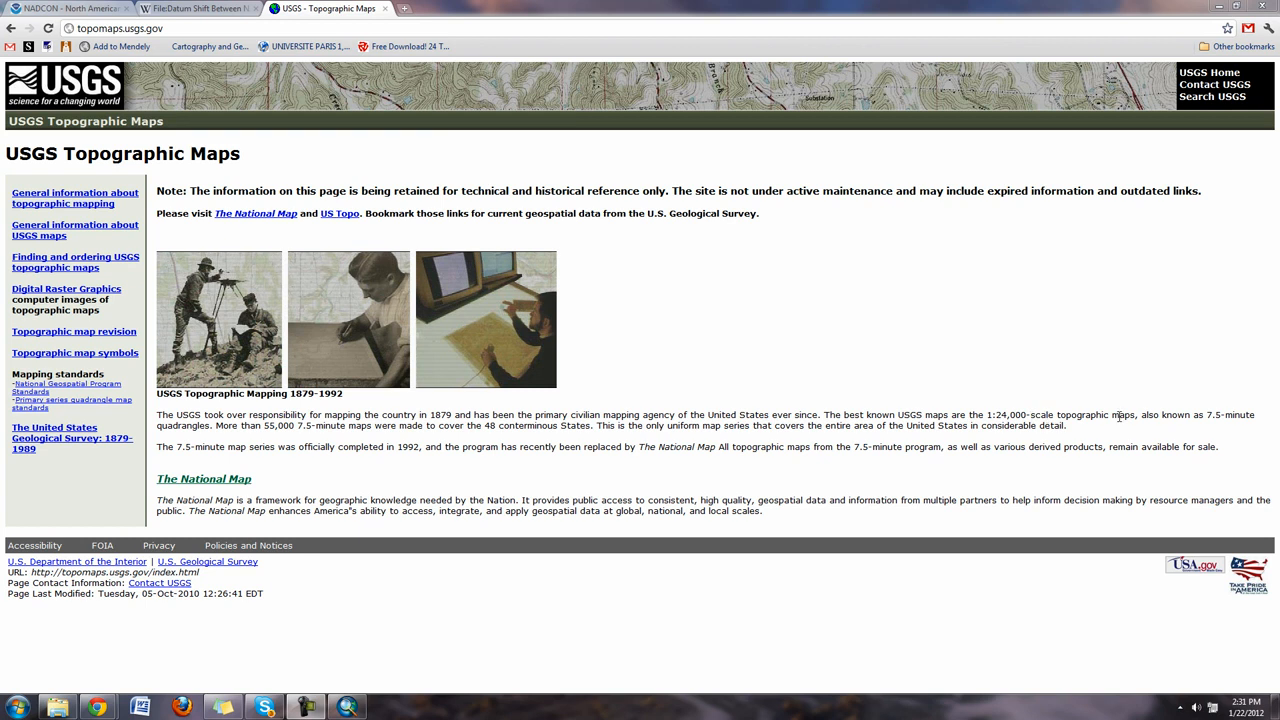
mouse_move(1222, 414)
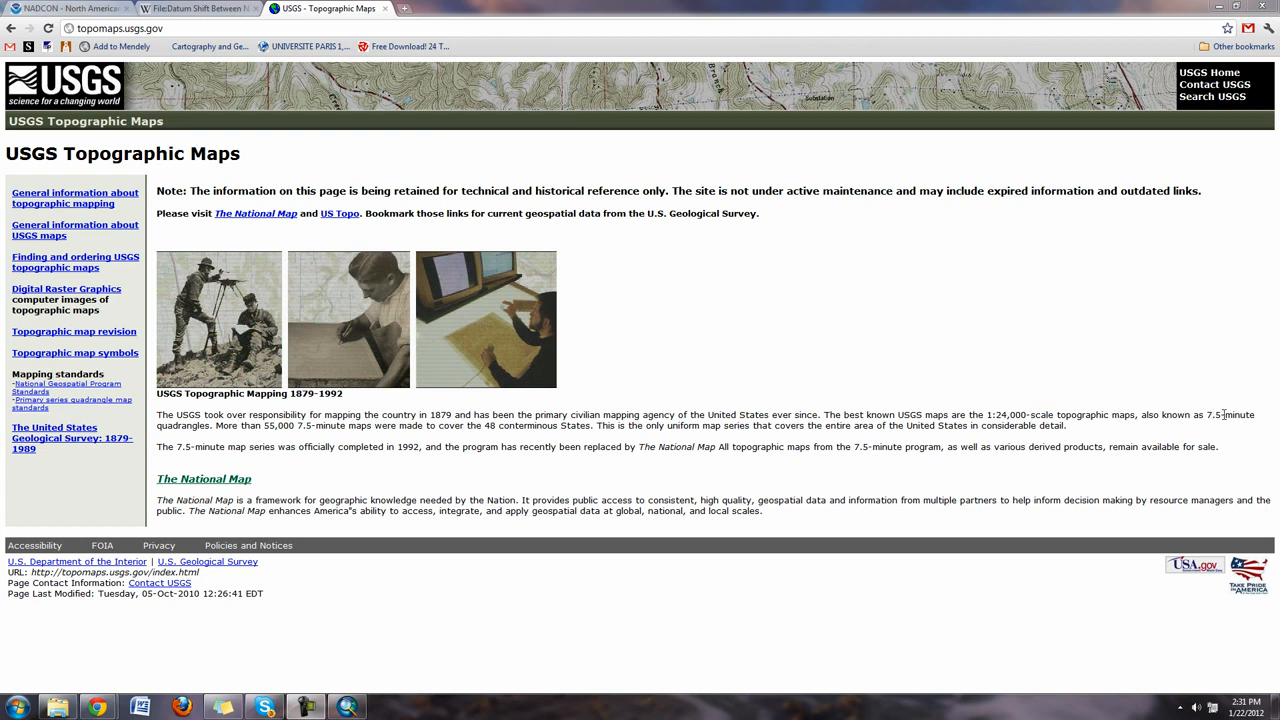
mouse_move(198, 440)
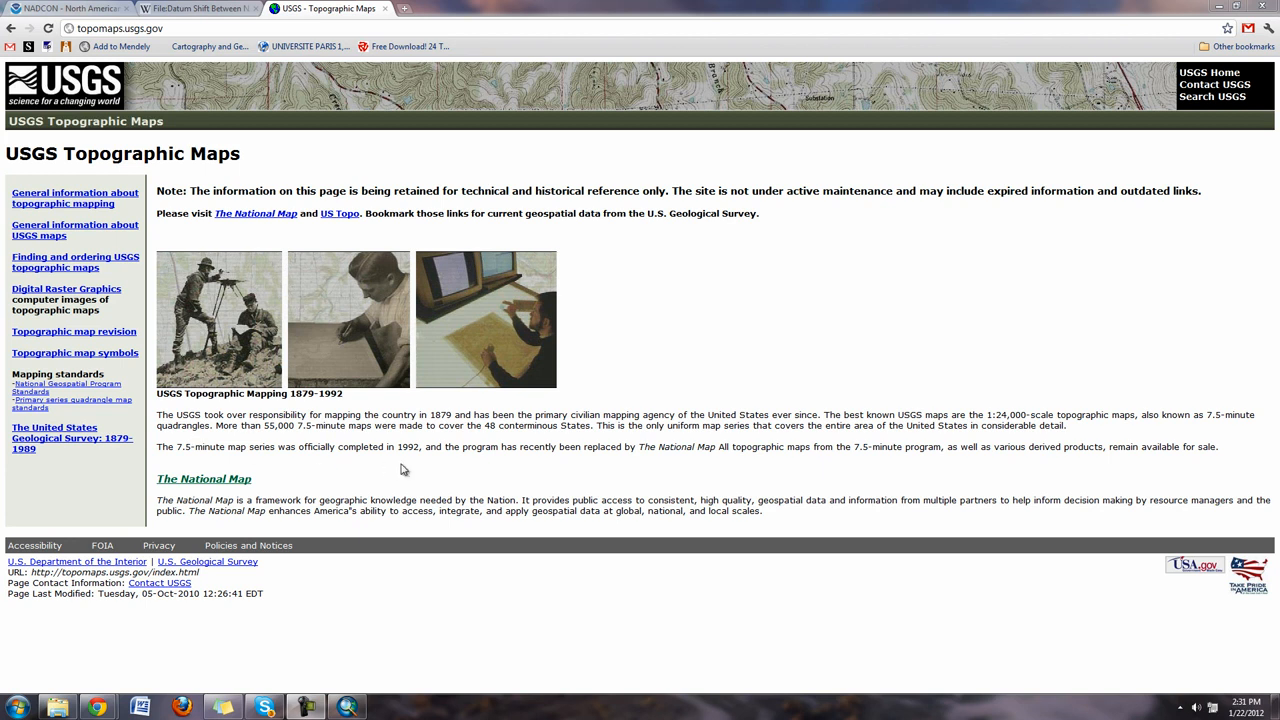
mouse_move(917, 505)
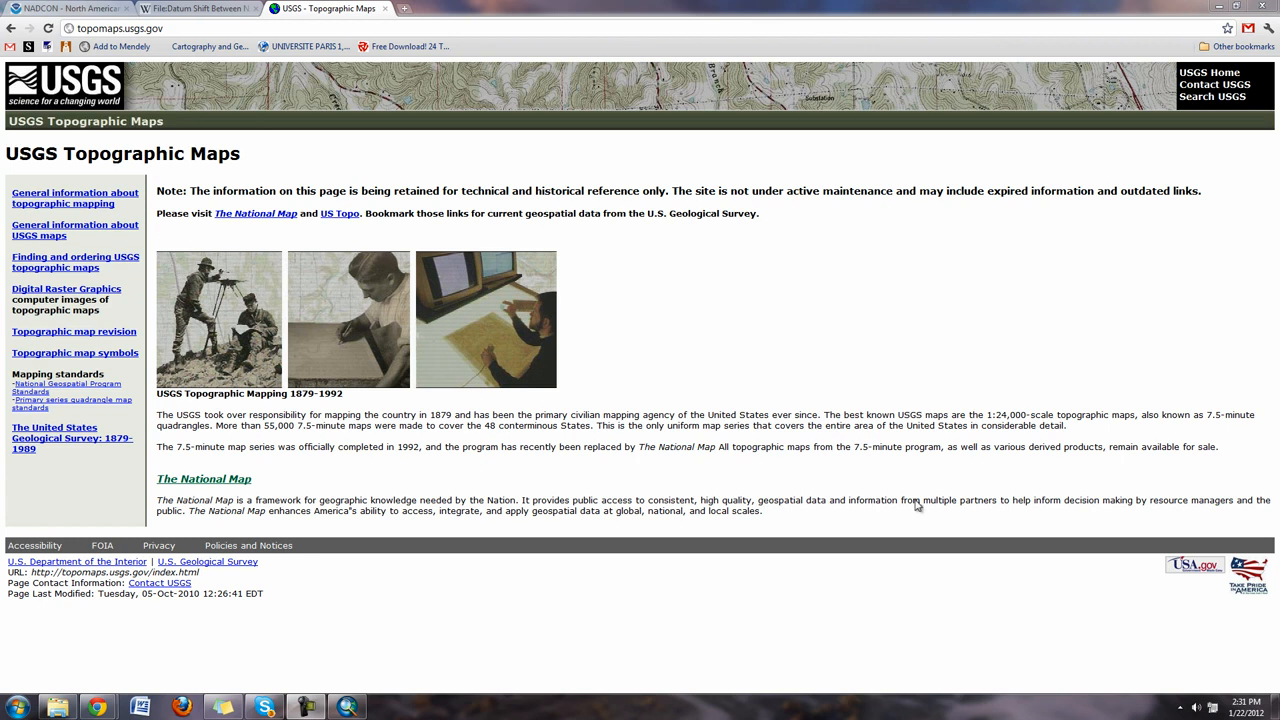
mouse_move(839, 375)
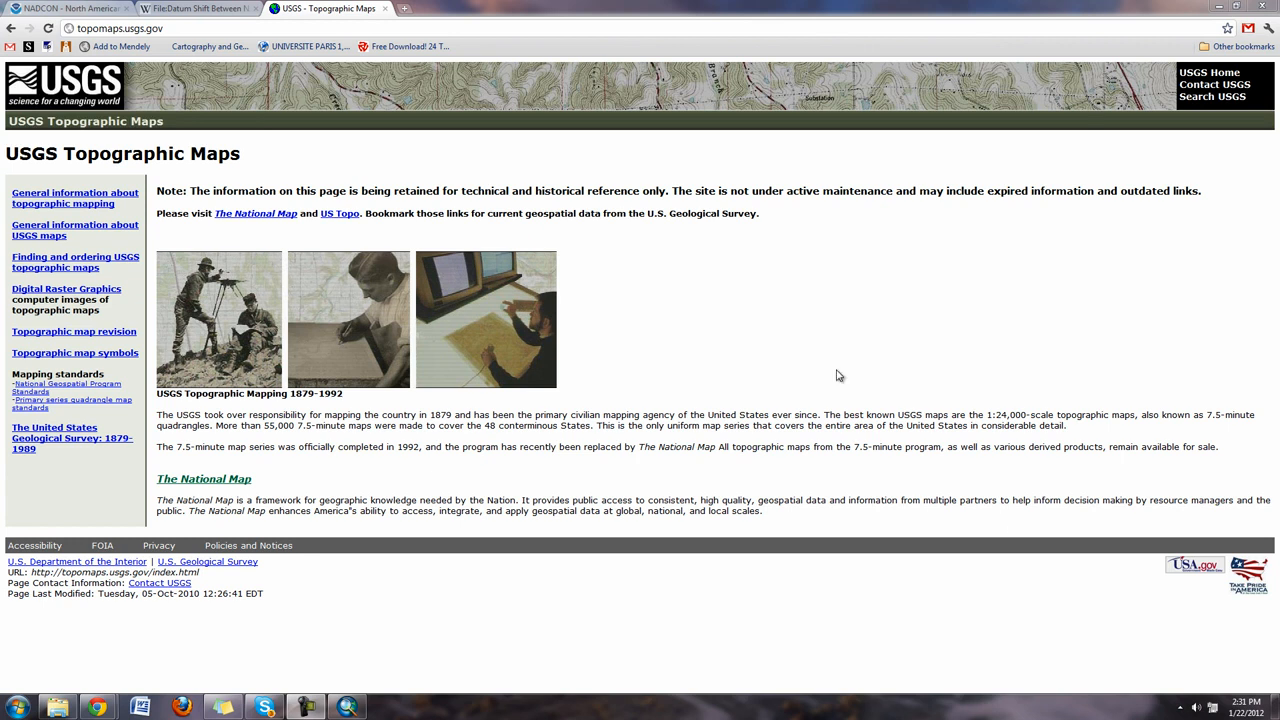
mouse_move(289, 413)
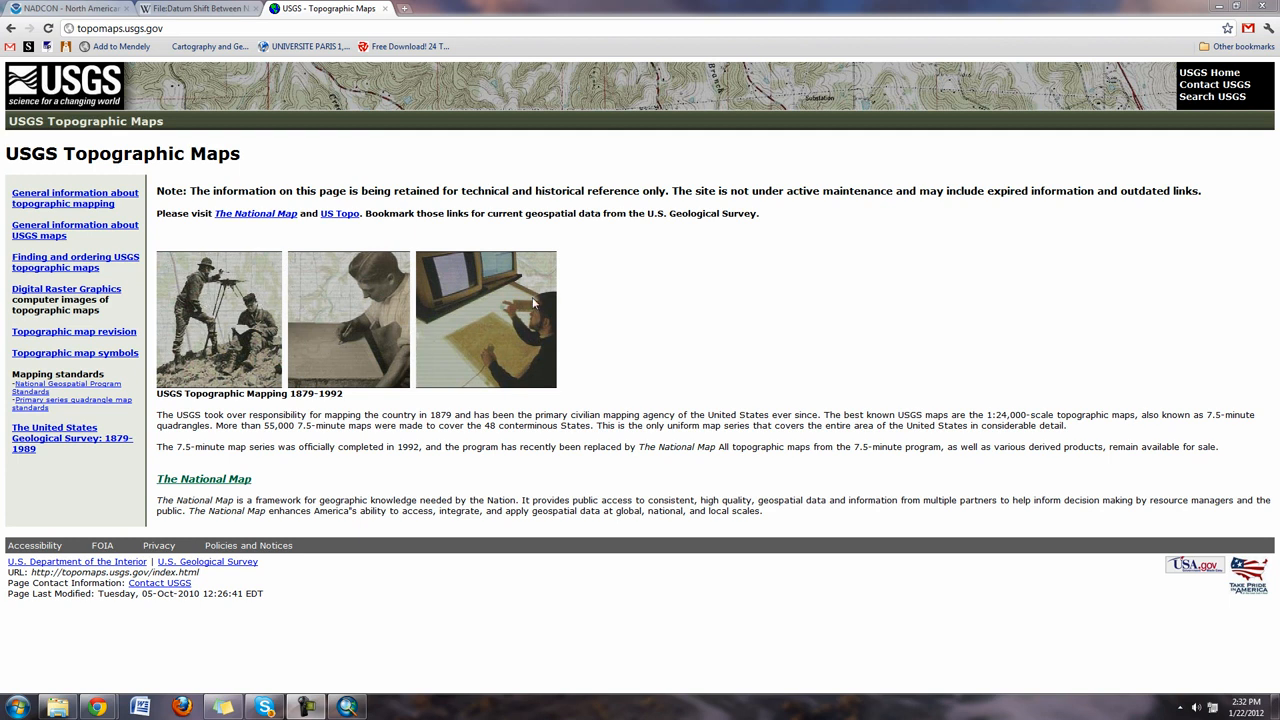
mouse_move(545, 297)
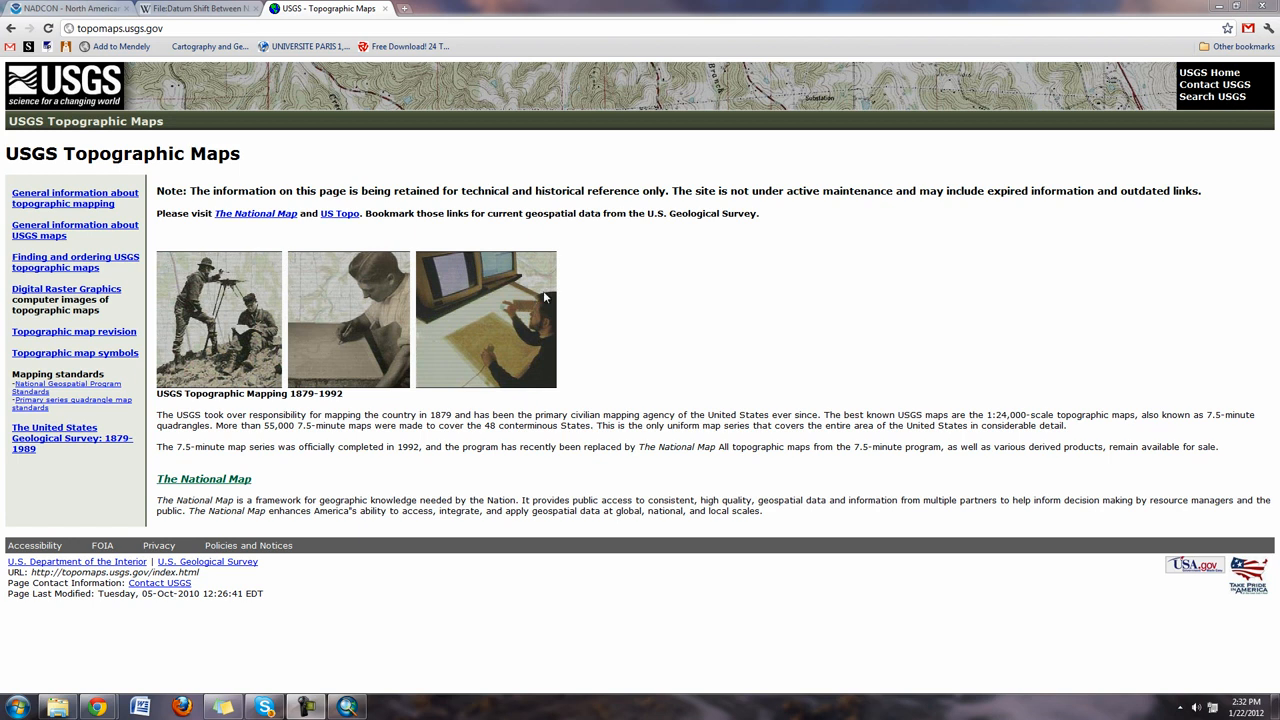
mouse_move(545, 298)
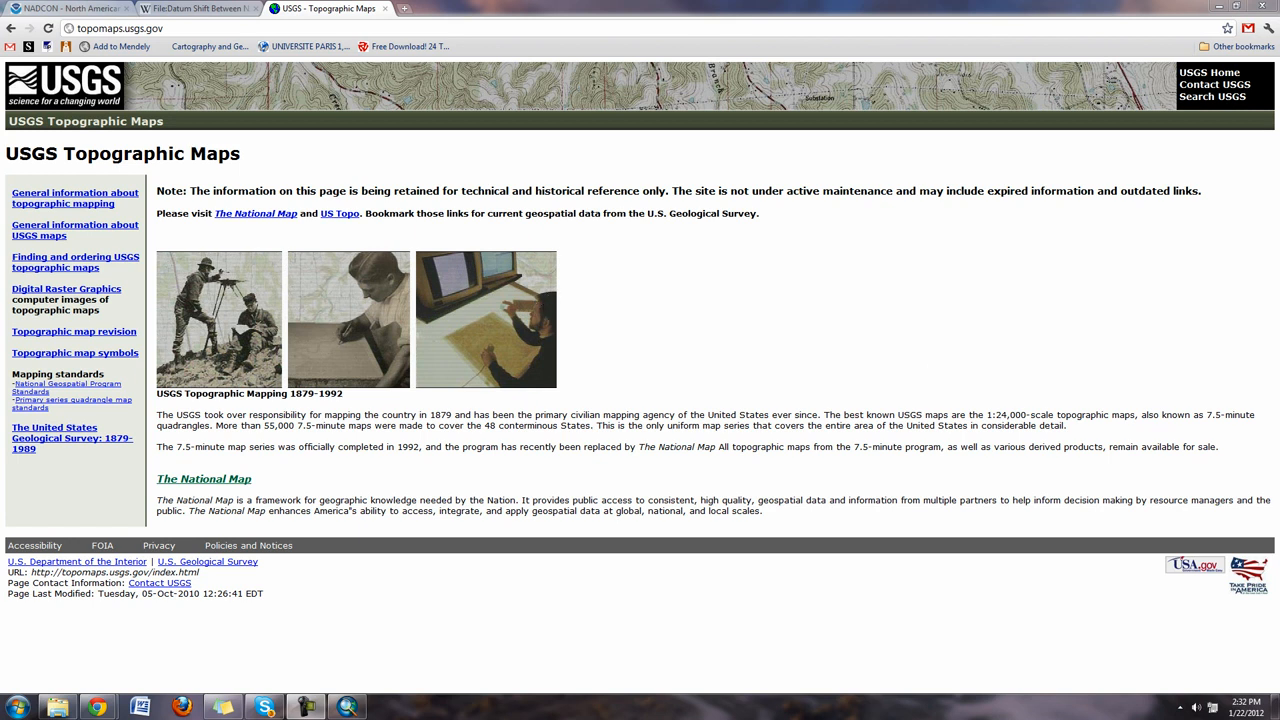
mouse_move(264, 215)
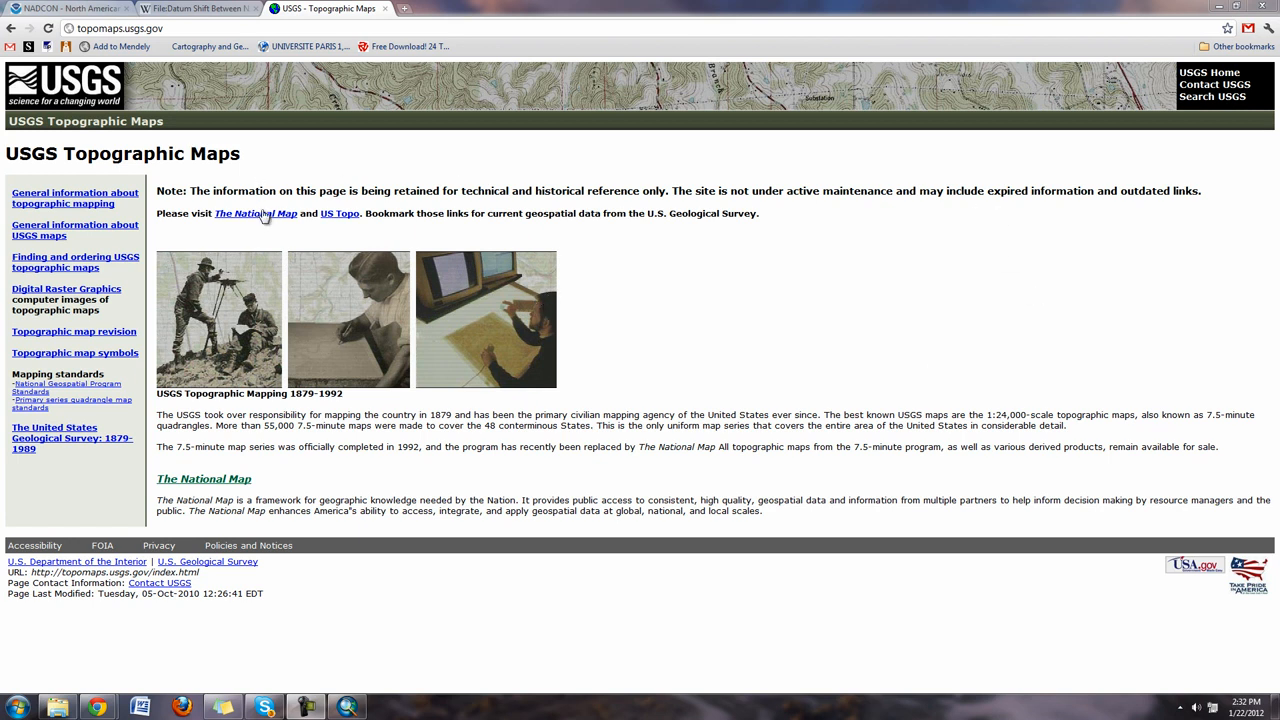
Open The National Map and view the Boothbay Harbor, Maine US Topo sample image
click(255, 213)
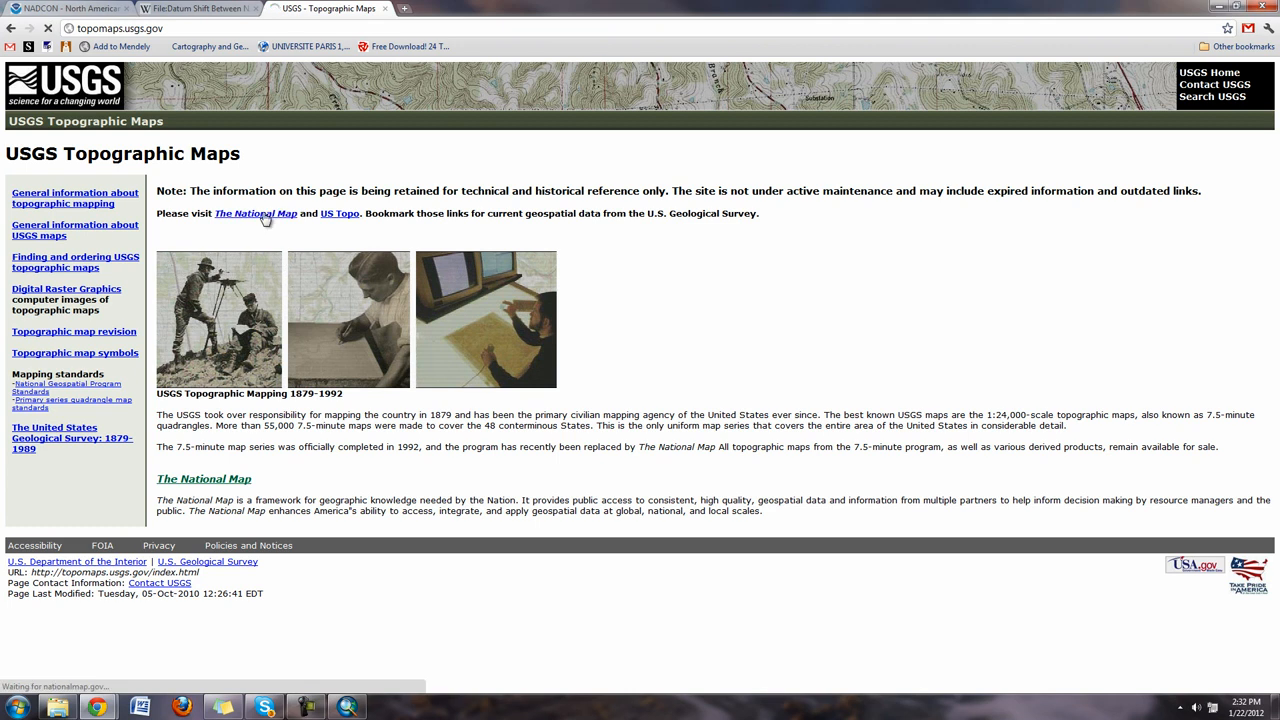
click(255, 213)
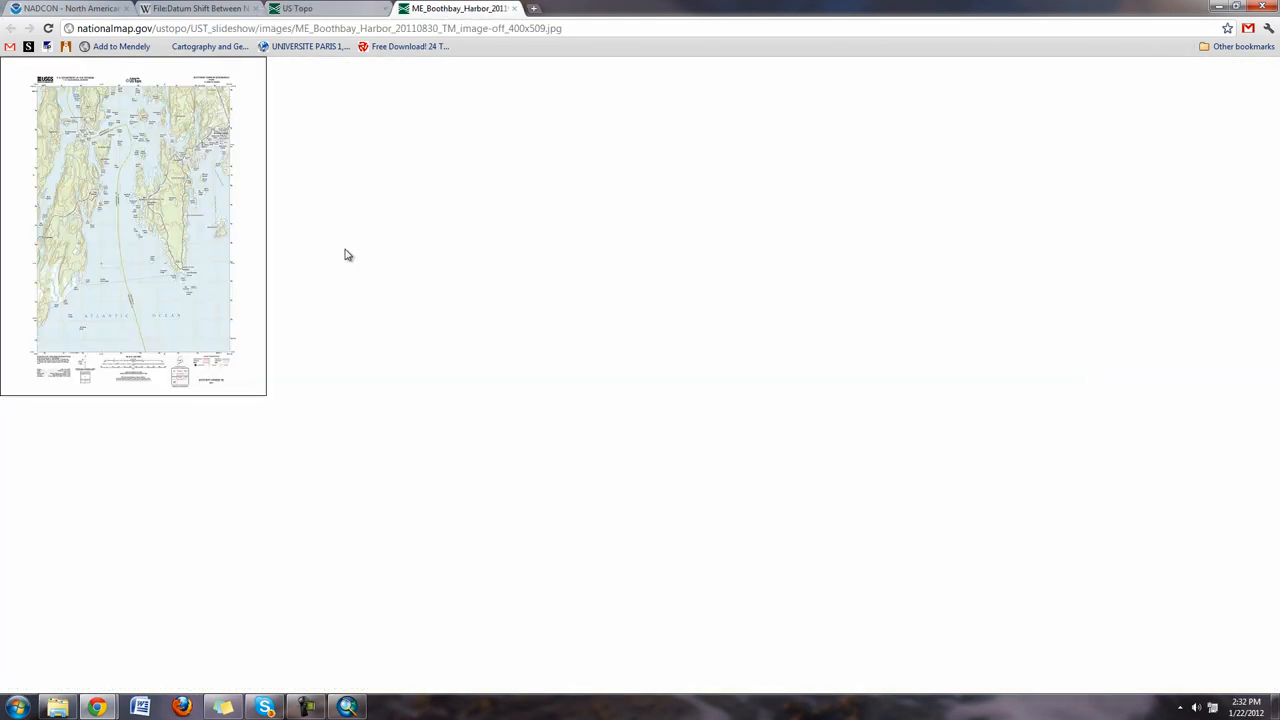
mouse_move(393, 285)
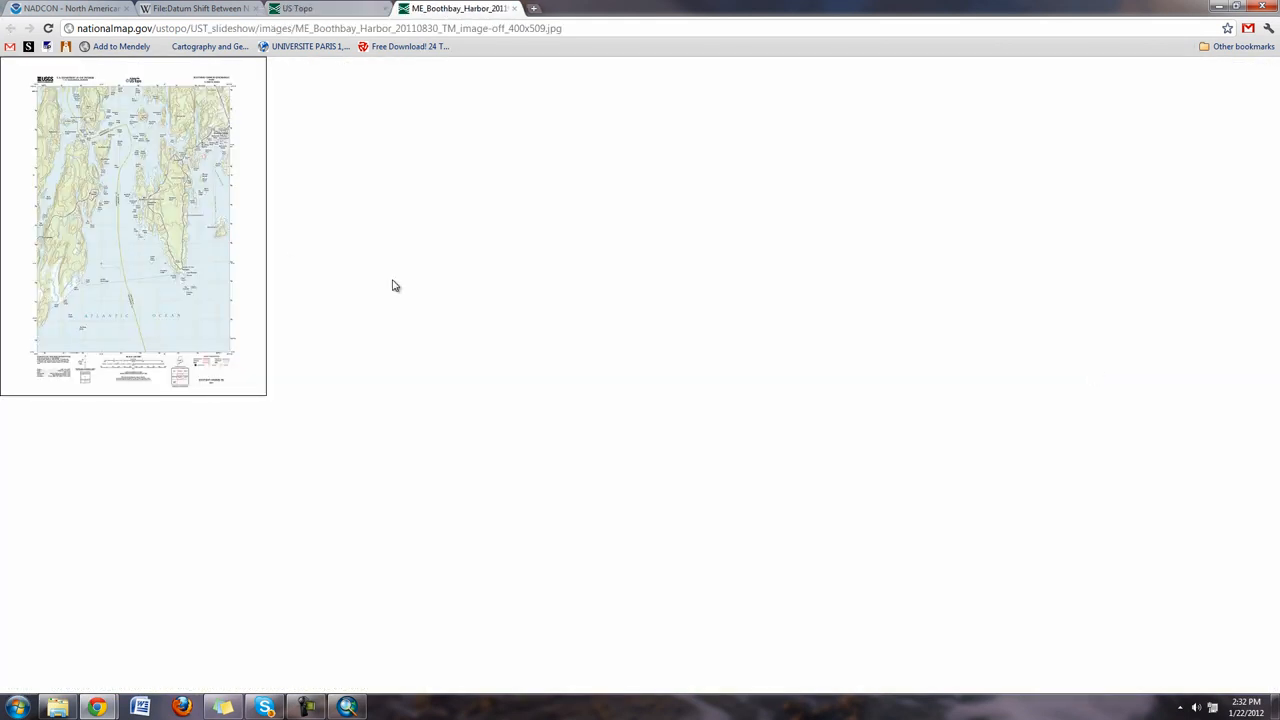
click(133, 225)
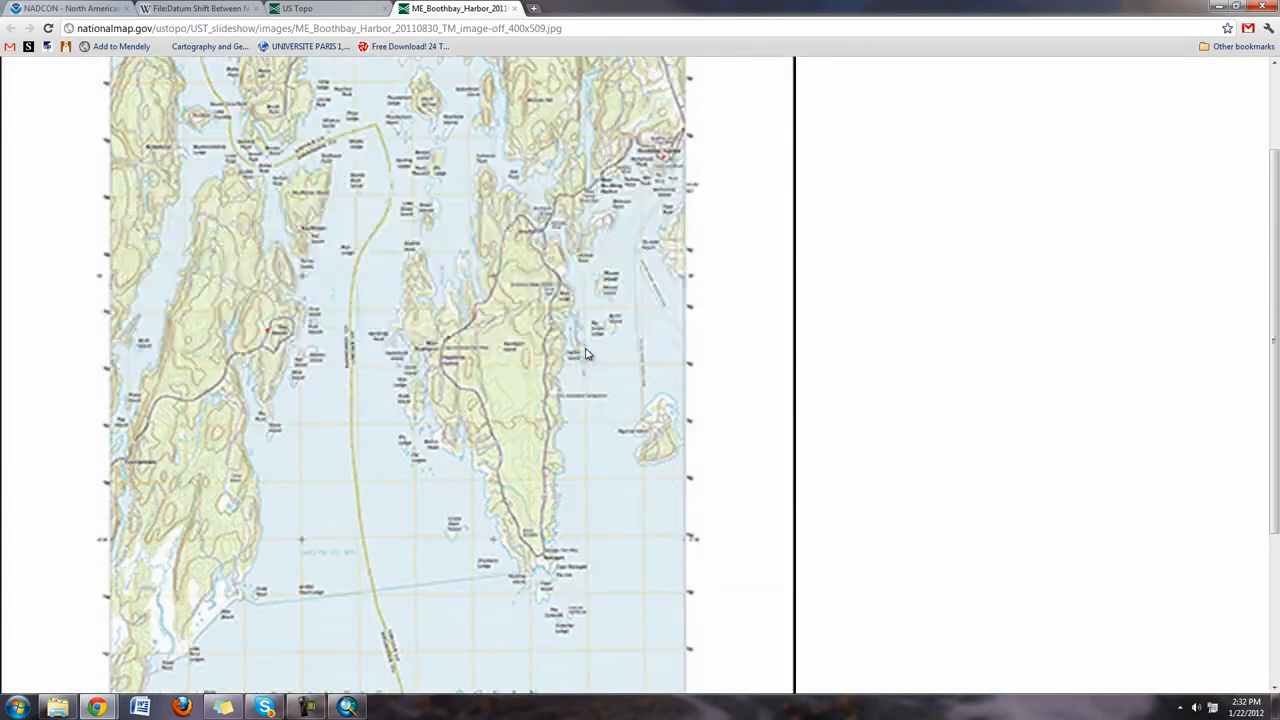
scroll(down, 3)
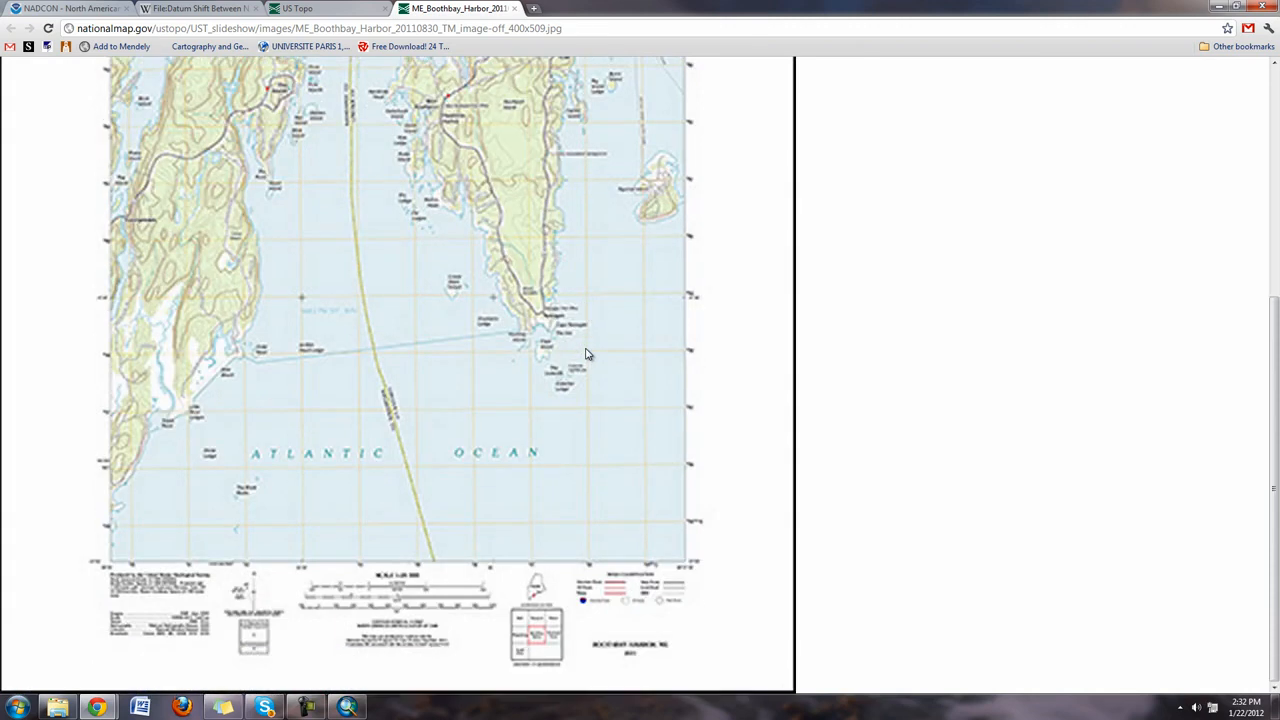
scroll(up, 3)
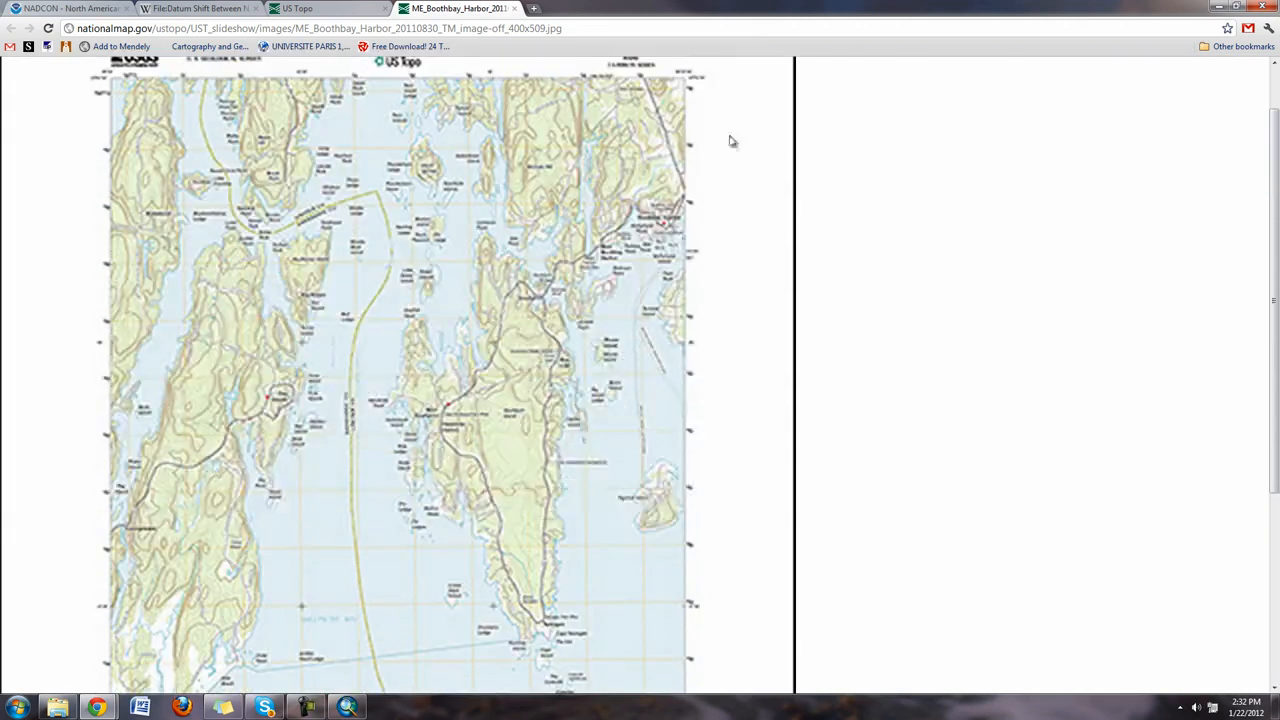
scroll(down, 3)
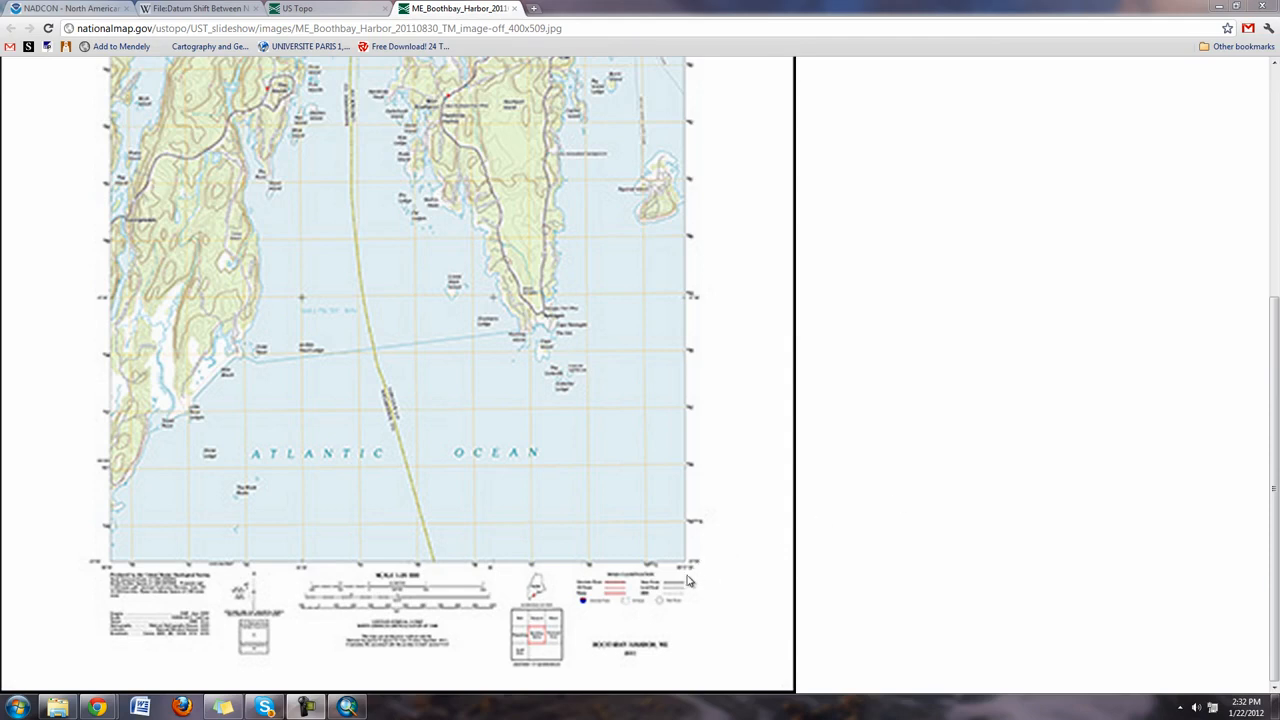
mouse_move(693, 584)
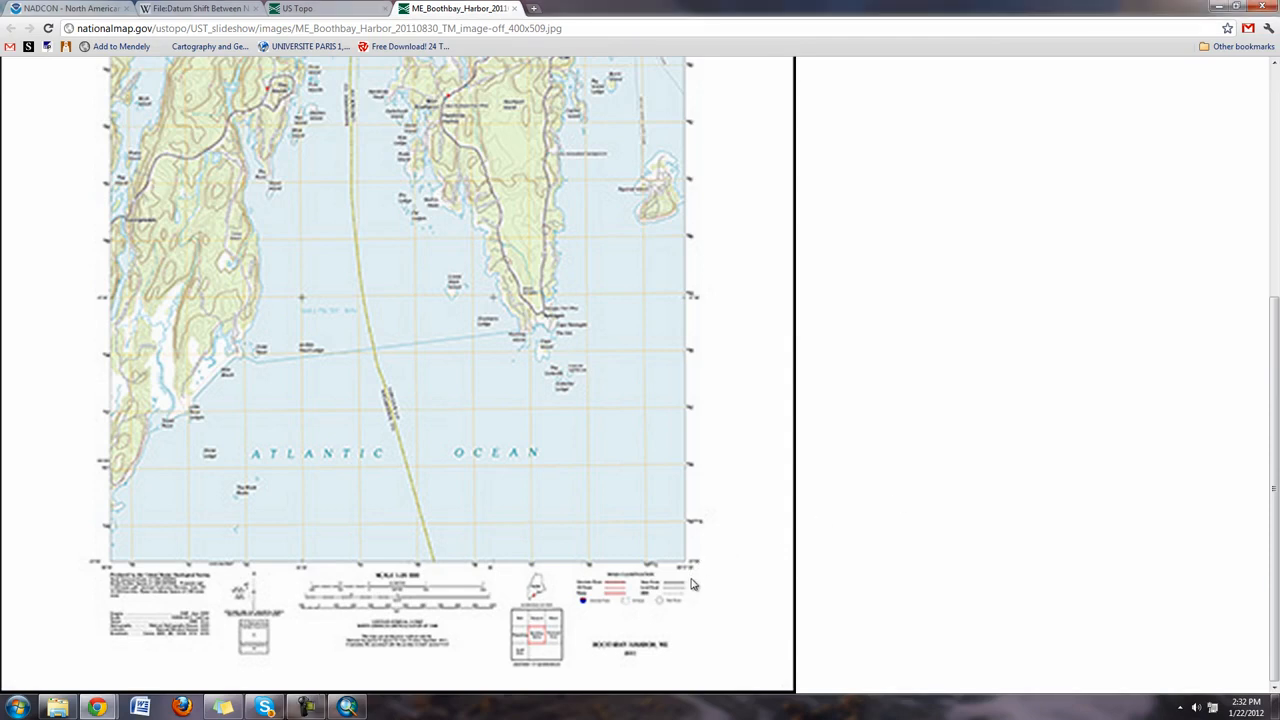
scroll(up, 3)
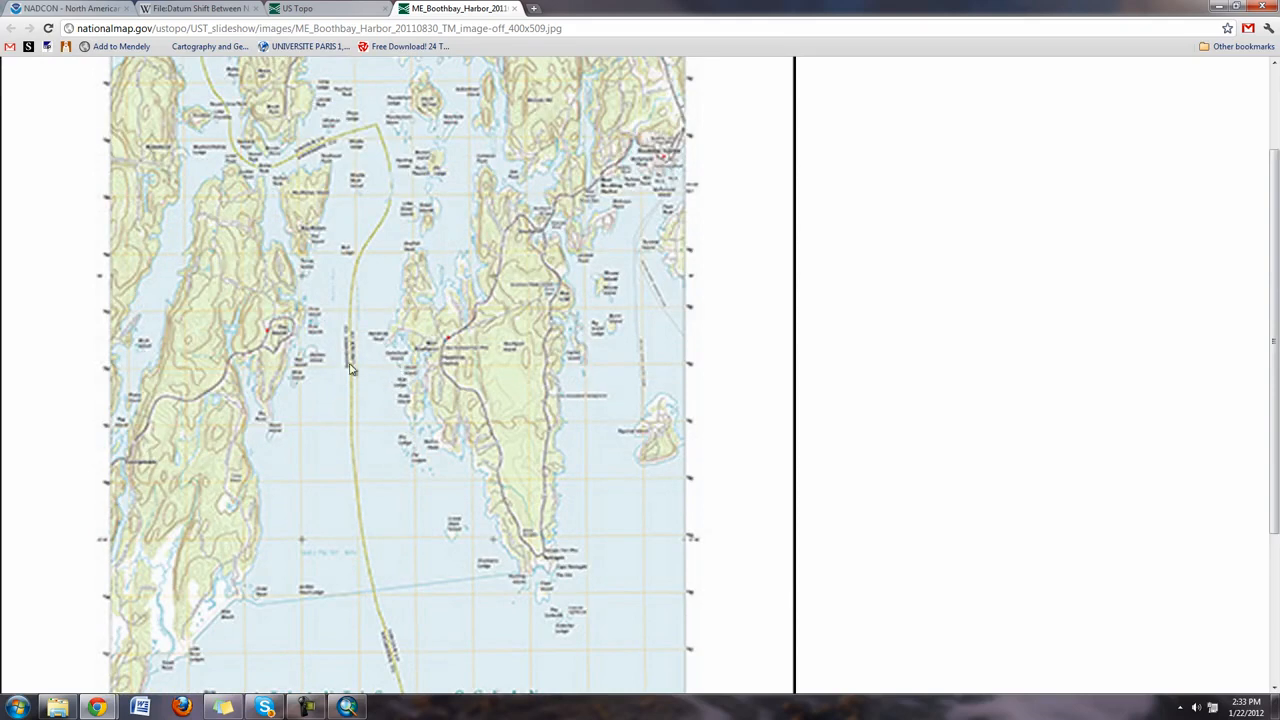
mouse_move(369, 369)
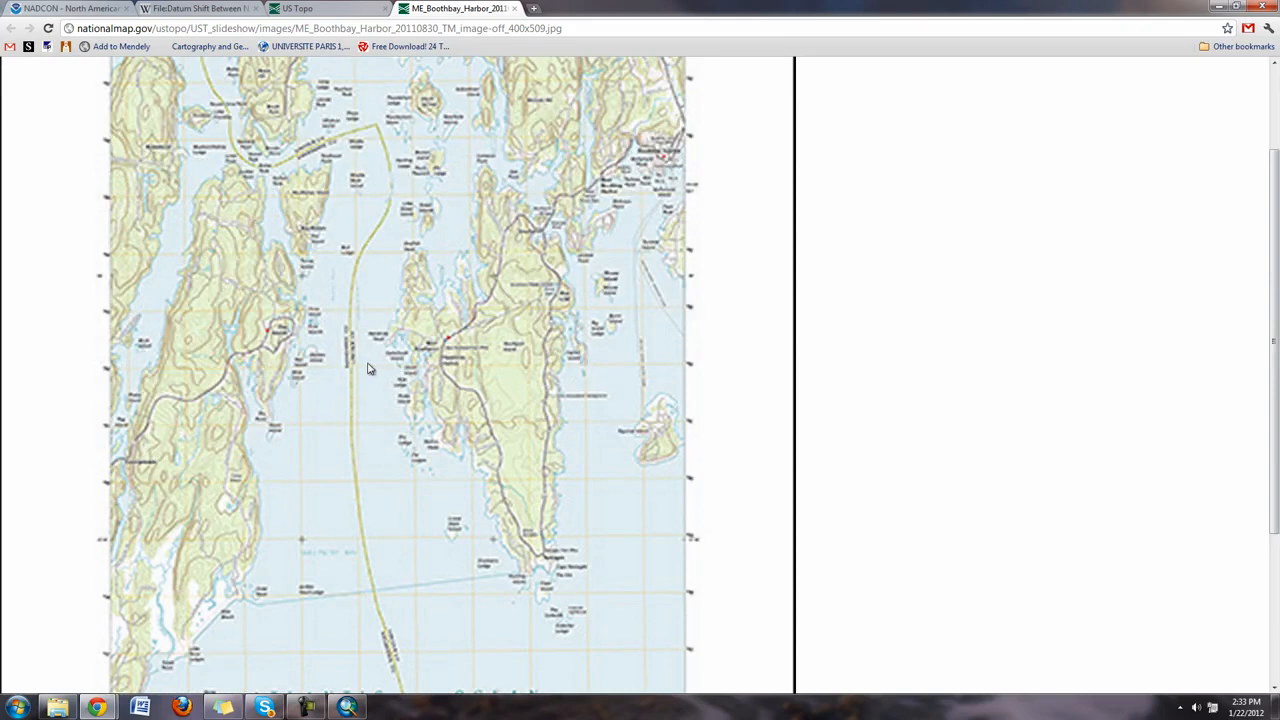
mouse_move(379, 366)
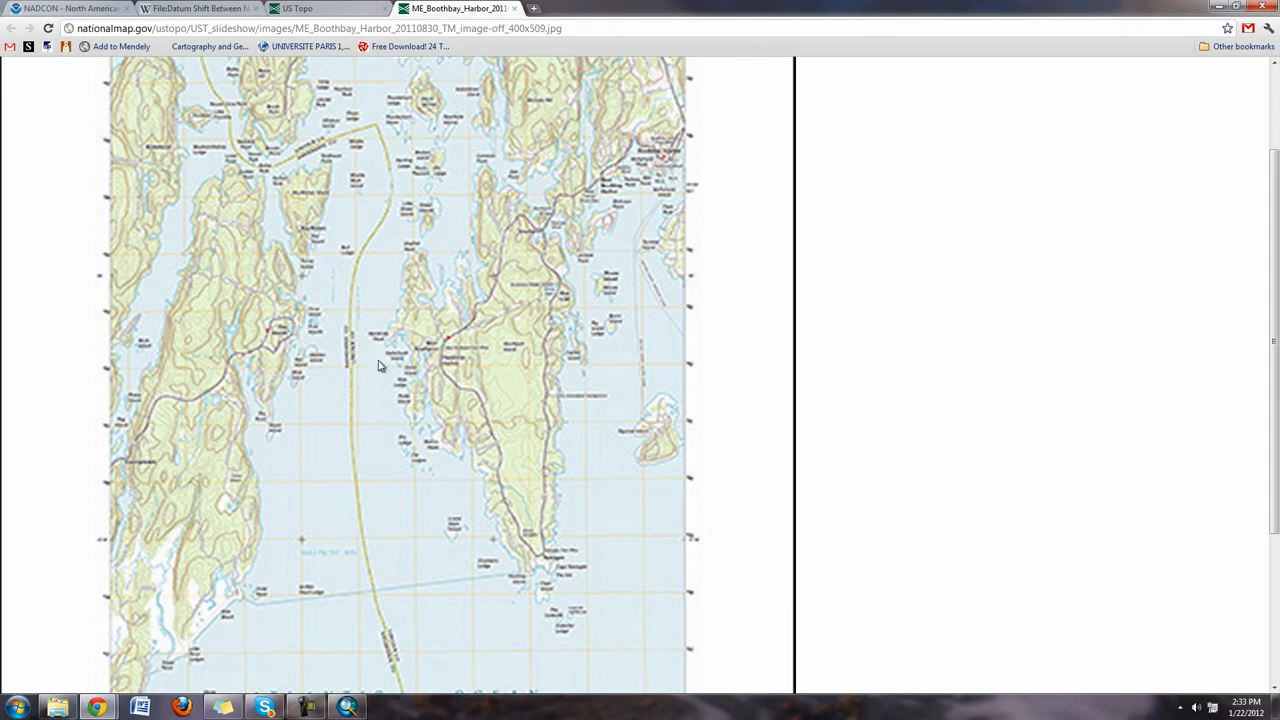
mouse_move(486, 428)
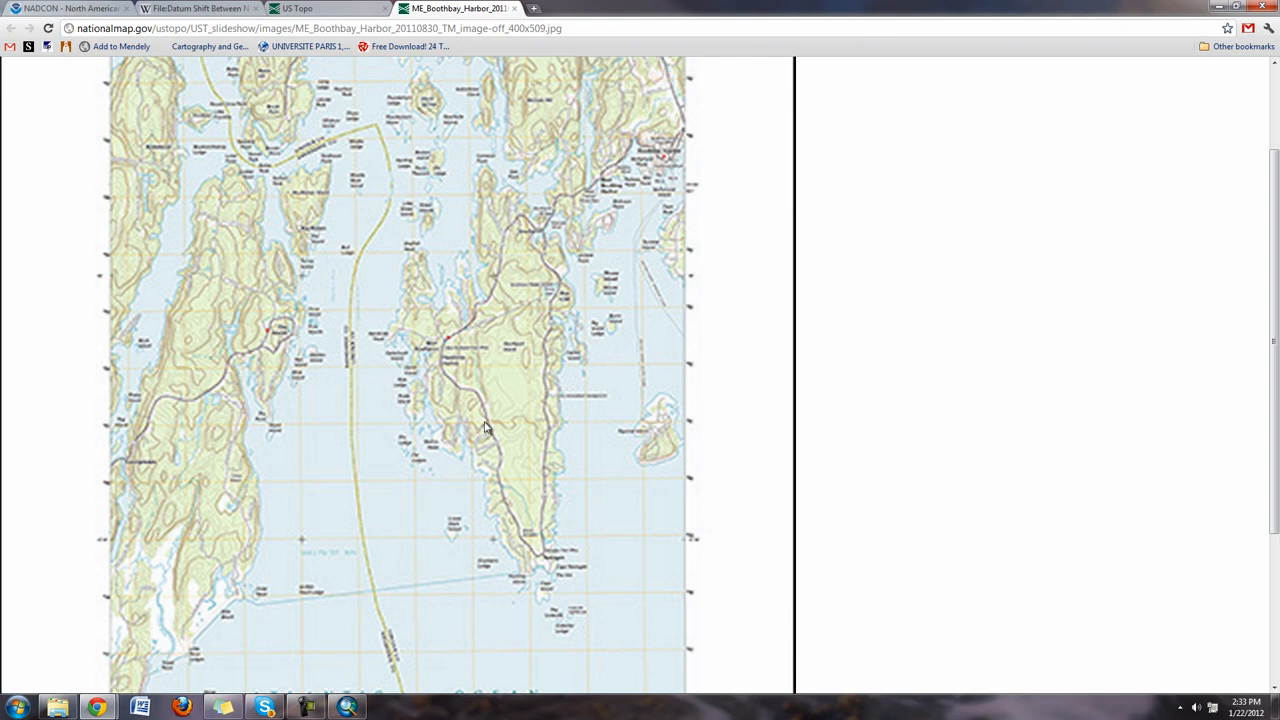
mouse_move(452, 348)
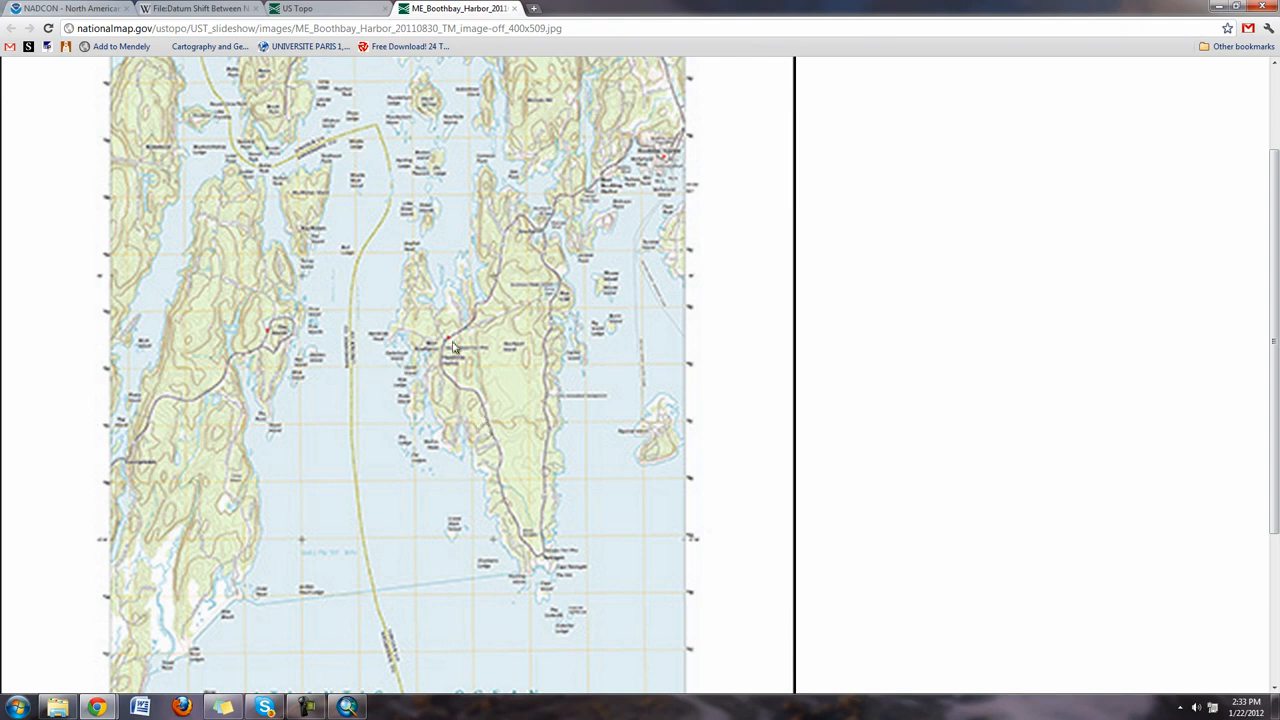
mouse_move(430, 205)
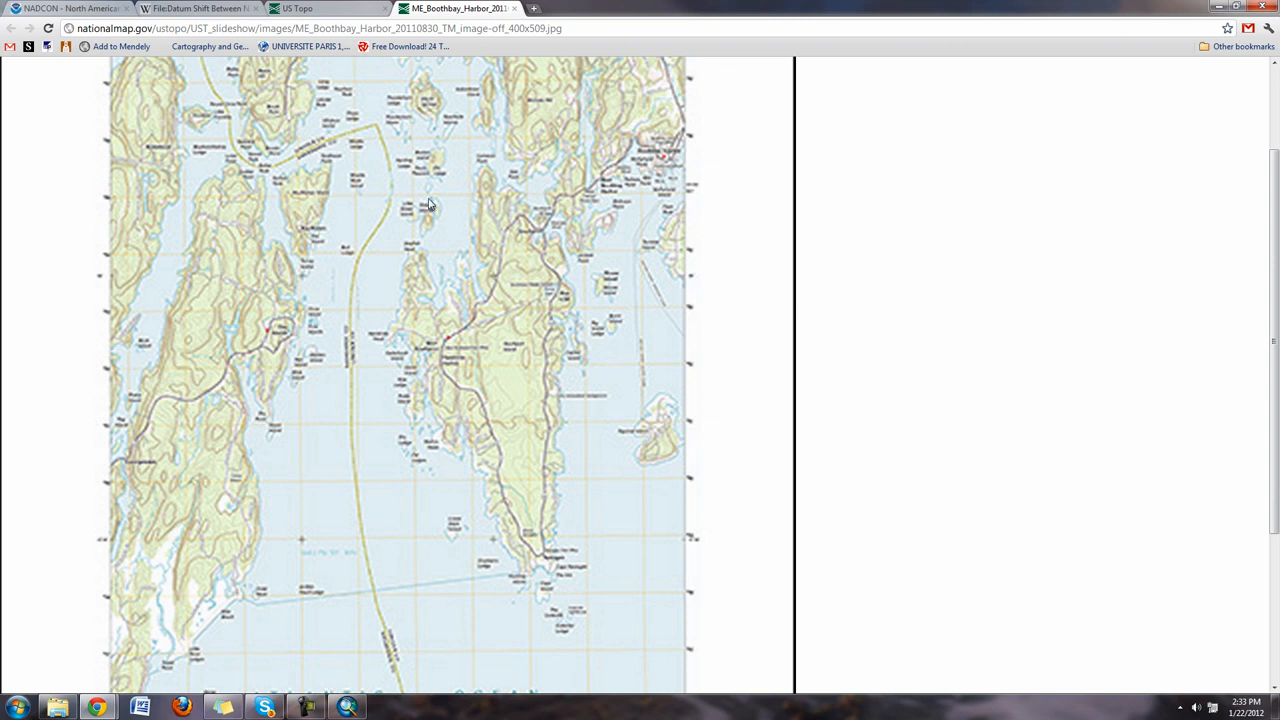
mouse_move(508, 343)
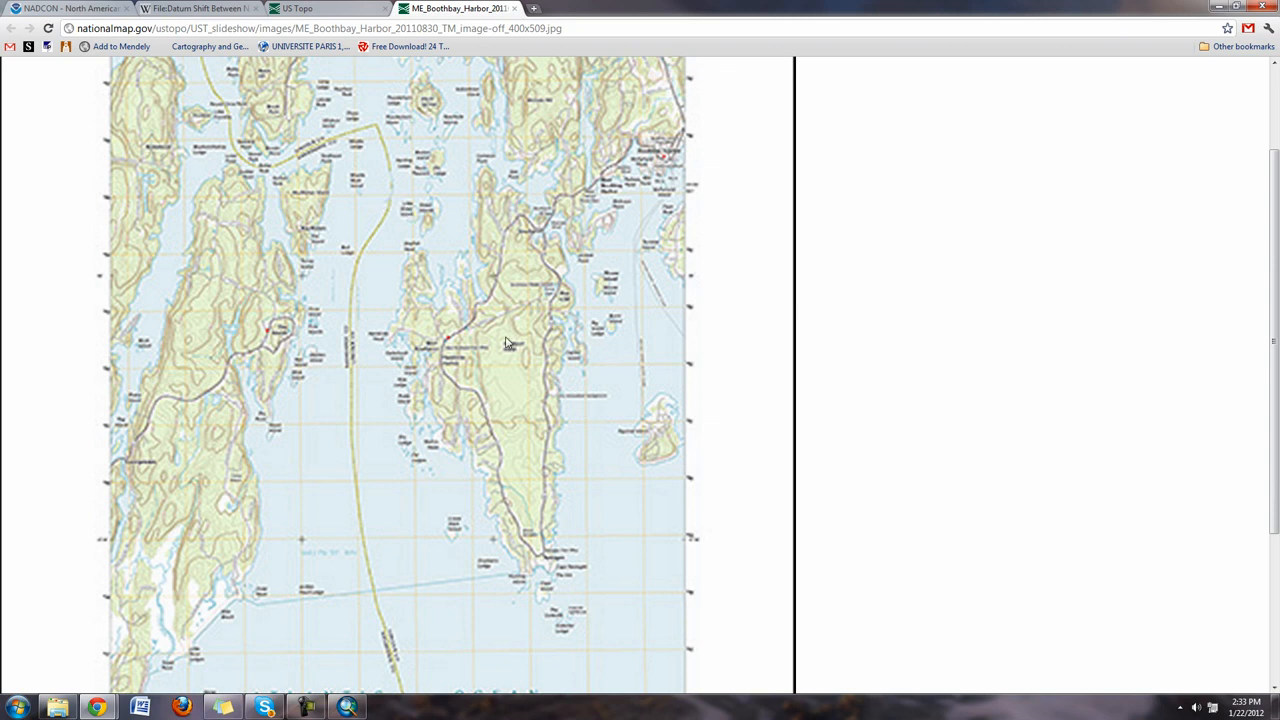
mouse_move(508, 342)
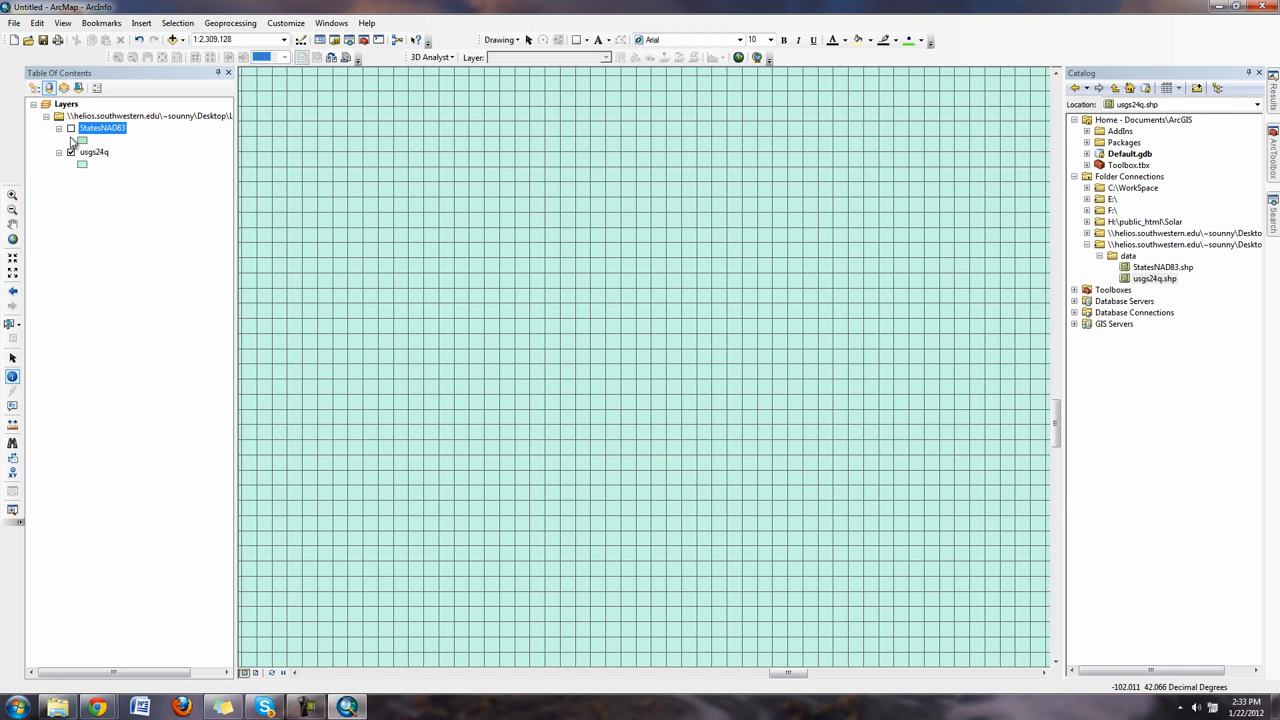
Turn on StatesNAD83 to show all states including Alaska and Hawaii, and hide usgs24q
click(66, 104)
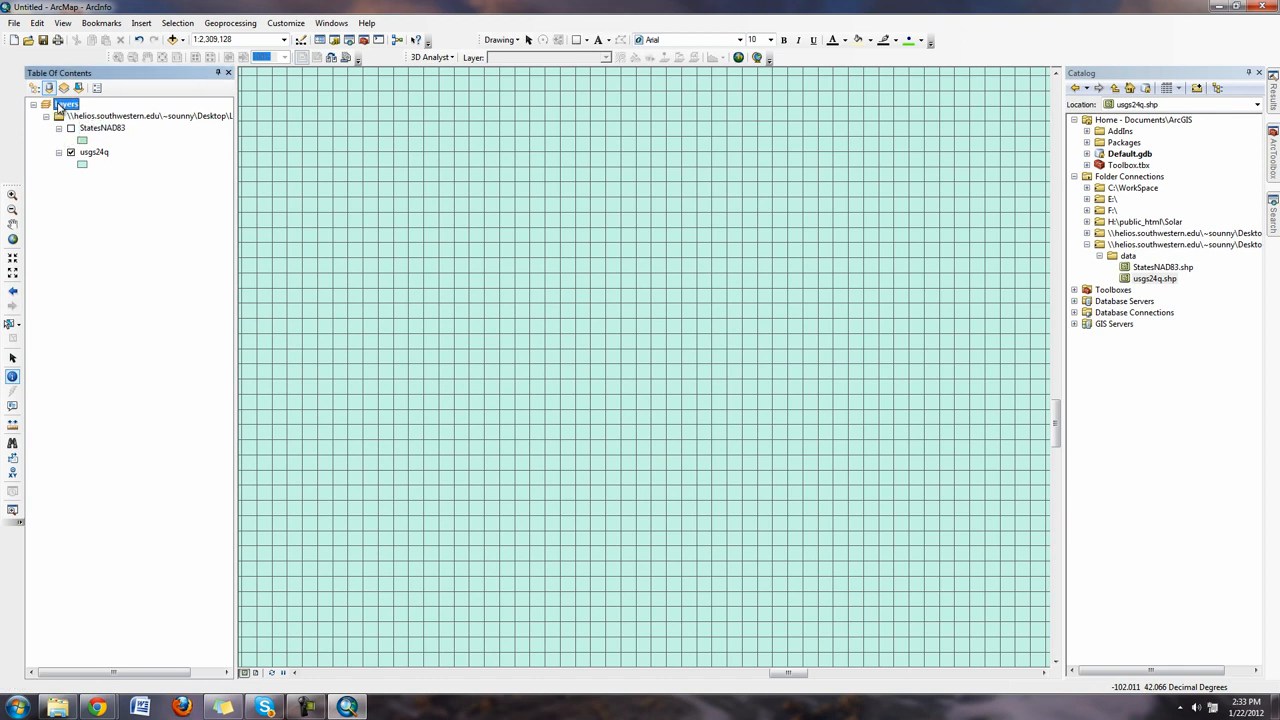
click(71, 128)
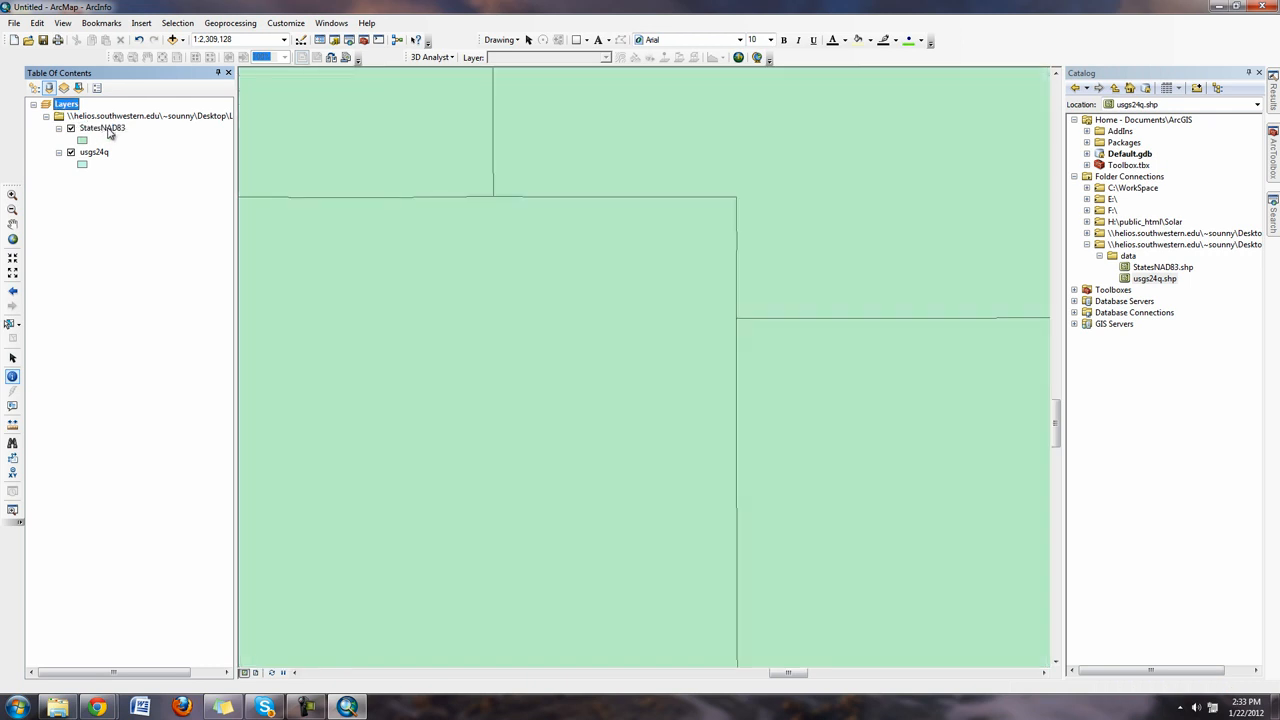
click(102, 127)
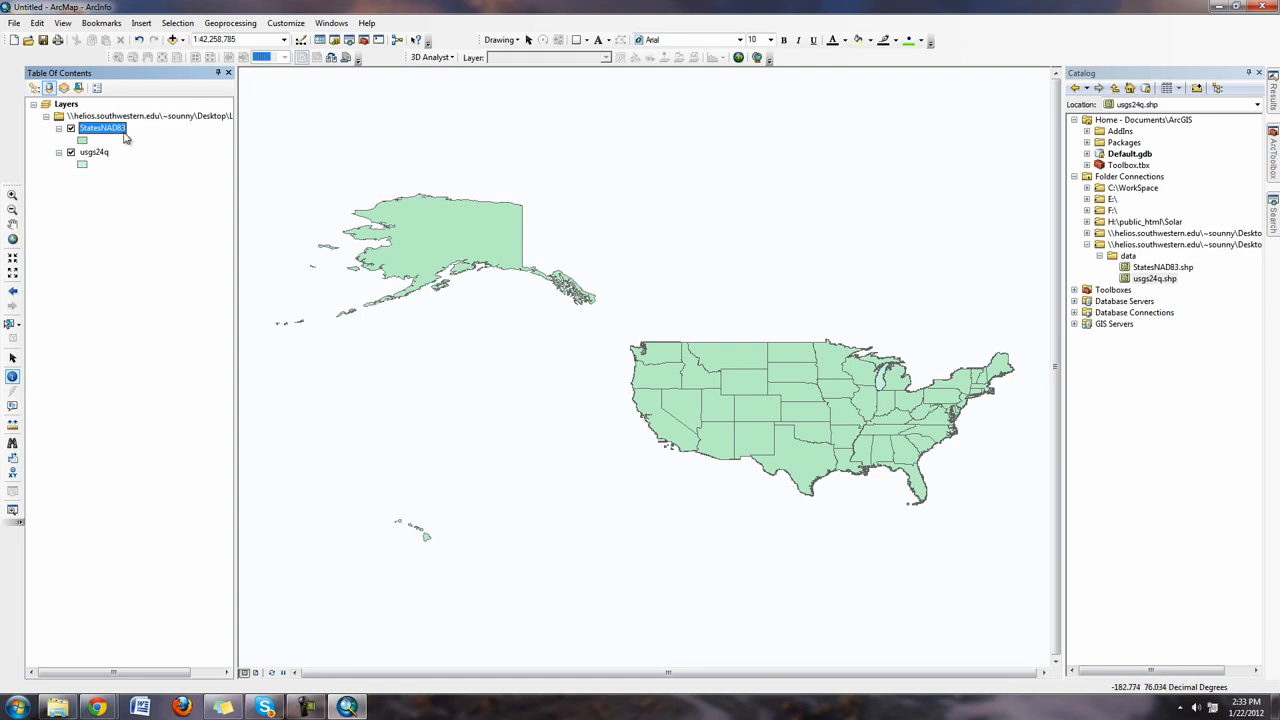
right_click(101, 128)
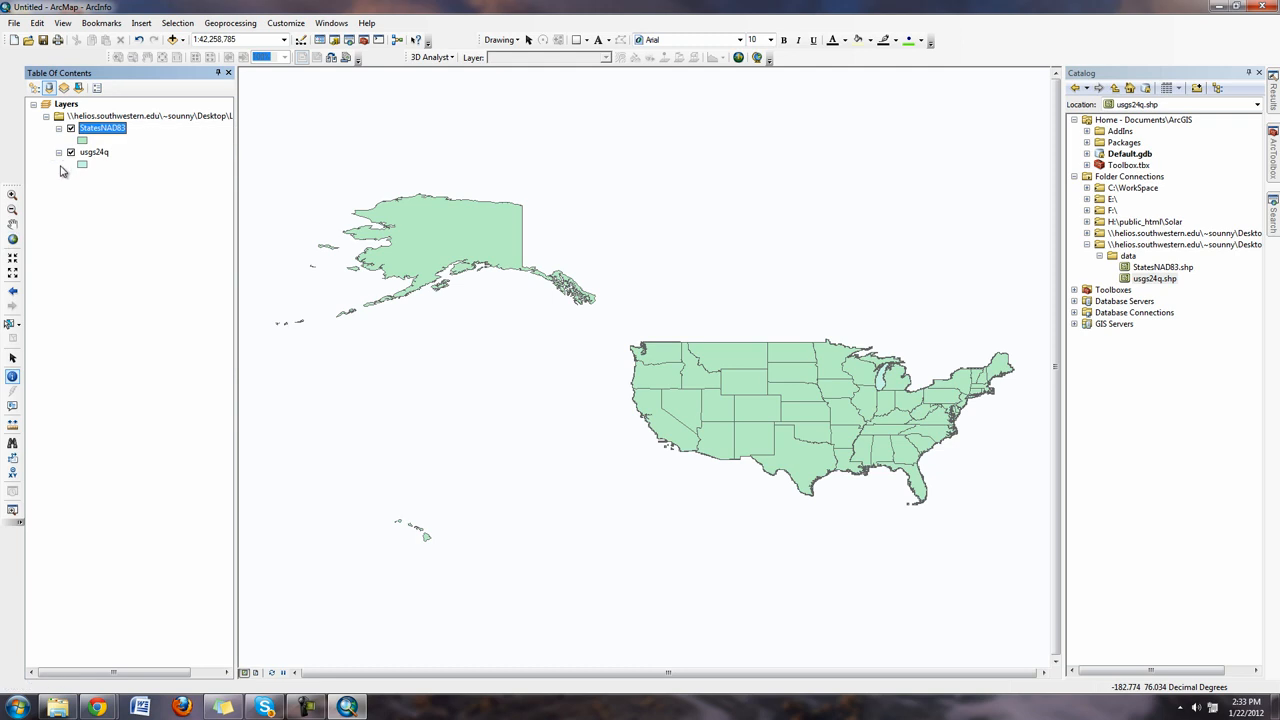
click(71, 152)
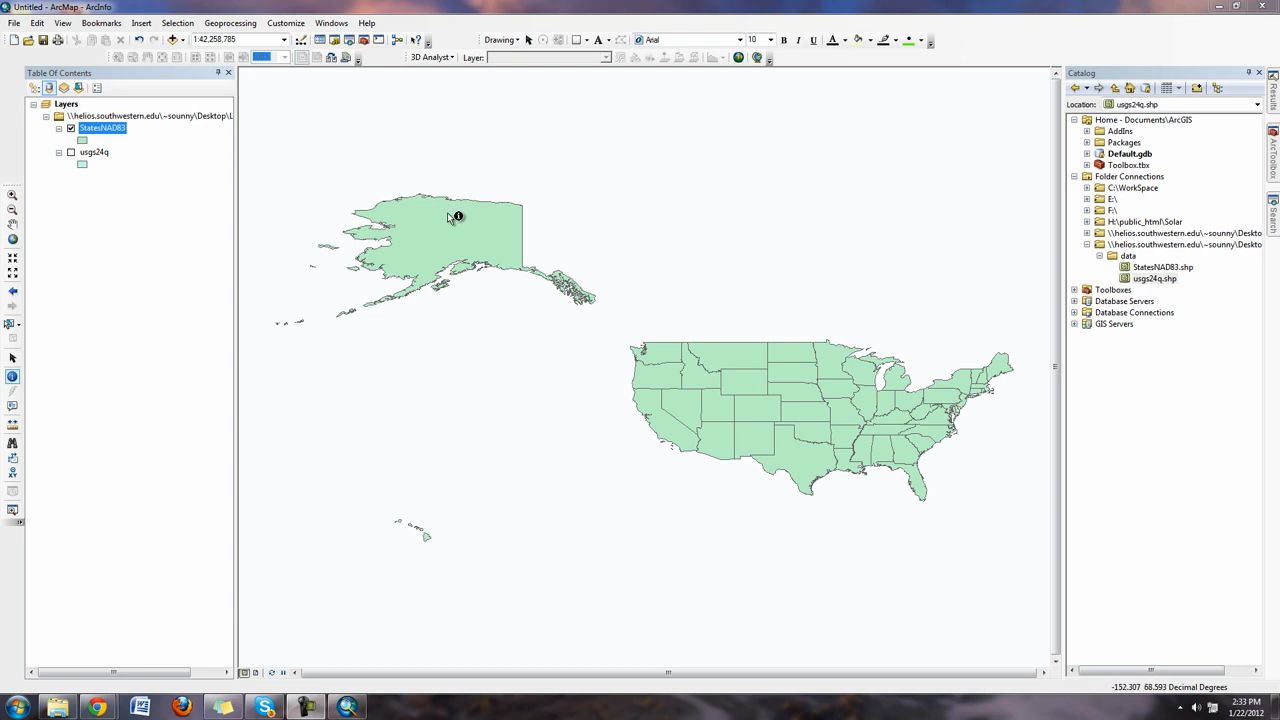
mouse_move(445, 507)
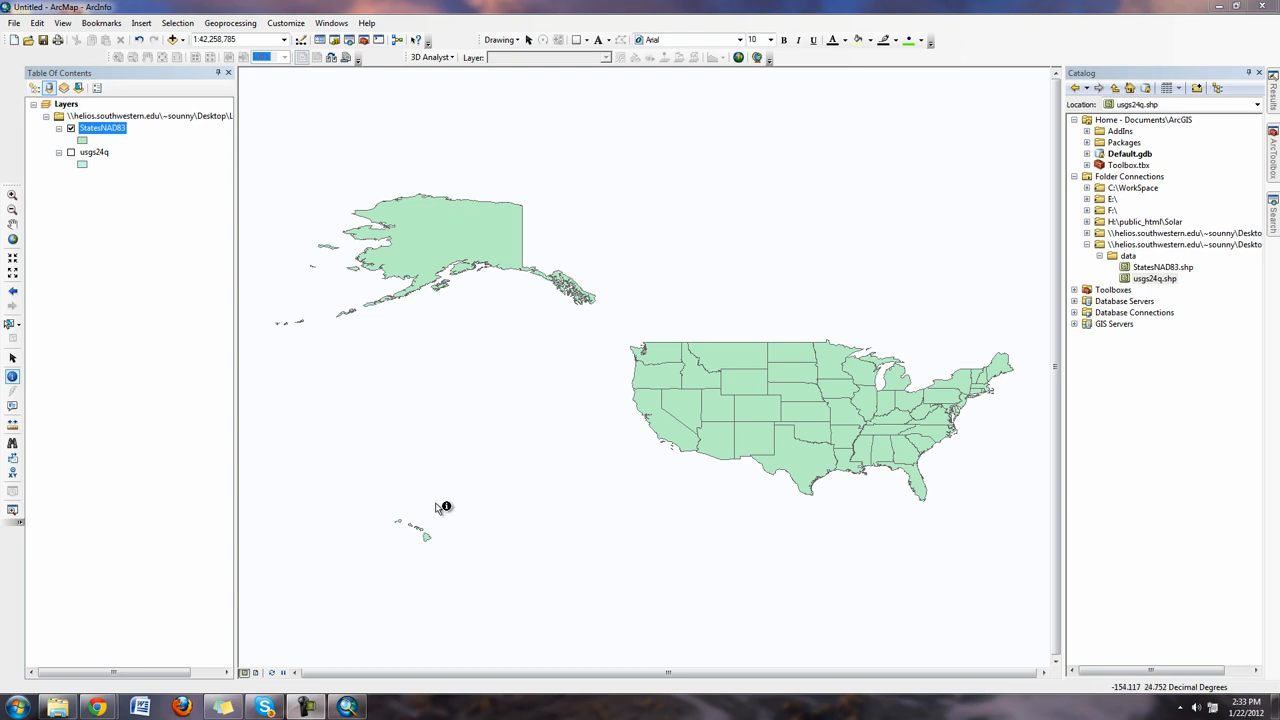
mouse_move(444, 499)
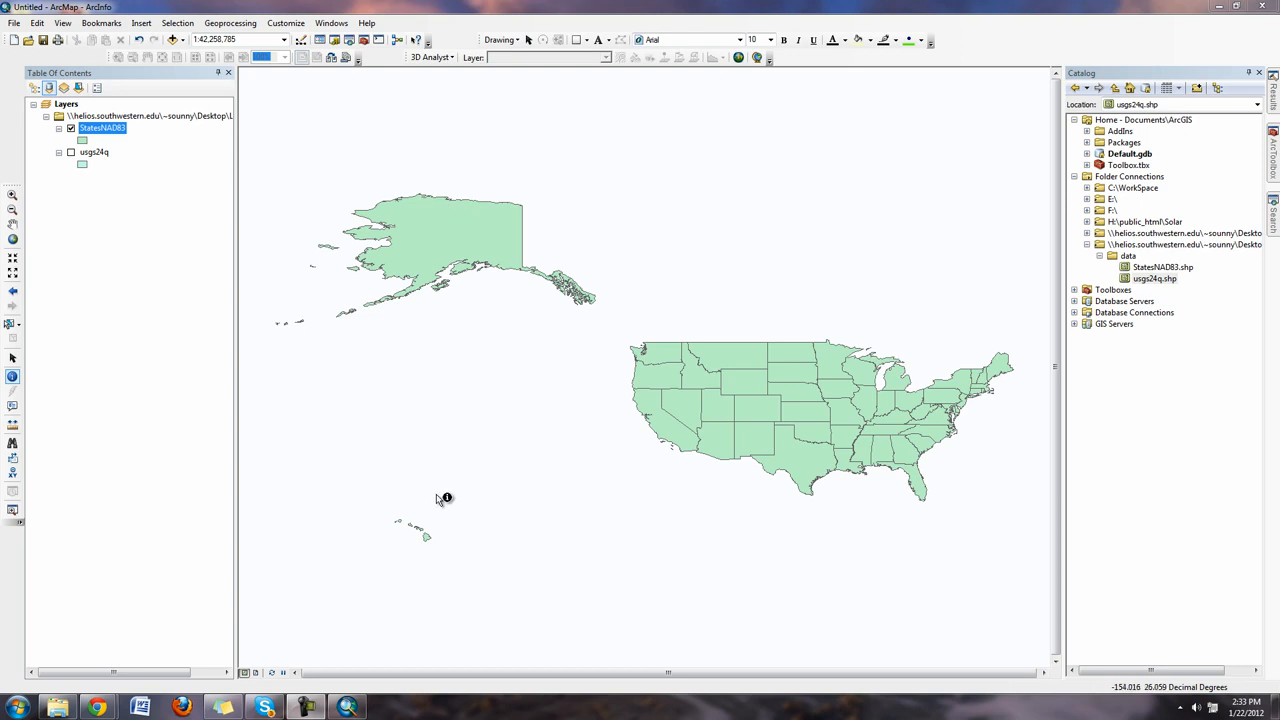
mouse_move(793, 92)
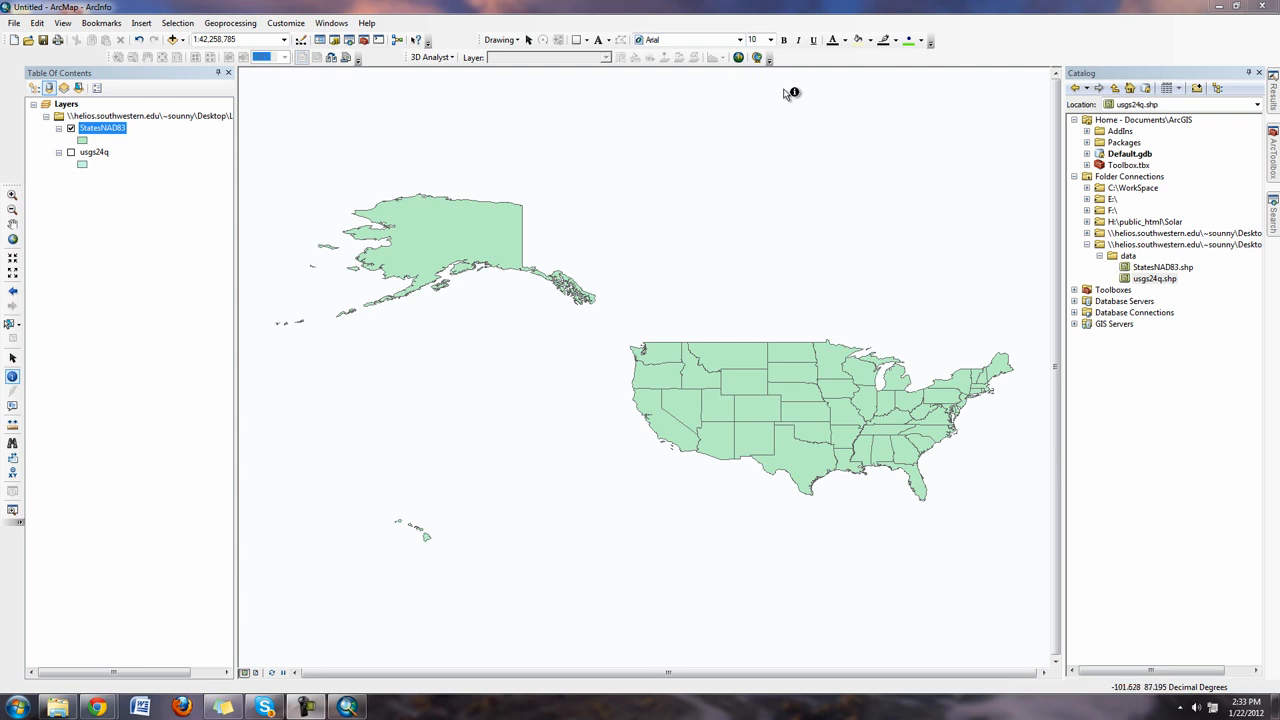
mouse_move(508, 180)
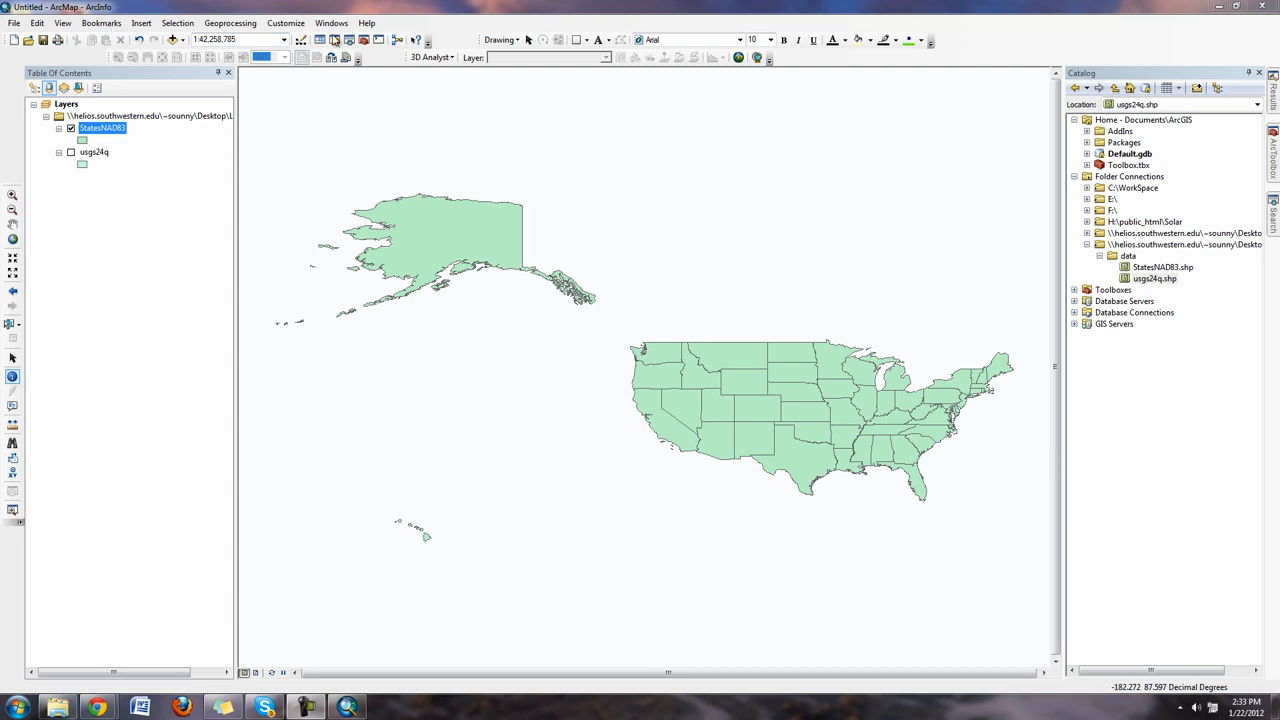
Turn on the Editor toolbar from the Customize > Toolbars menu
click(230, 22)
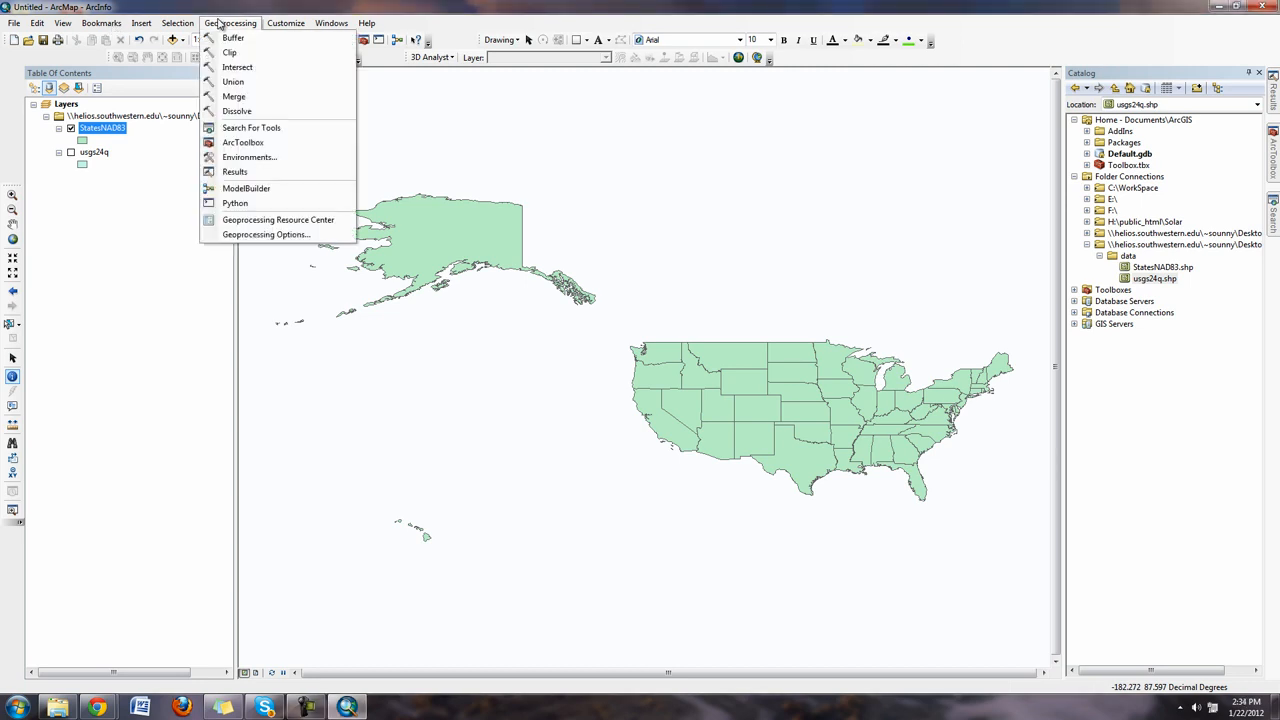
click(286, 22)
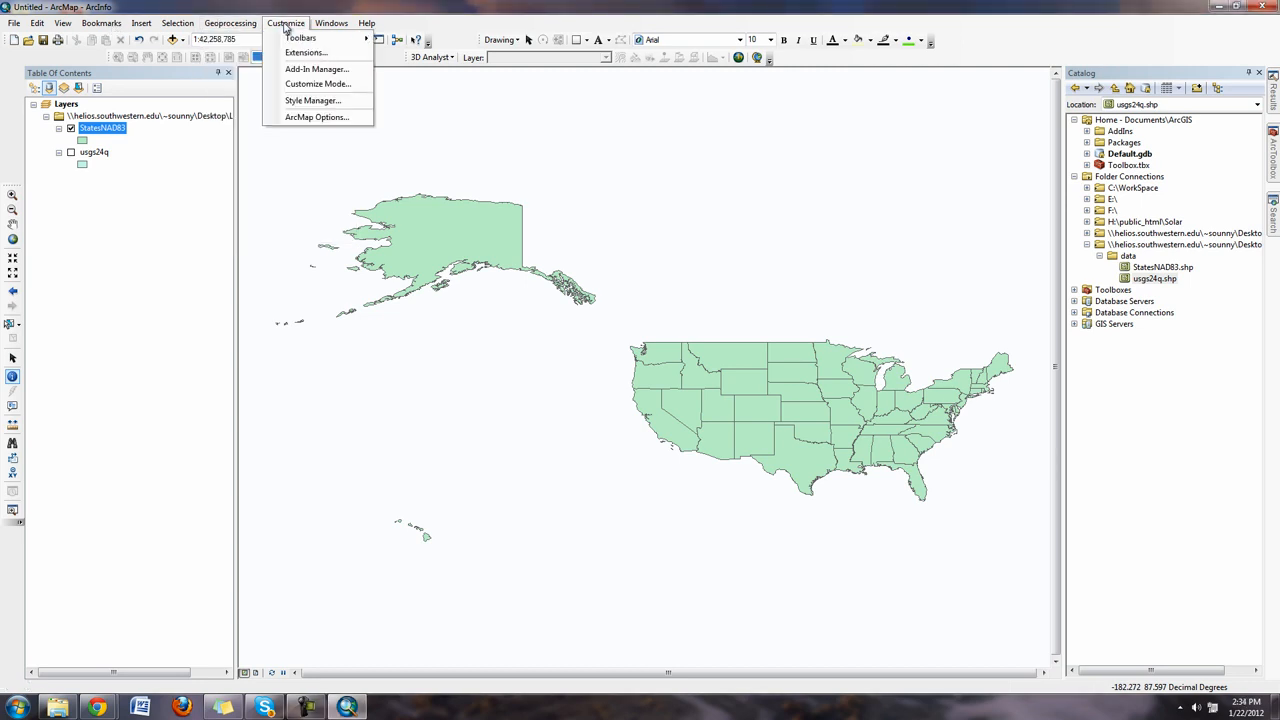
click(301, 37)
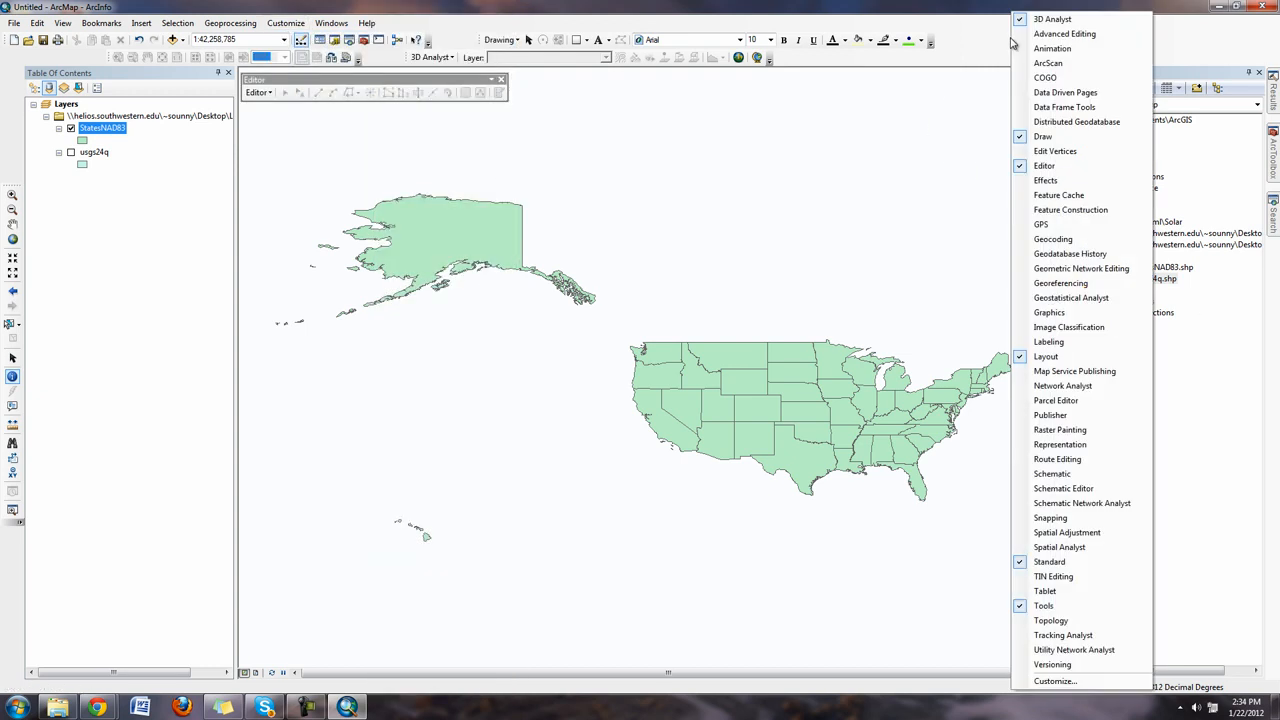
mouse_move(1049, 312)
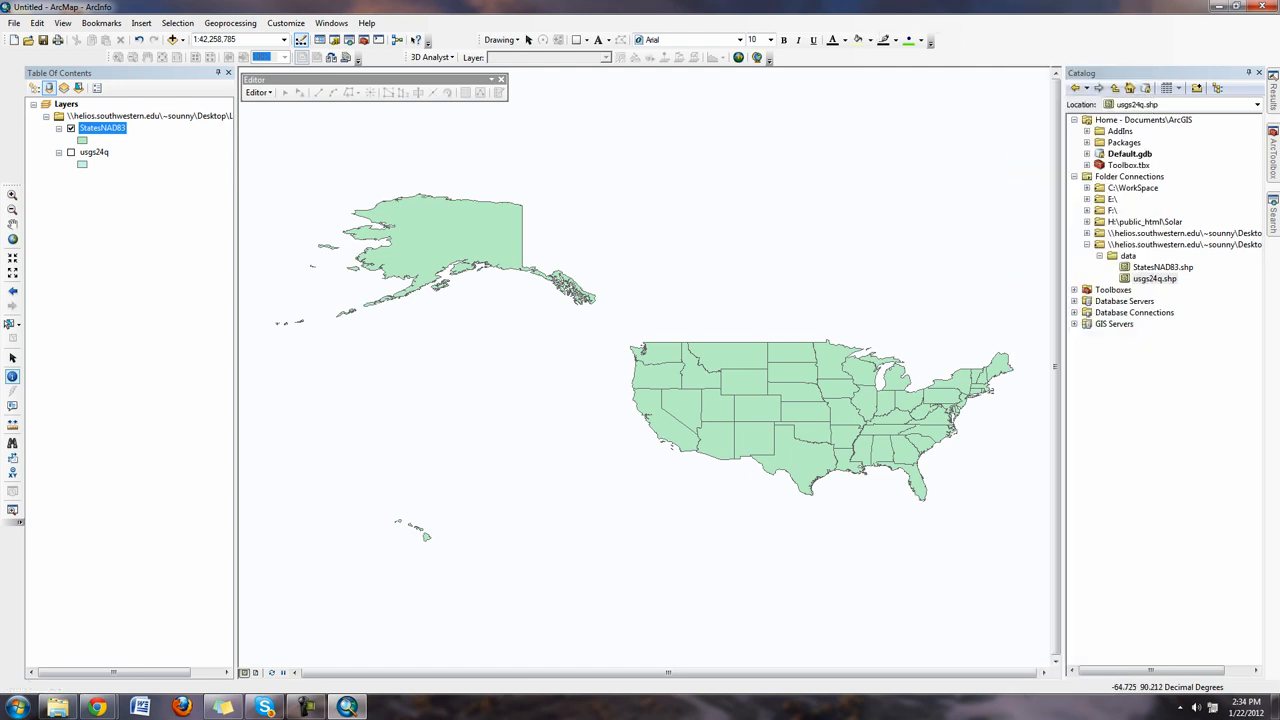
mouse_move(253, 115)
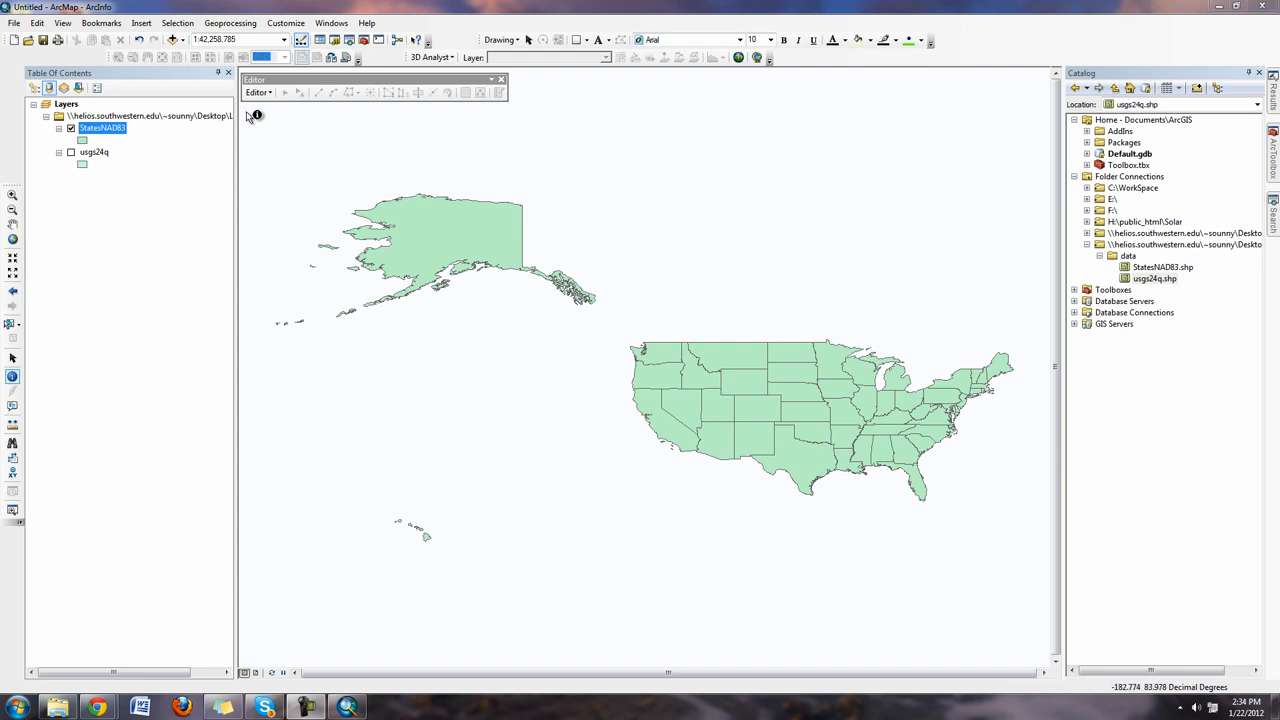
Start an edit session, close the Catalog, and pick the StatesNAD83 feature template
click(258, 92)
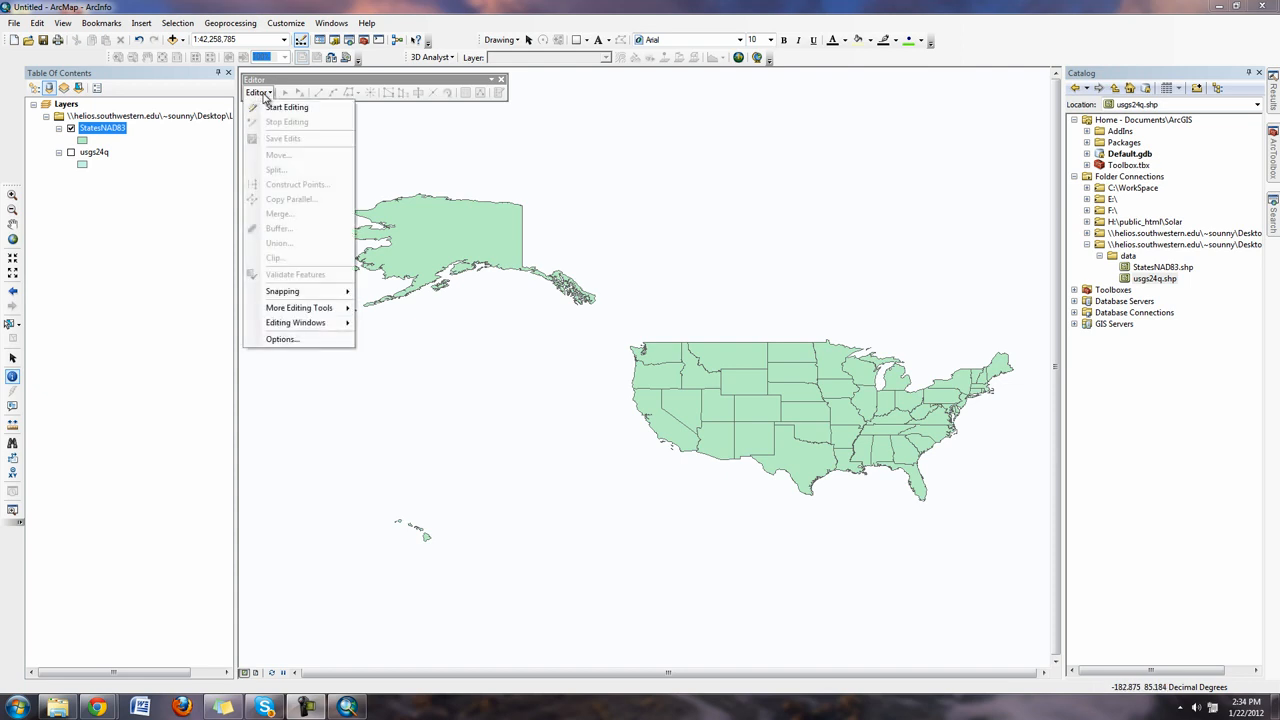
mouse_move(287, 107)
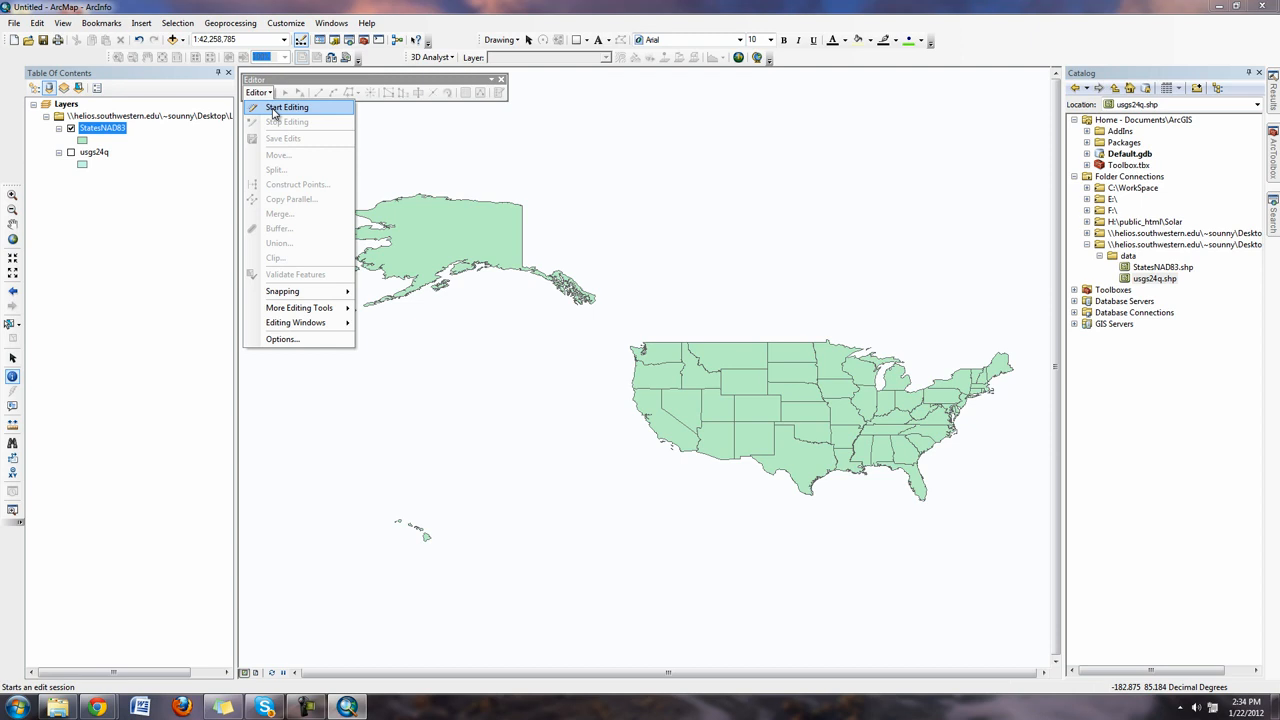
click(287, 107)
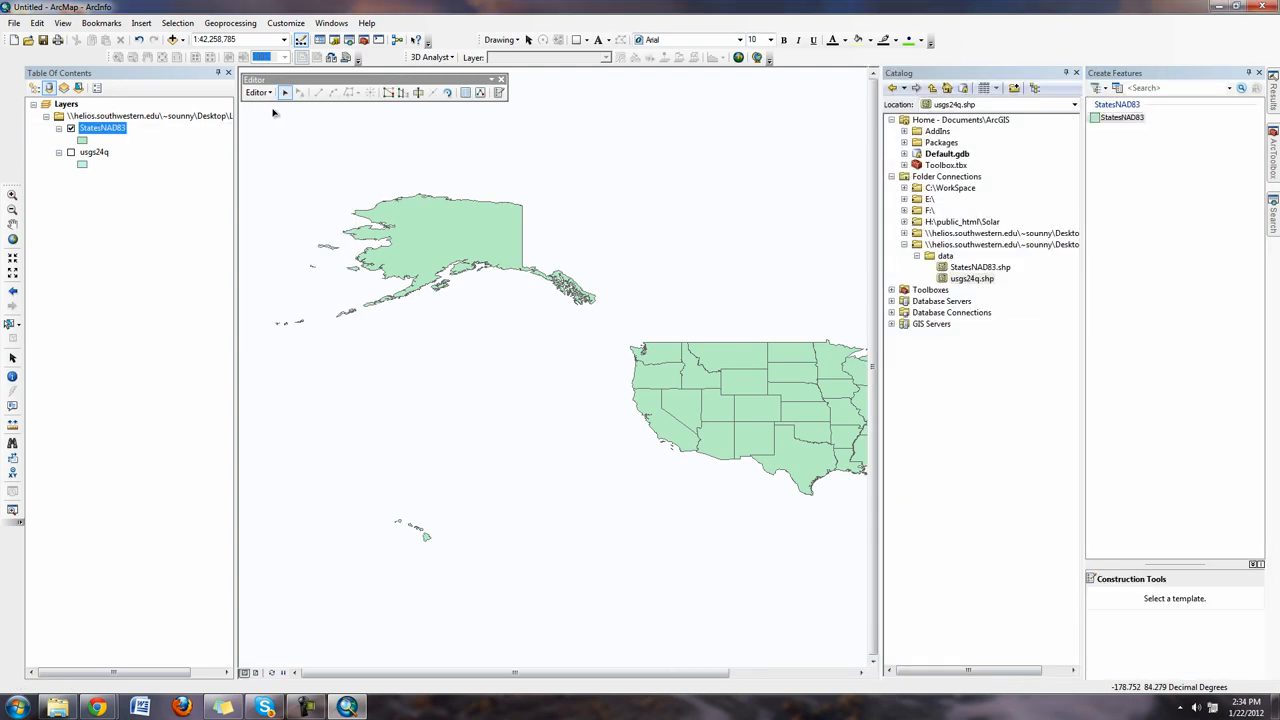
mouse_move(1113, 487)
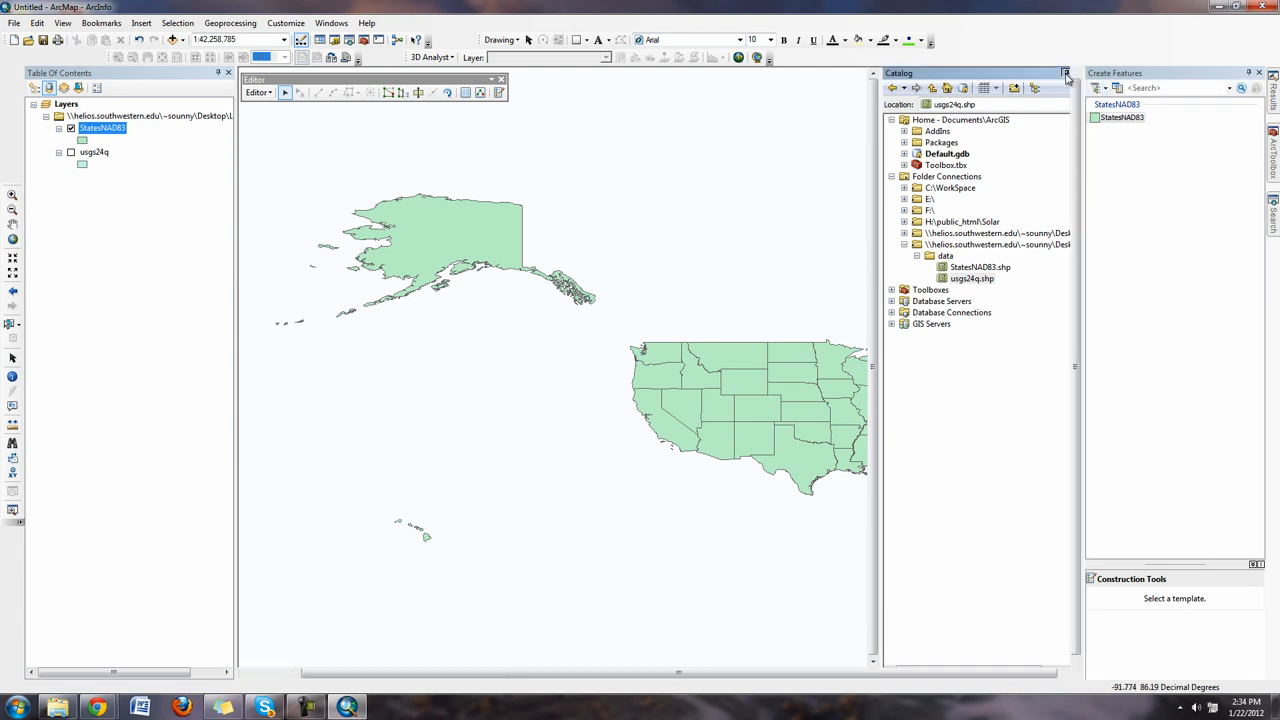
click(1065, 72)
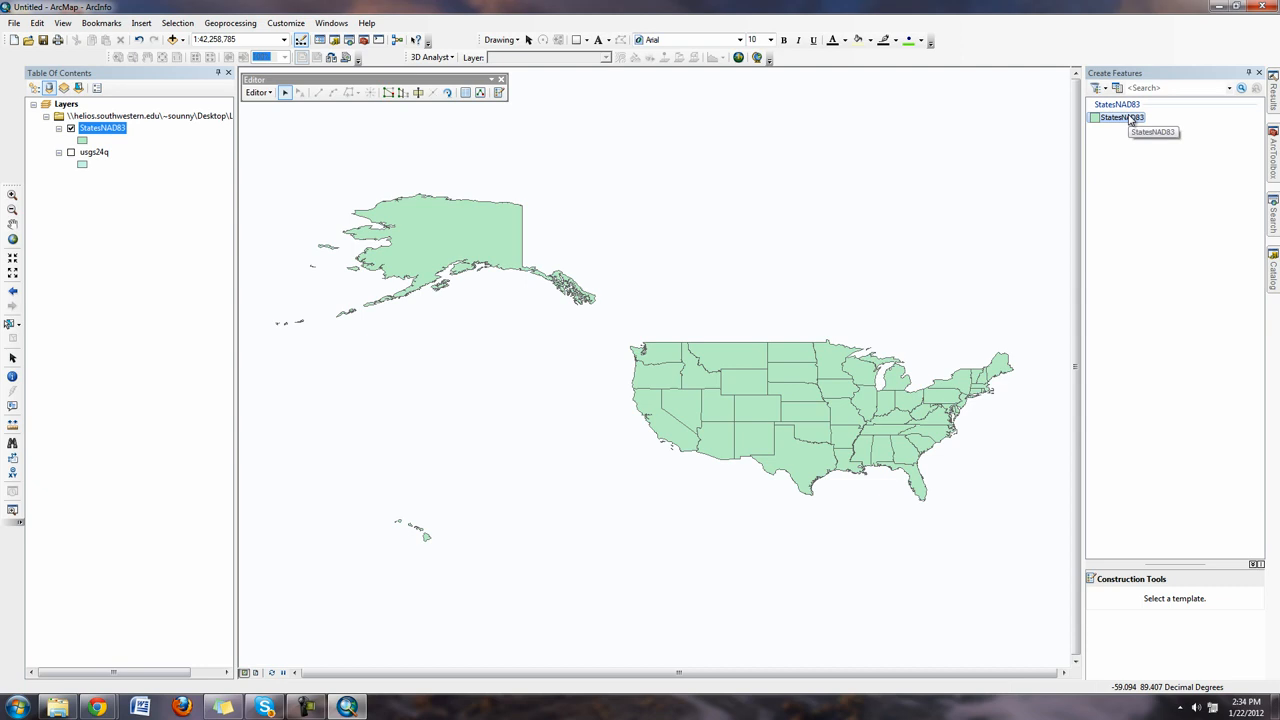
click(1121, 117)
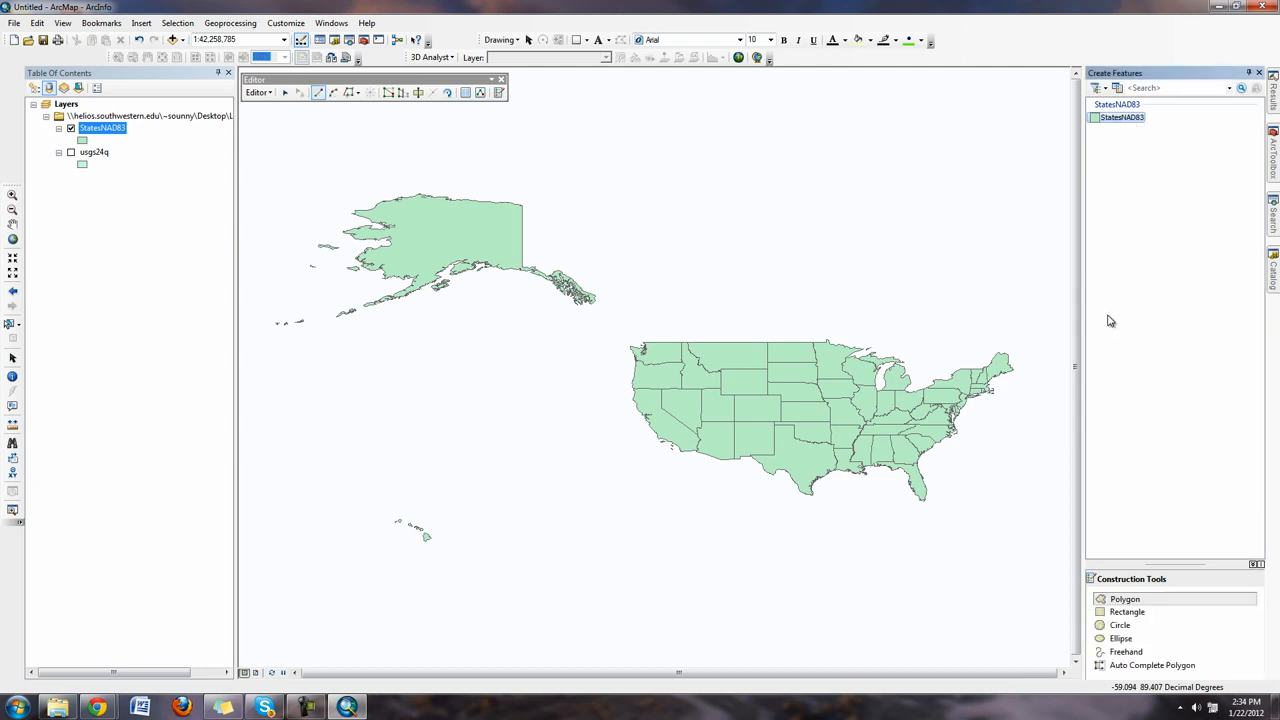
mouse_move(949, 291)
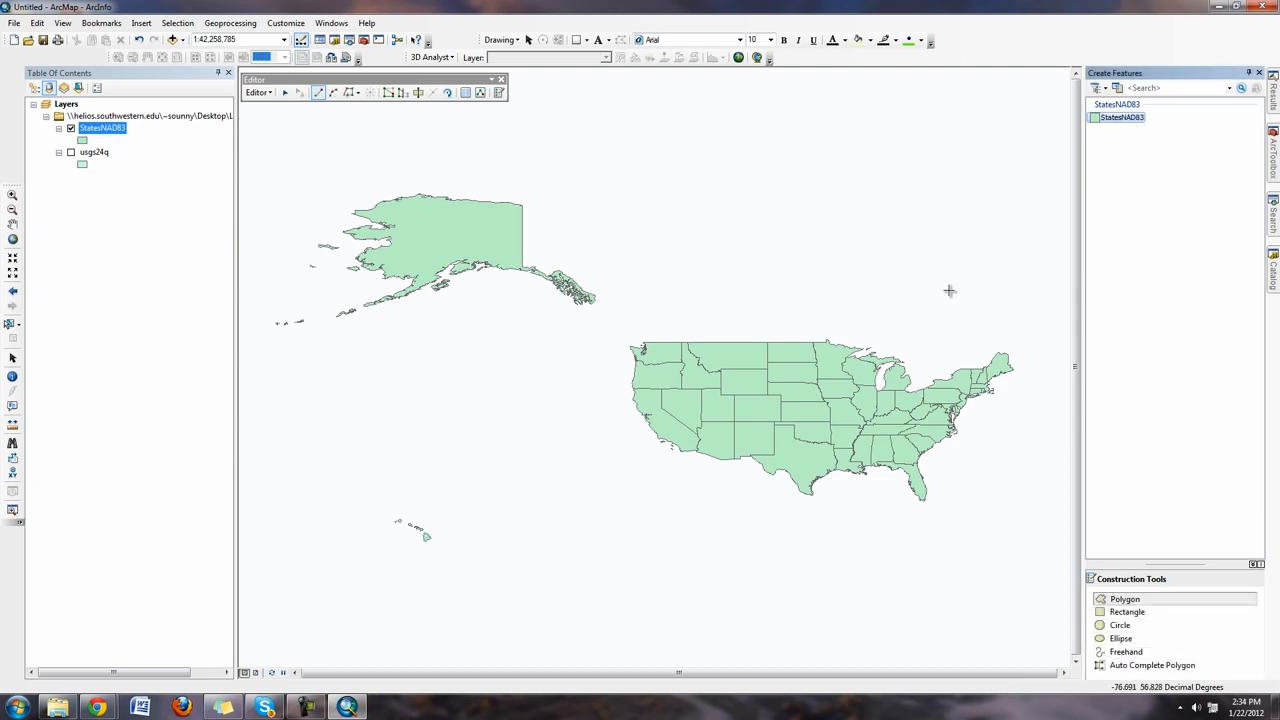
mouse_move(758, 288)
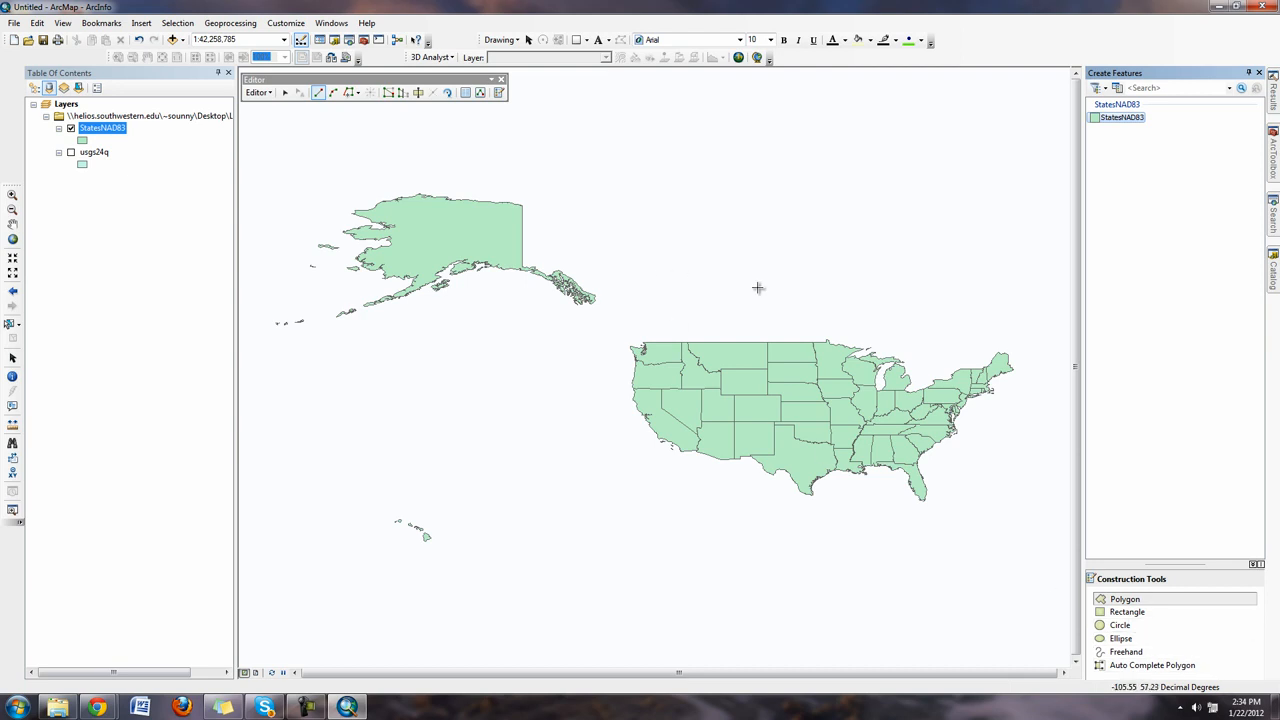
mouse_move(412, 29)
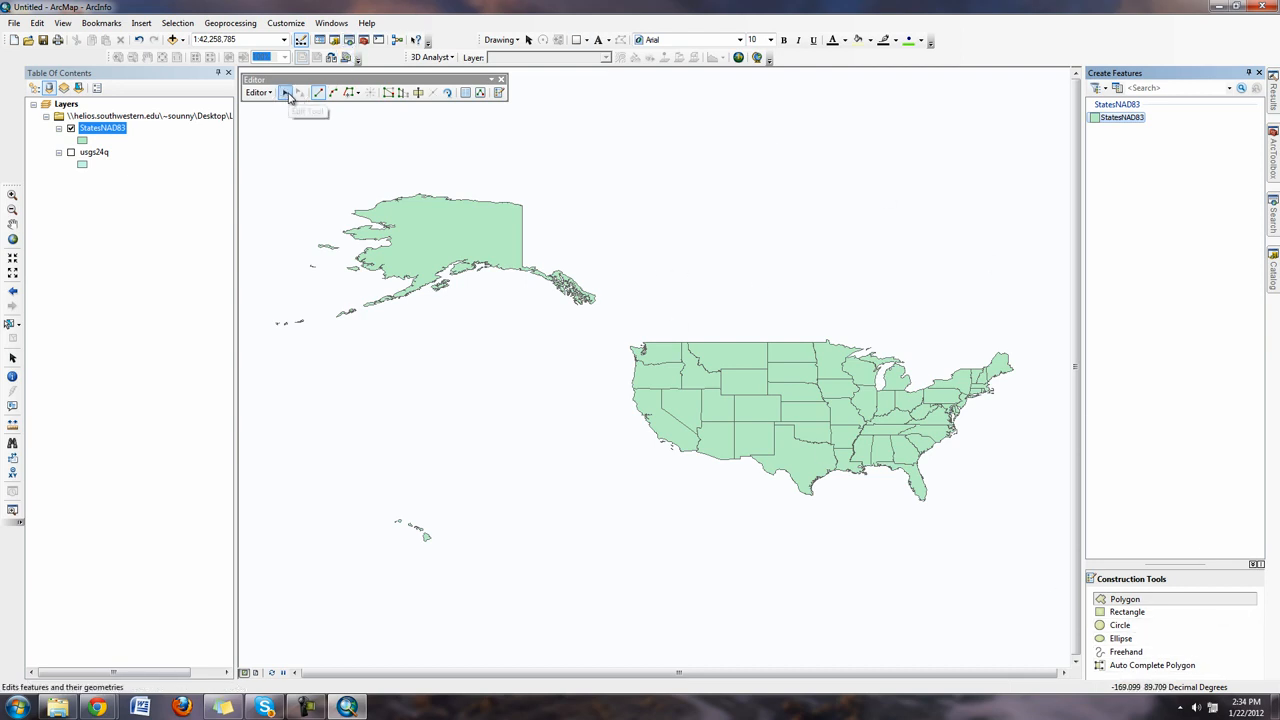
mouse_move(286, 92)
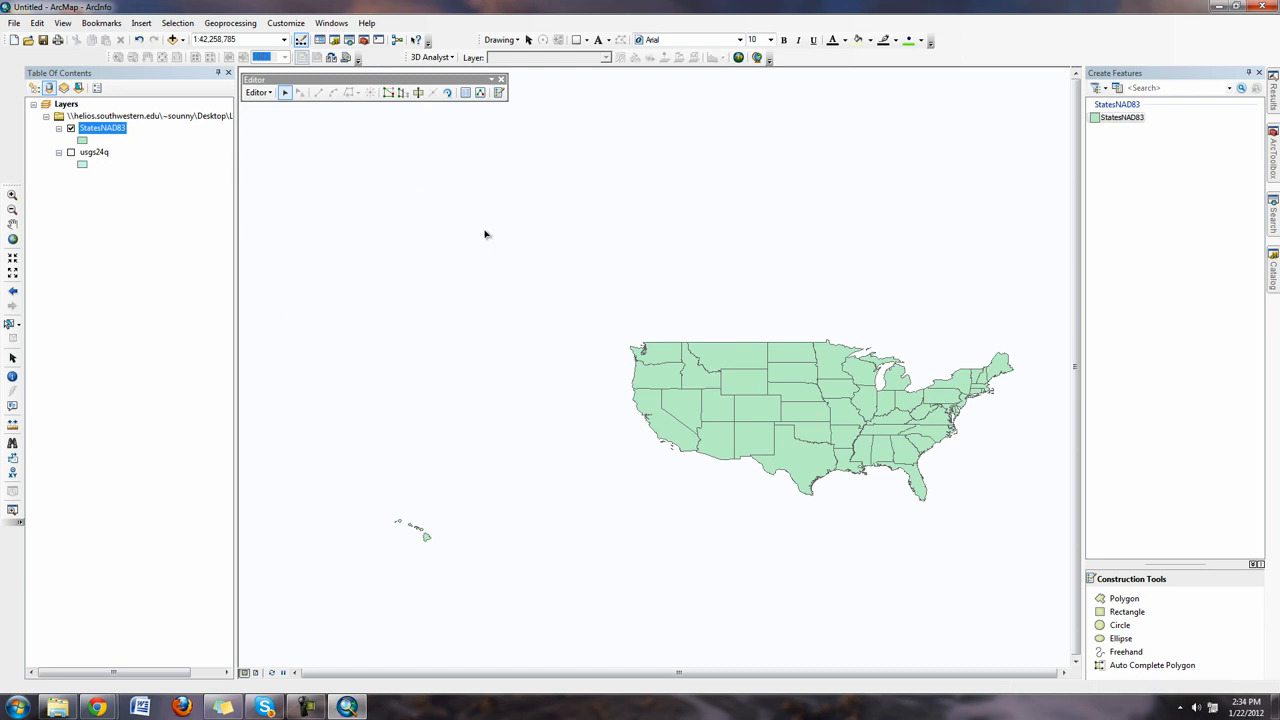
mouse_move(420, 543)
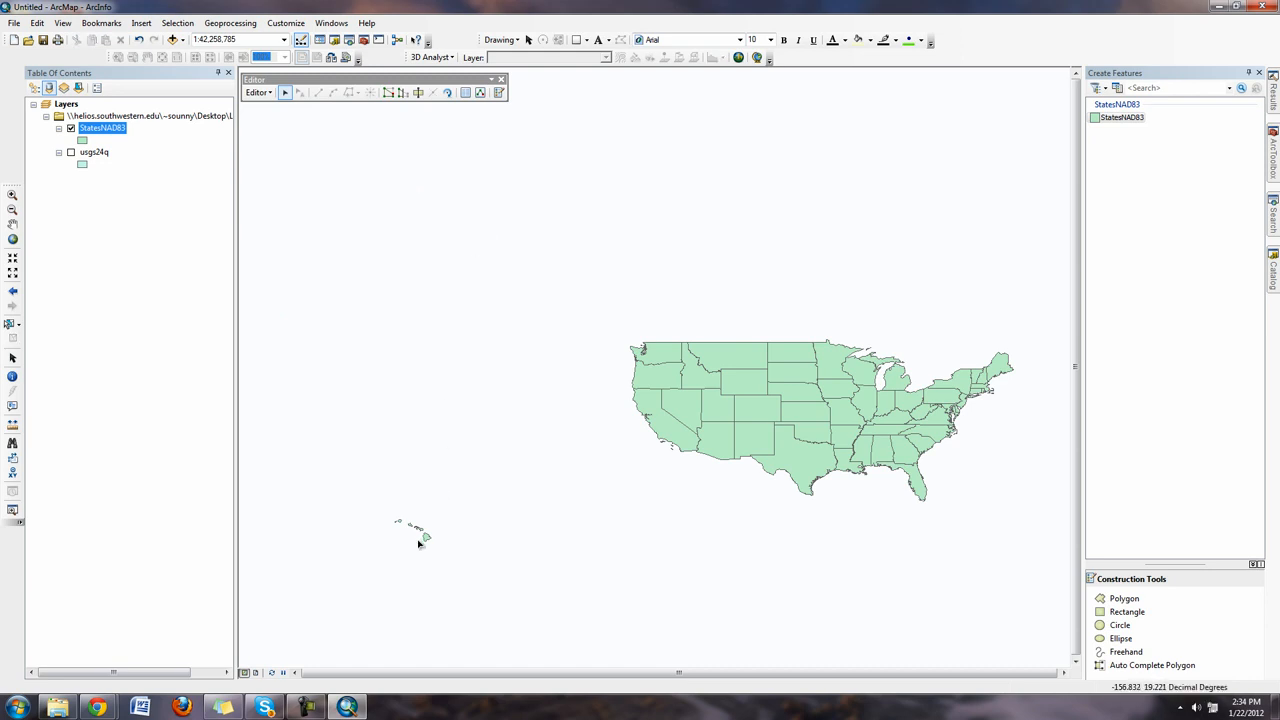
Select Hawaii's islands on the map for deletion
click(415, 530)
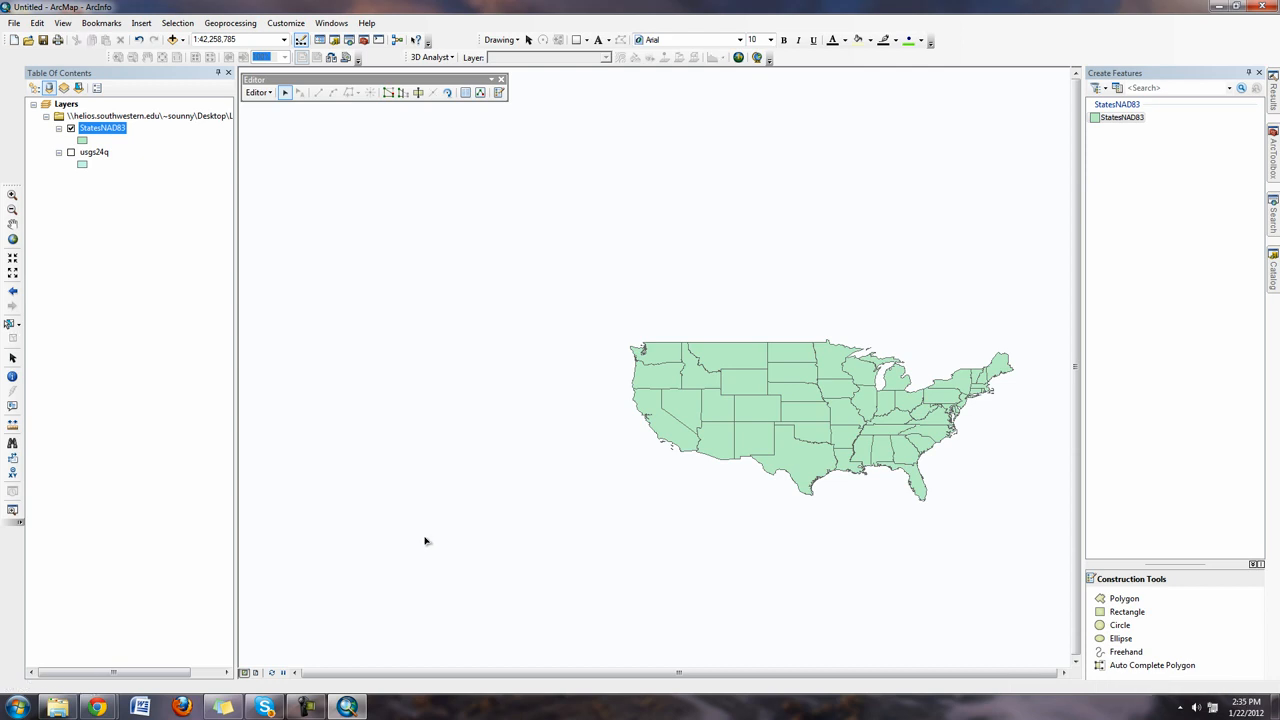
Open the StatesNAD83 attribute table and scroll through its 49 state records
right_click(102, 128)
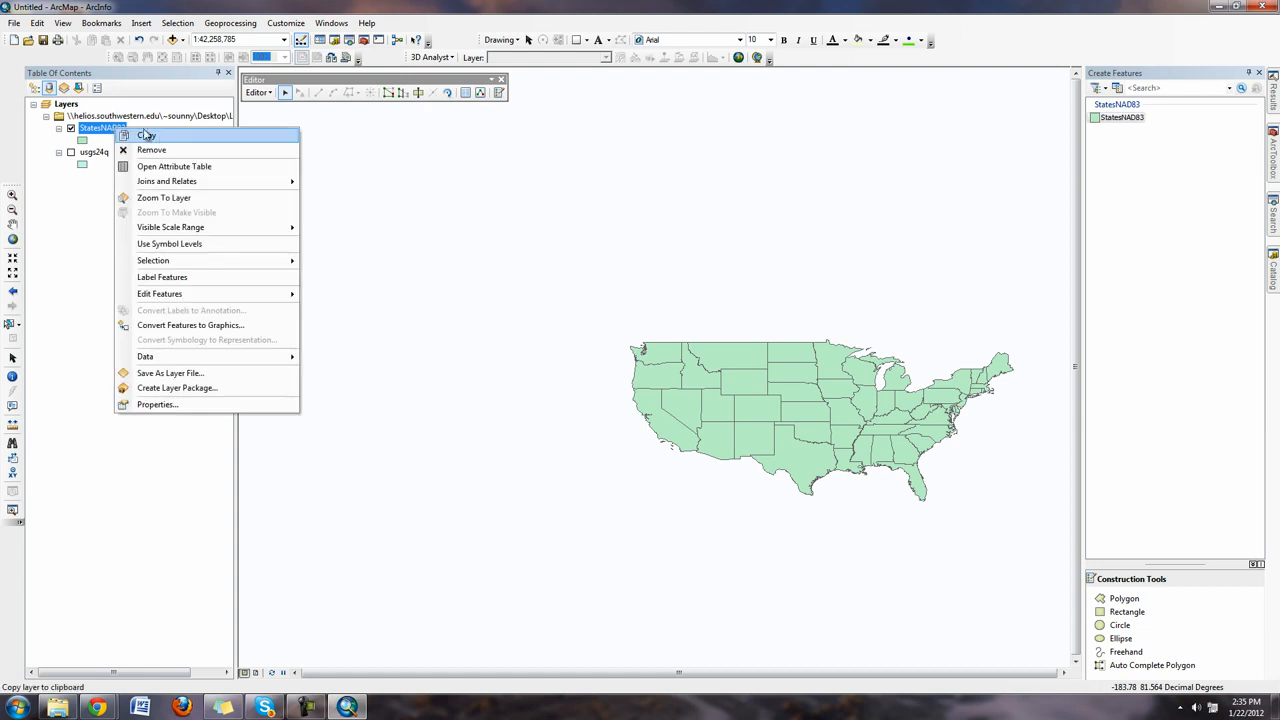
click(174, 166)
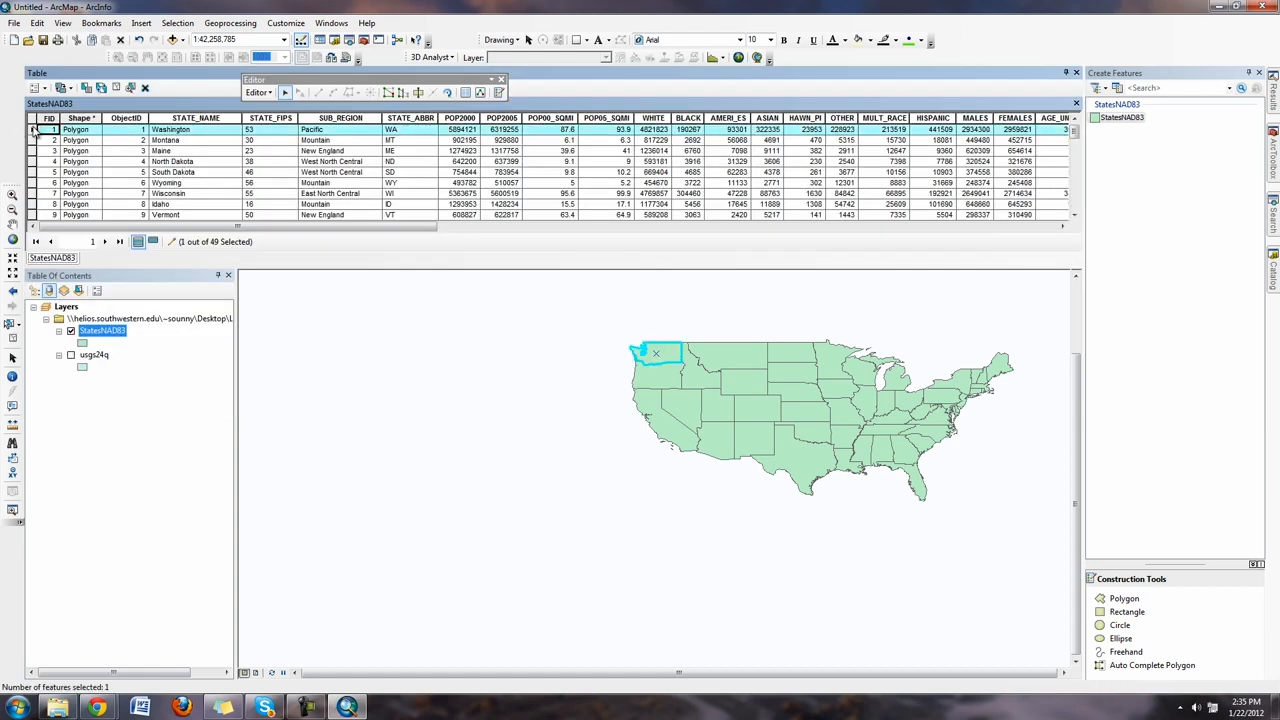
scroll(down, 3)
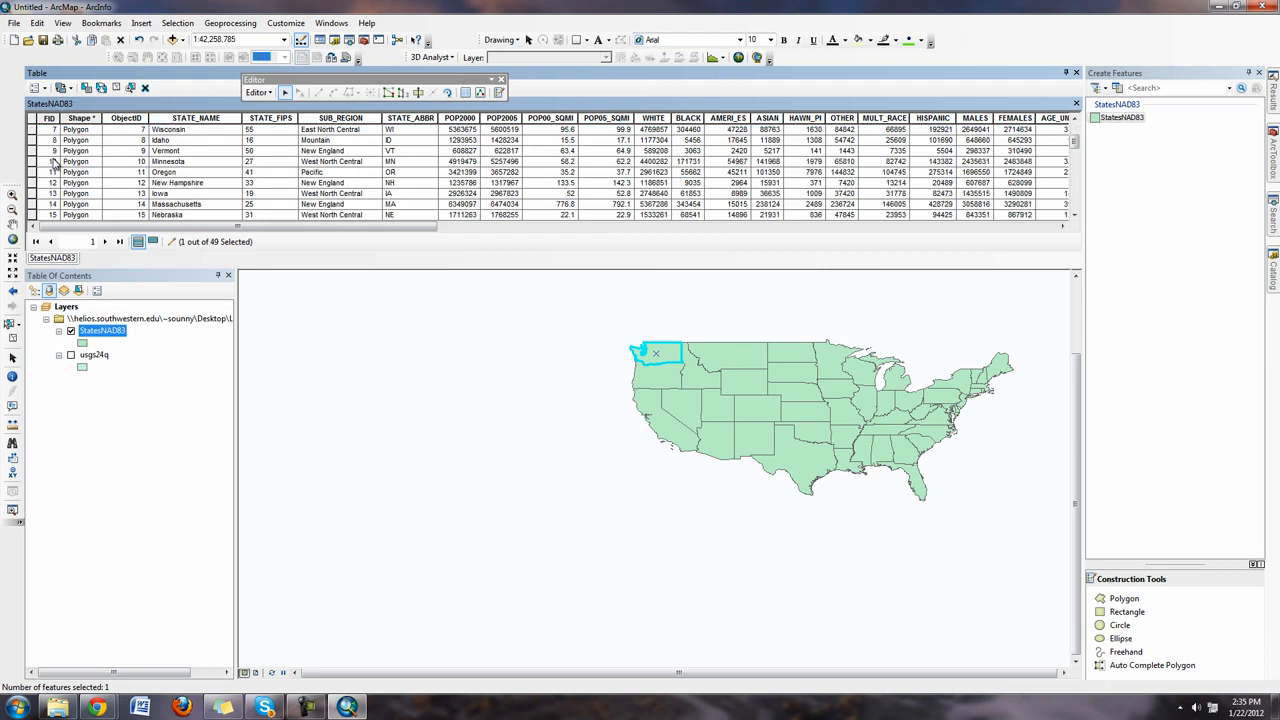
scroll(up, 3)
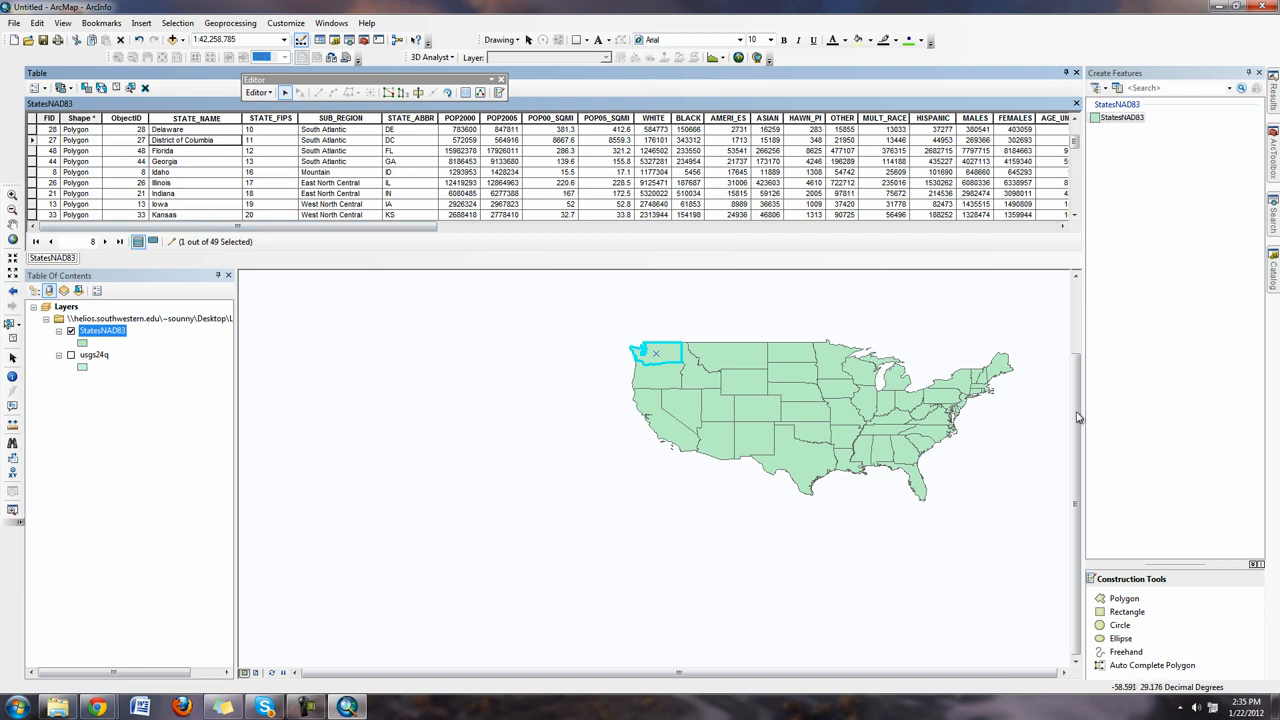
mouse_move(922, 438)
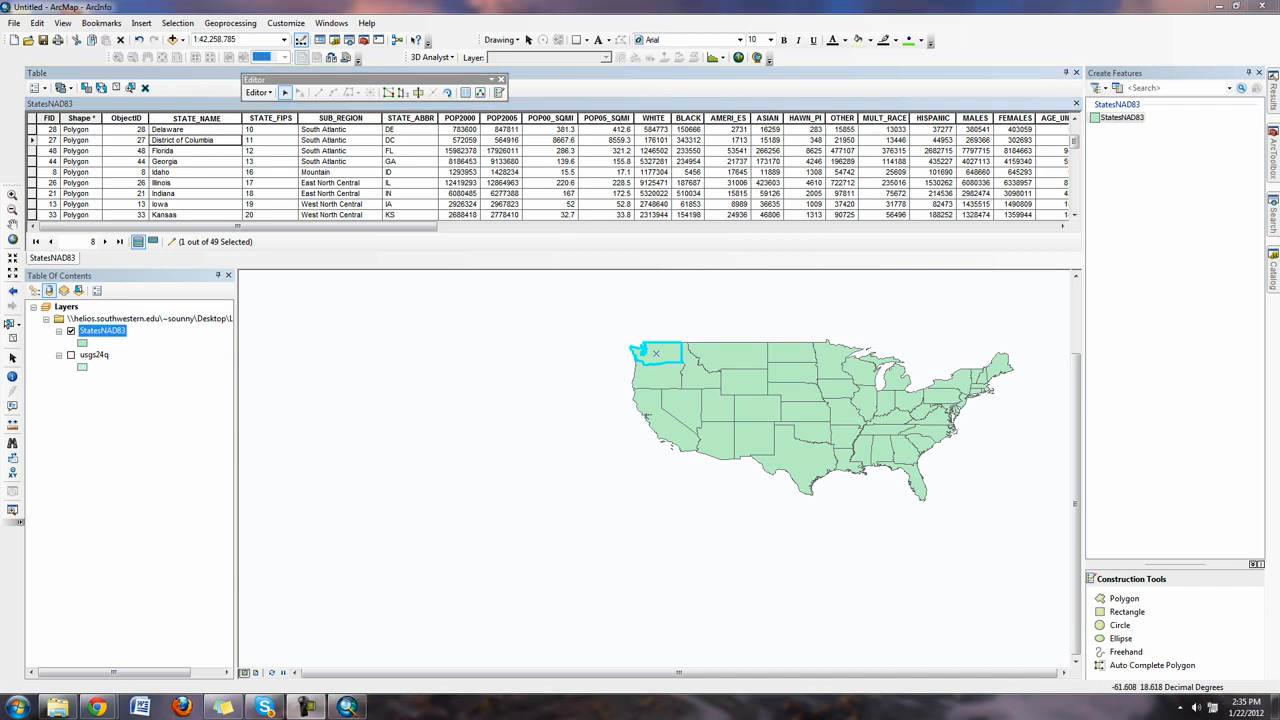
mouse_move(965, 462)
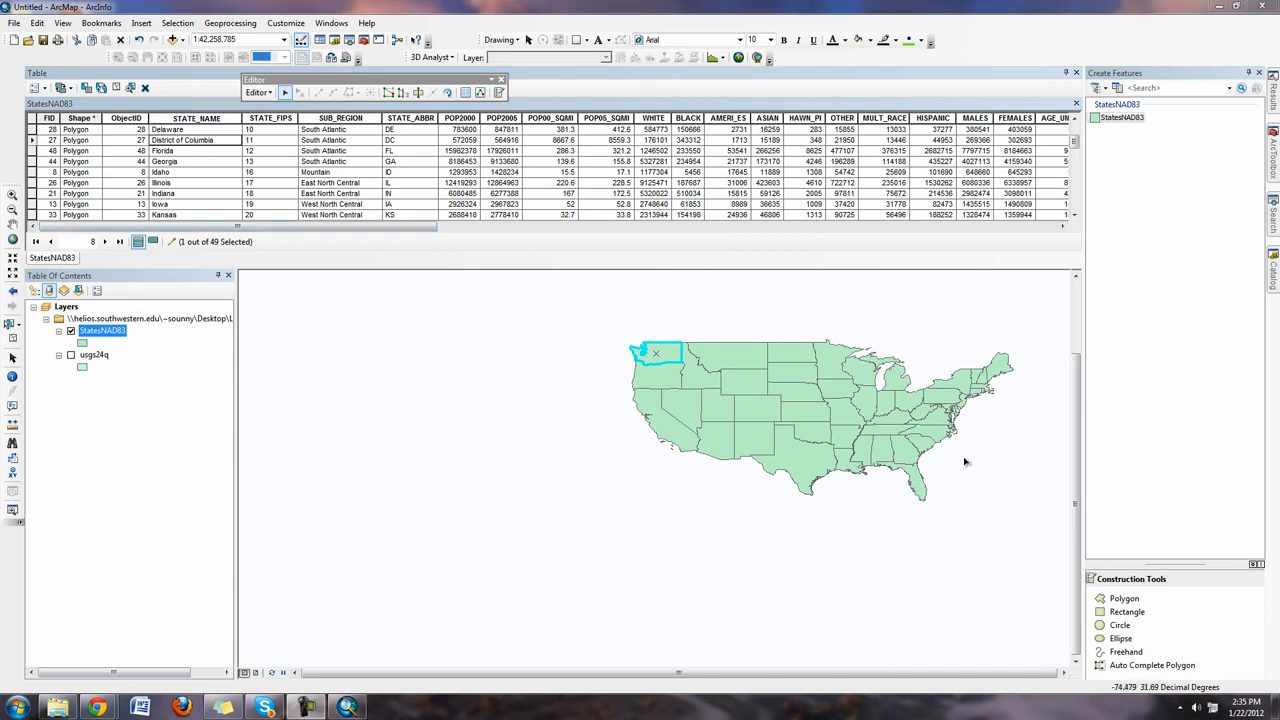
Save the StatesNAD83 deletions and stop the edit session
click(258, 92)
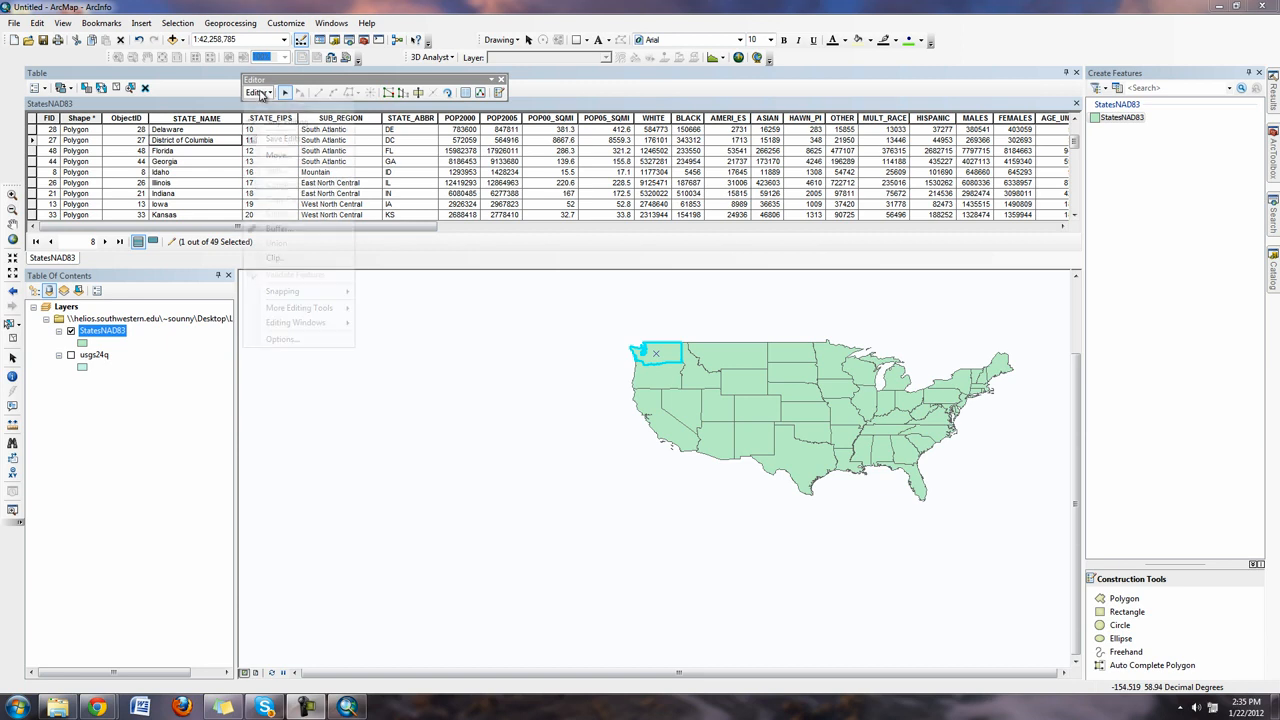
click(258, 92)
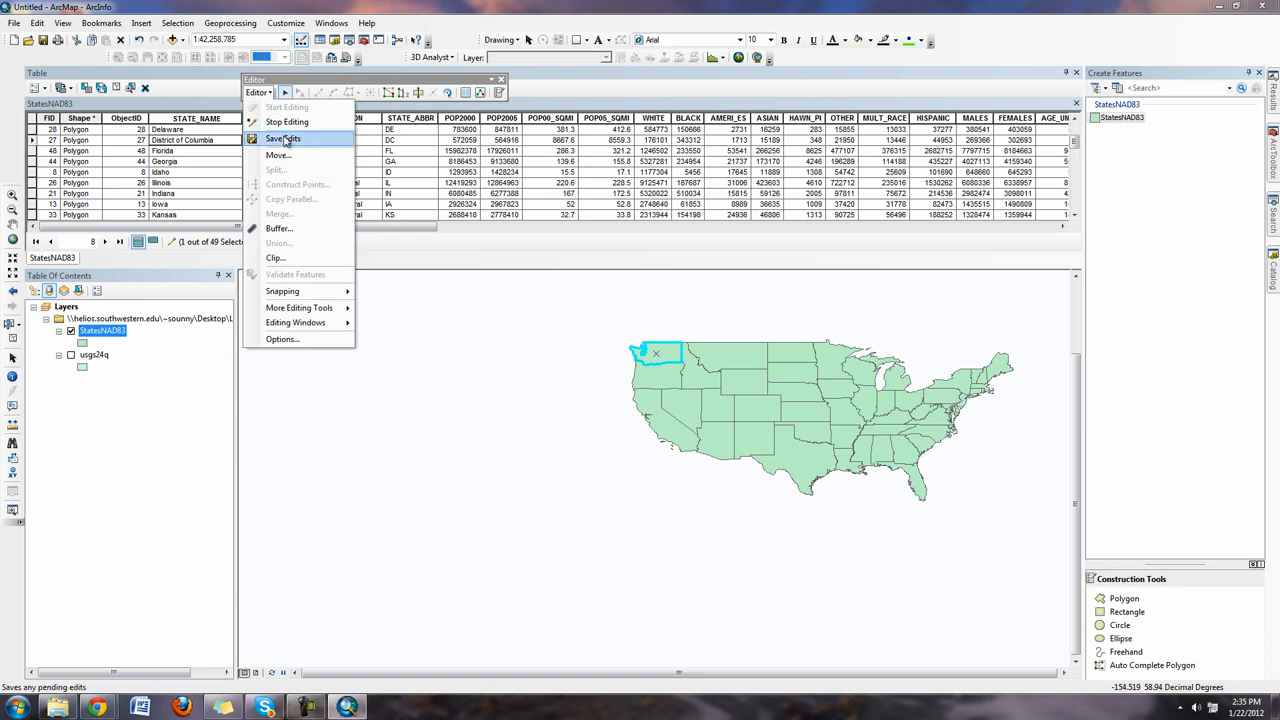
click(283, 138)
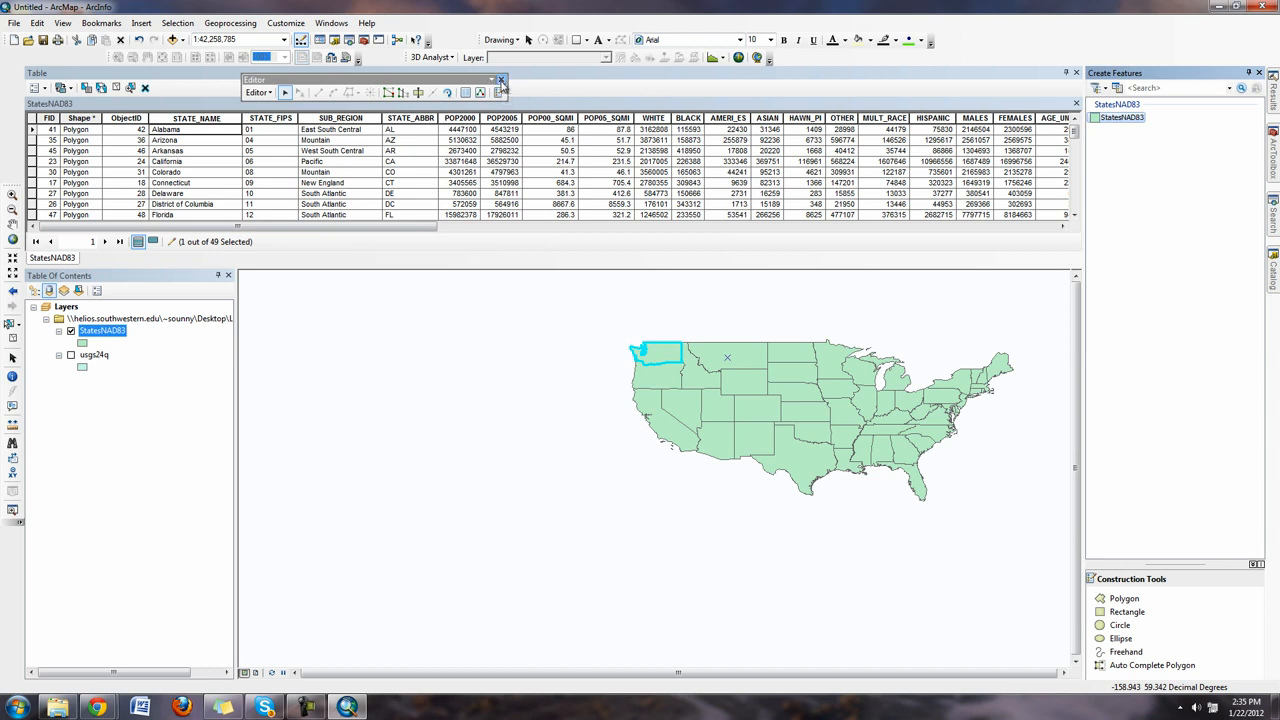
click(256, 92)
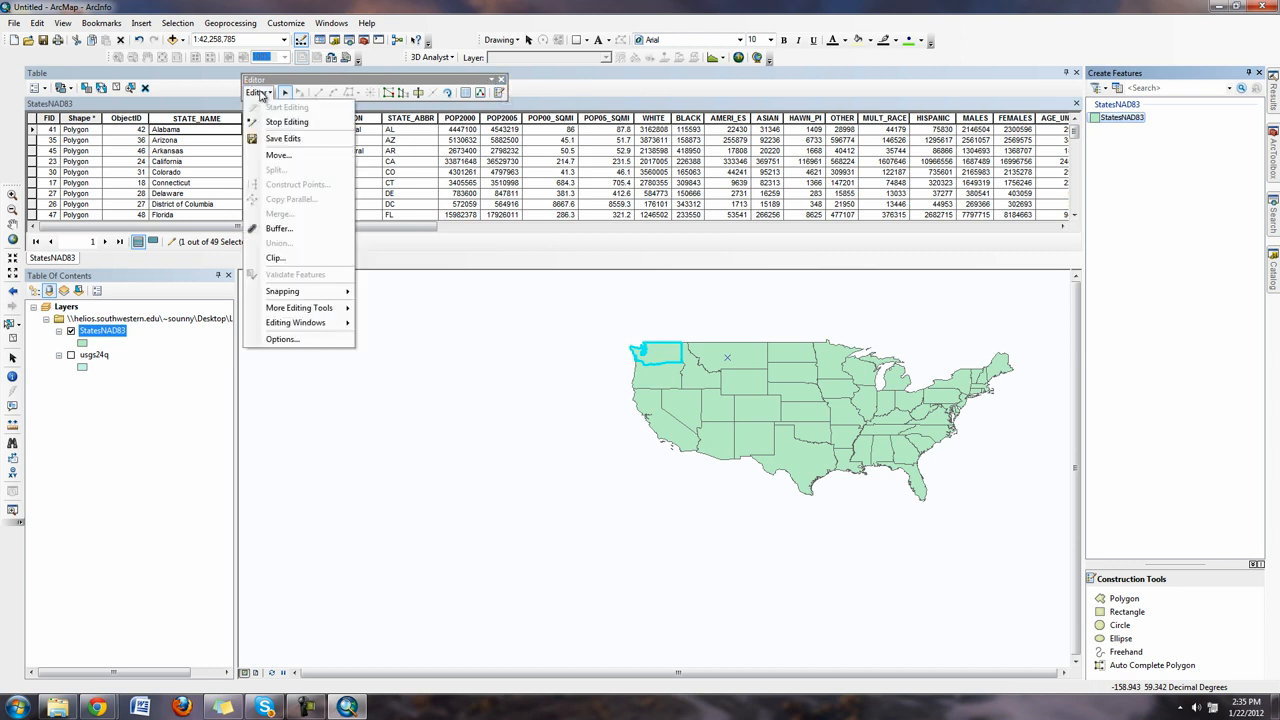
mouse_move(287, 121)
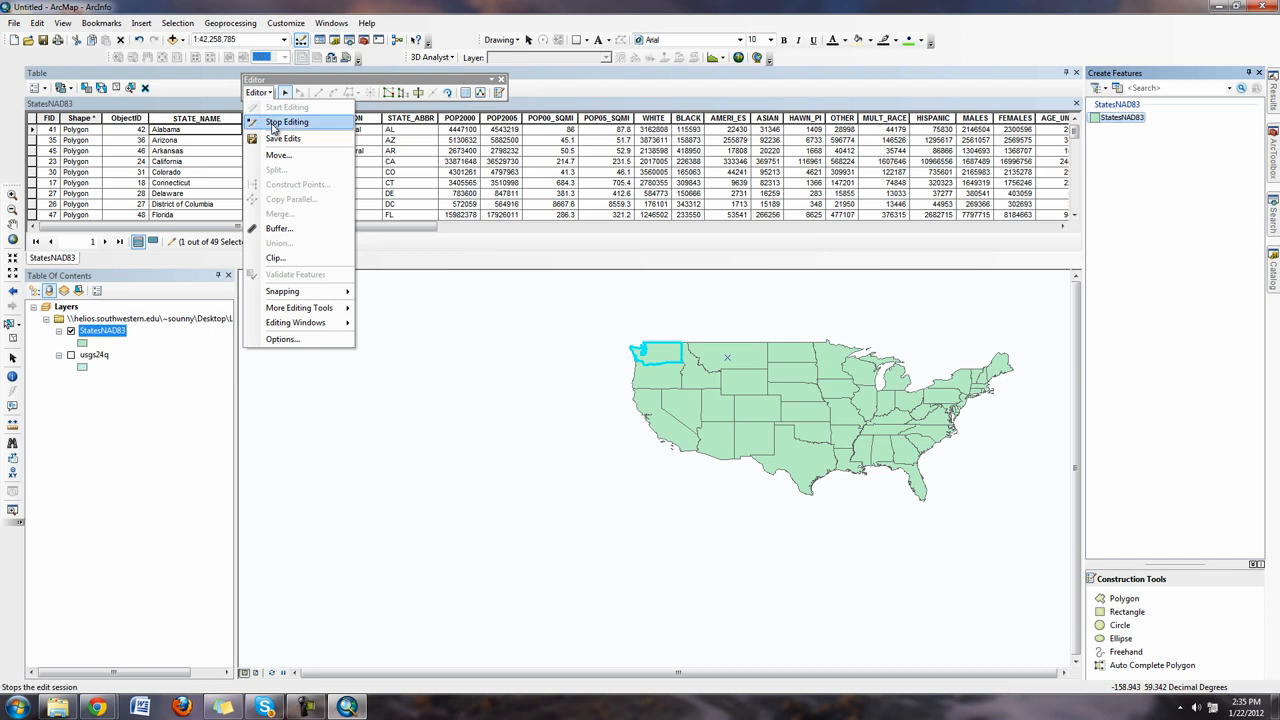
click(287, 121)
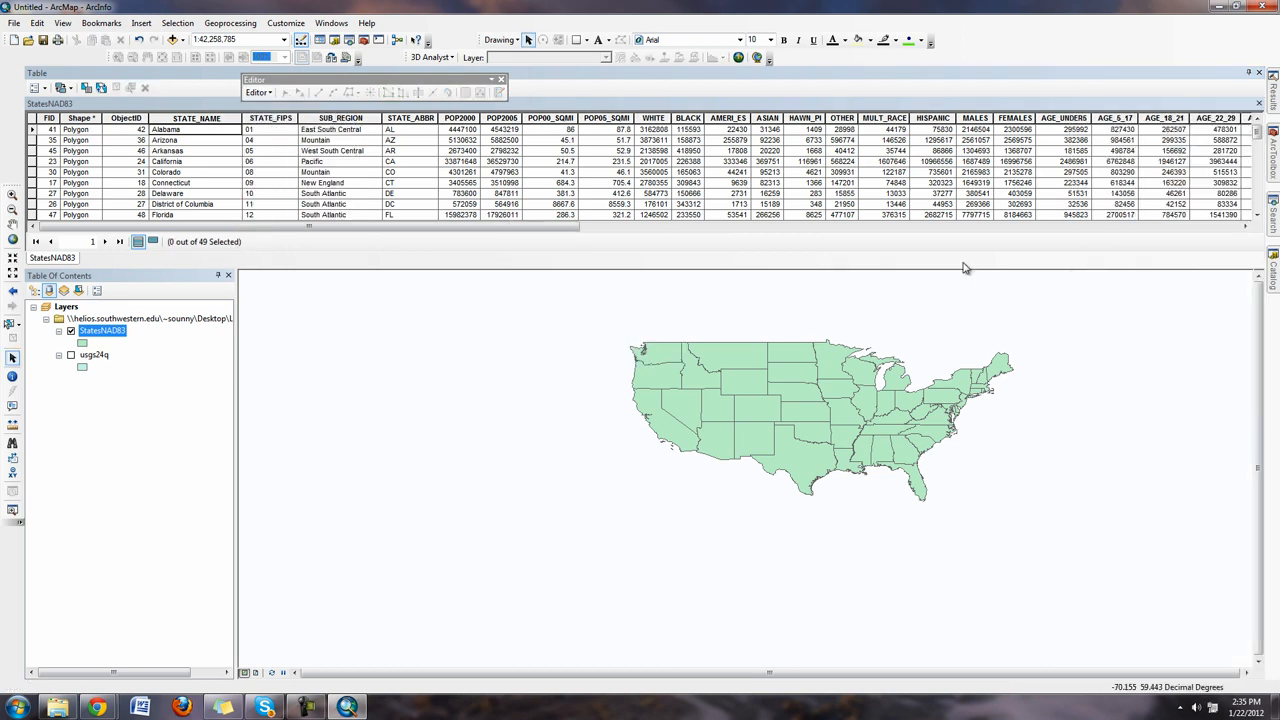
mouse_move(30, 40)
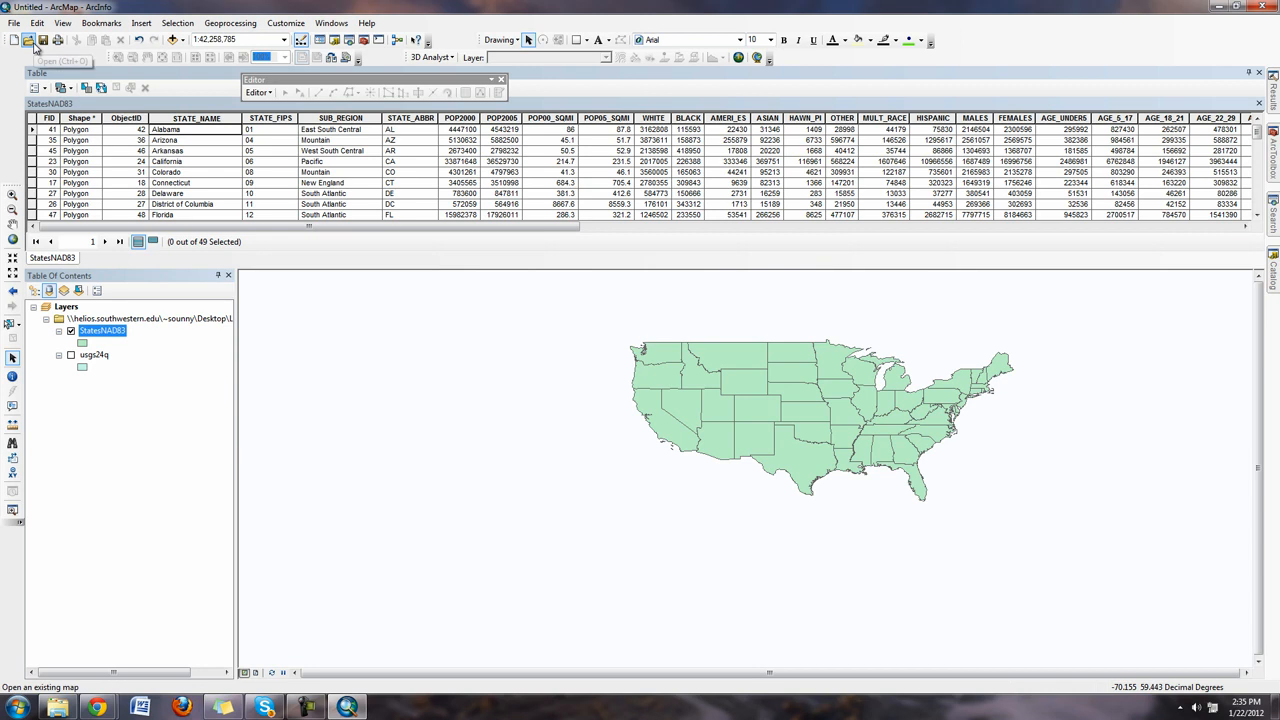
Save the map document as lab2_1.mxd in the Desktop Lab2_1 folder
click(14, 22)
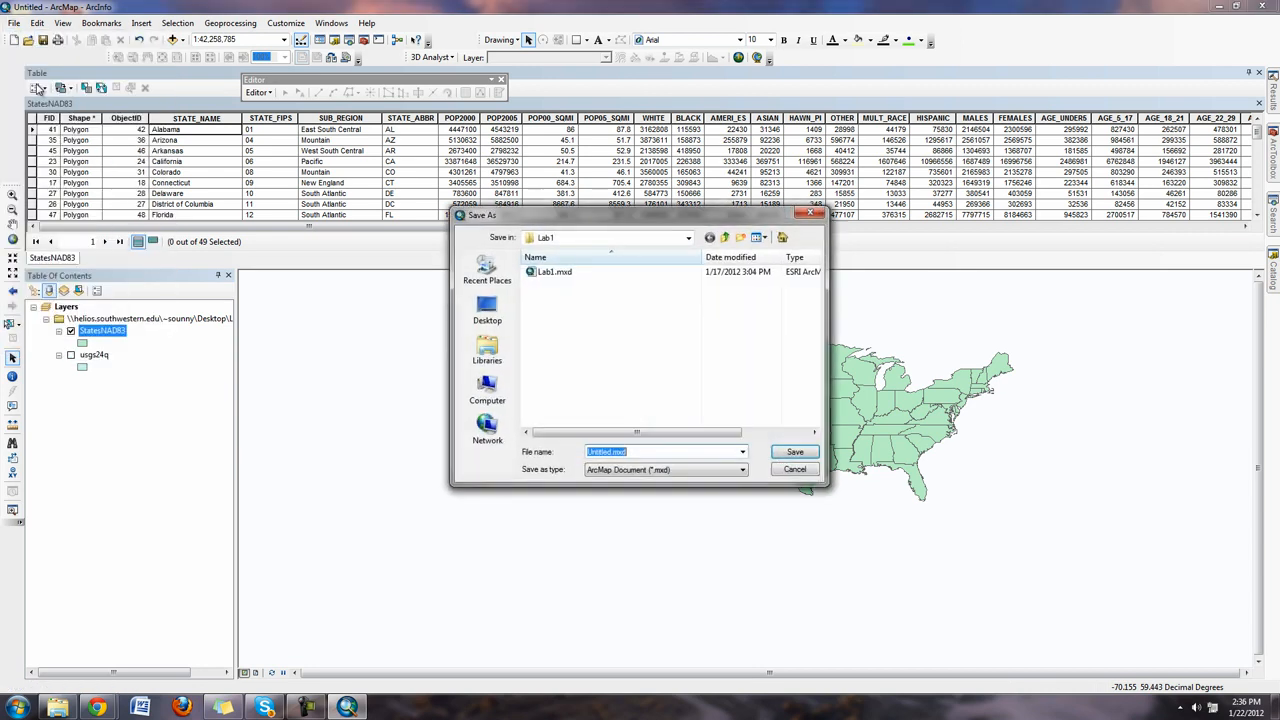
click(687, 237)
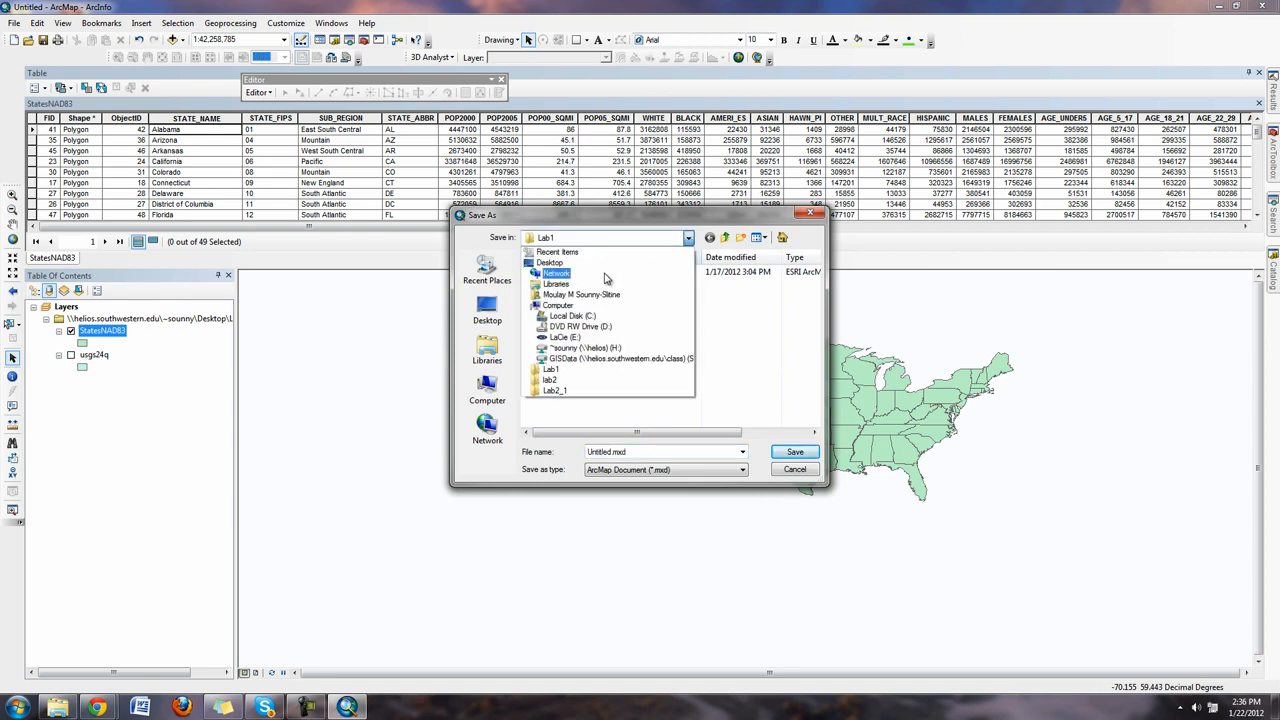
click(585, 347)
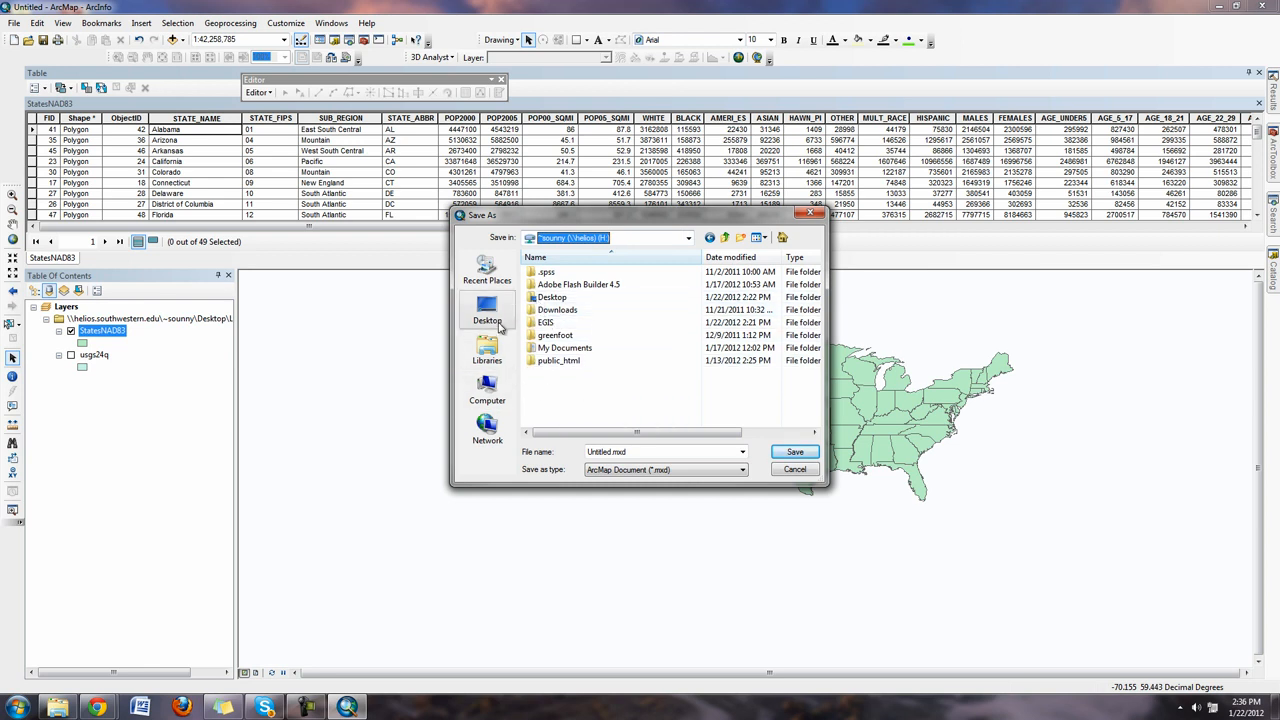
click(487, 315)
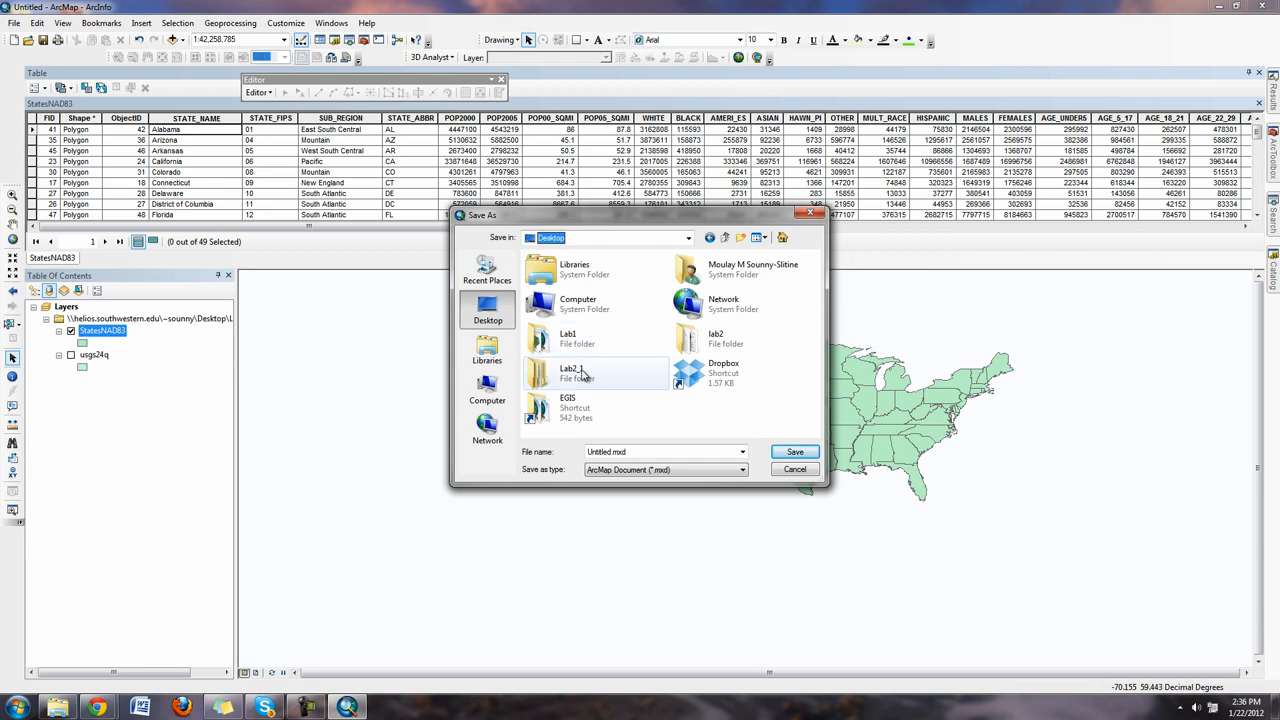
double_click(573, 371)
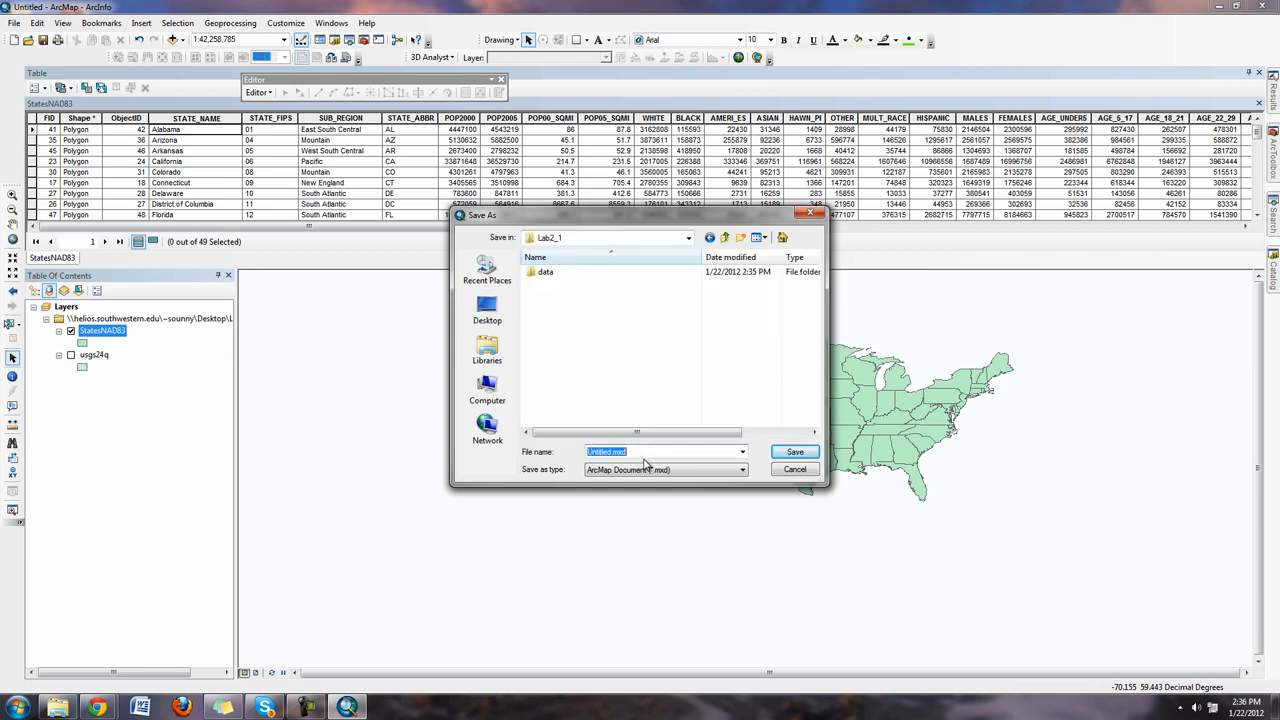
text(lab)
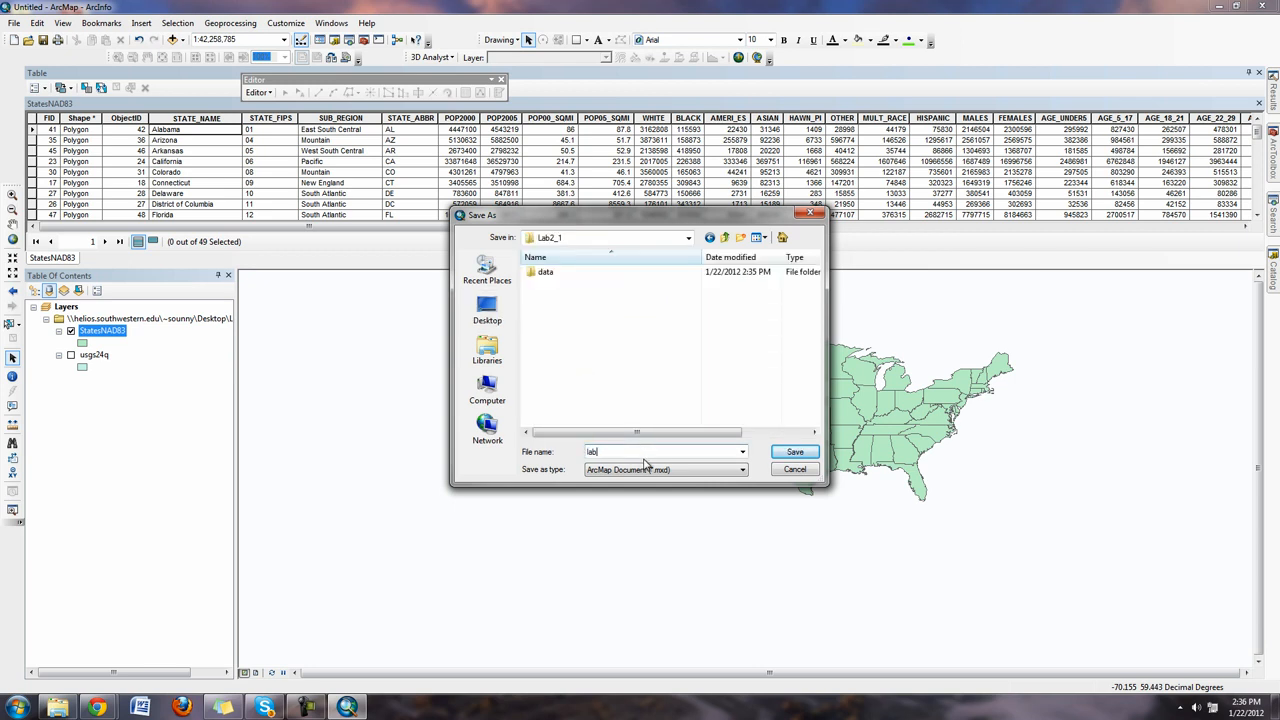
text(2-1)
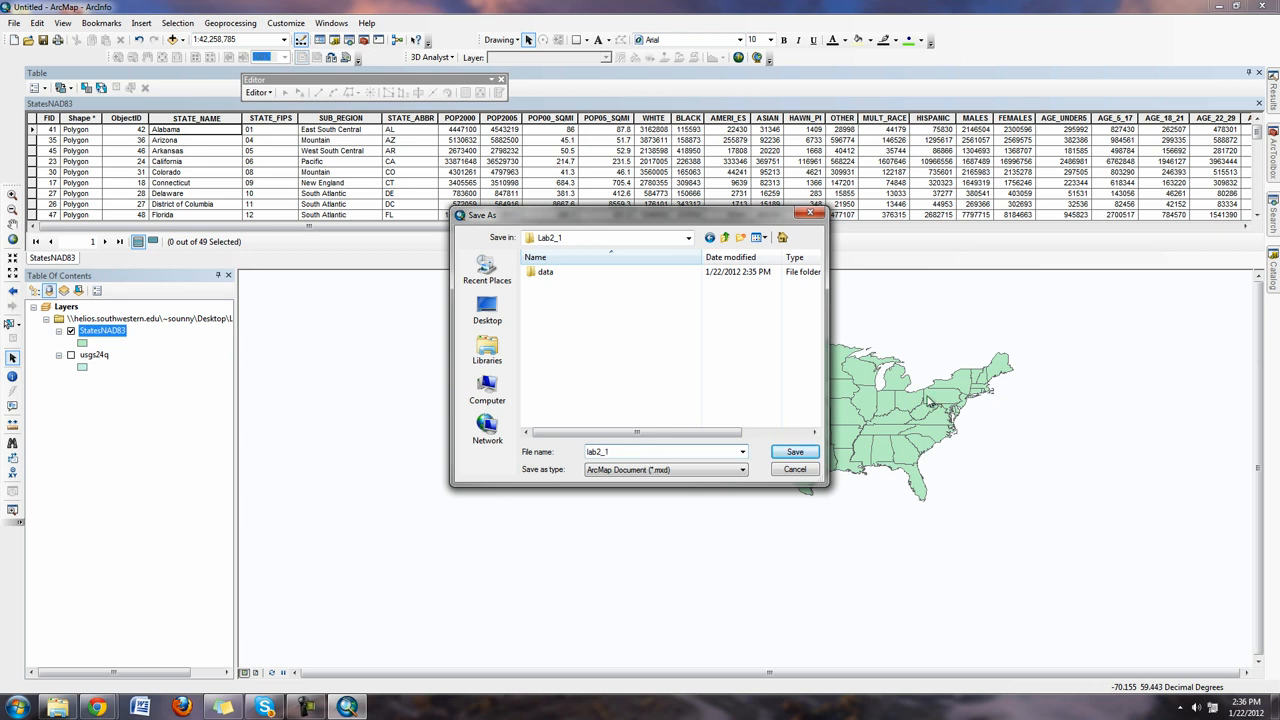
click(795, 451)
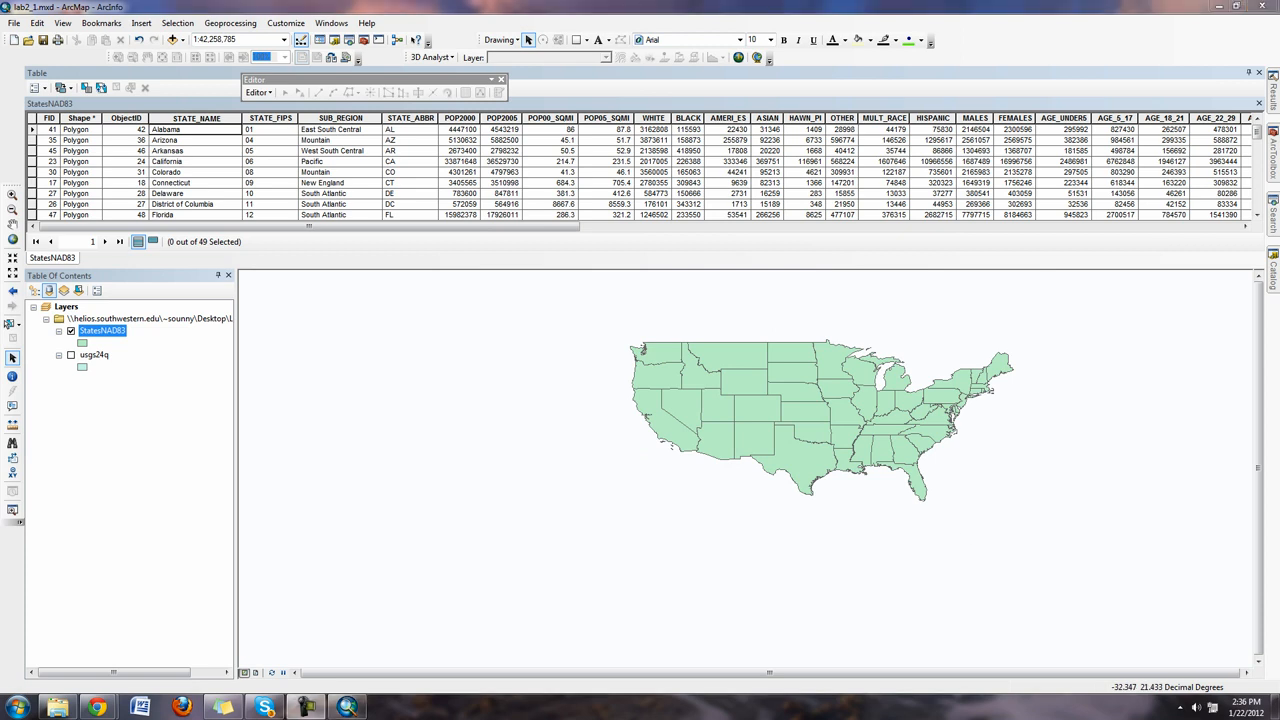
mouse_move(991, 487)
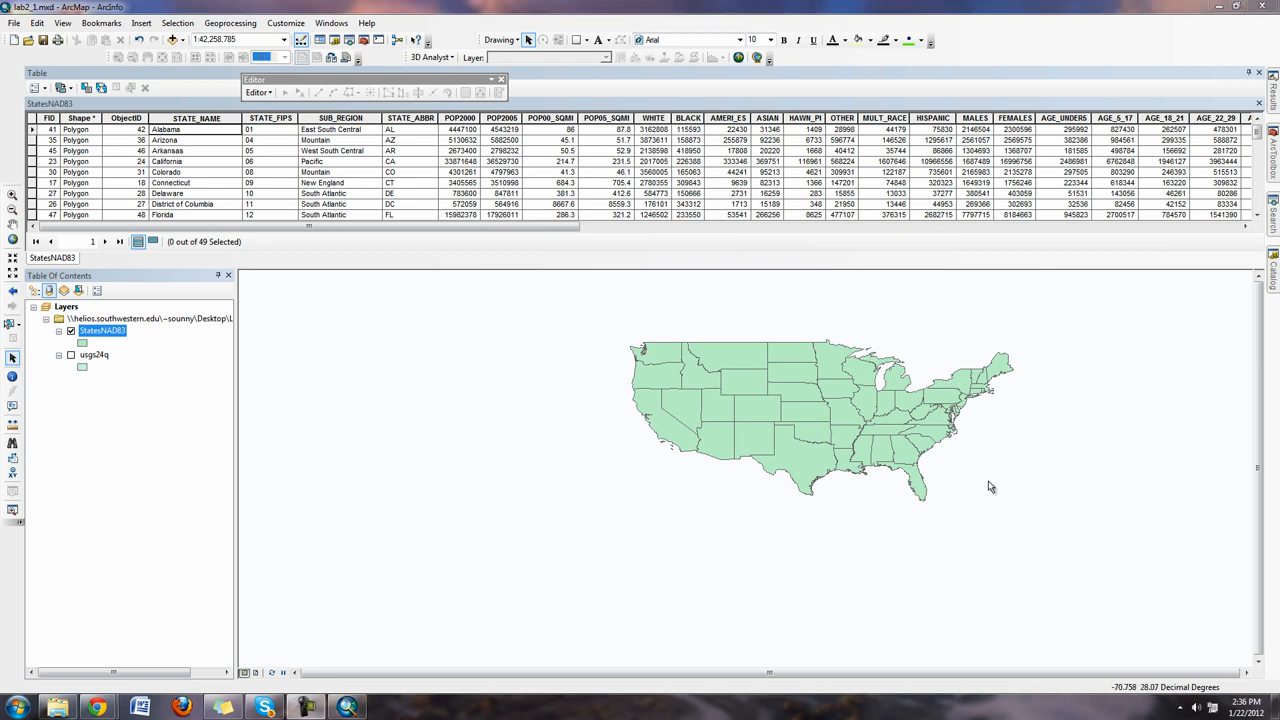
mouse_move(990, 521)
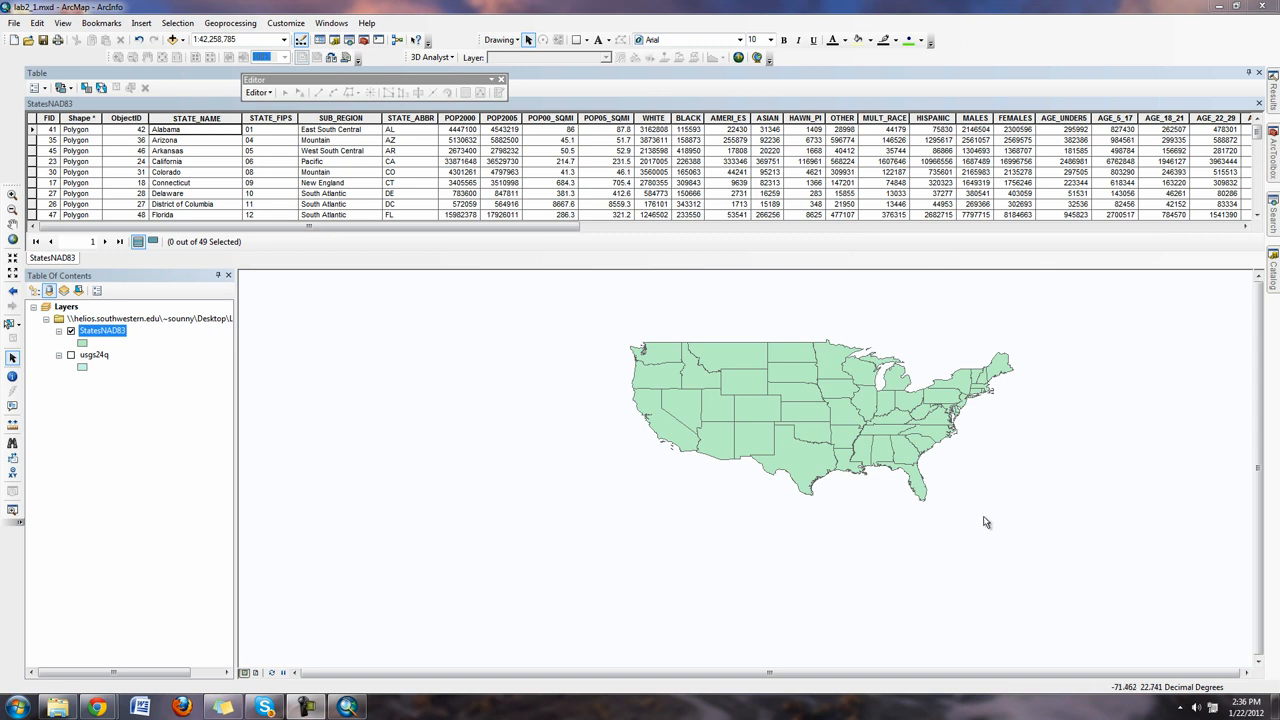
mouse_move(210, 306)
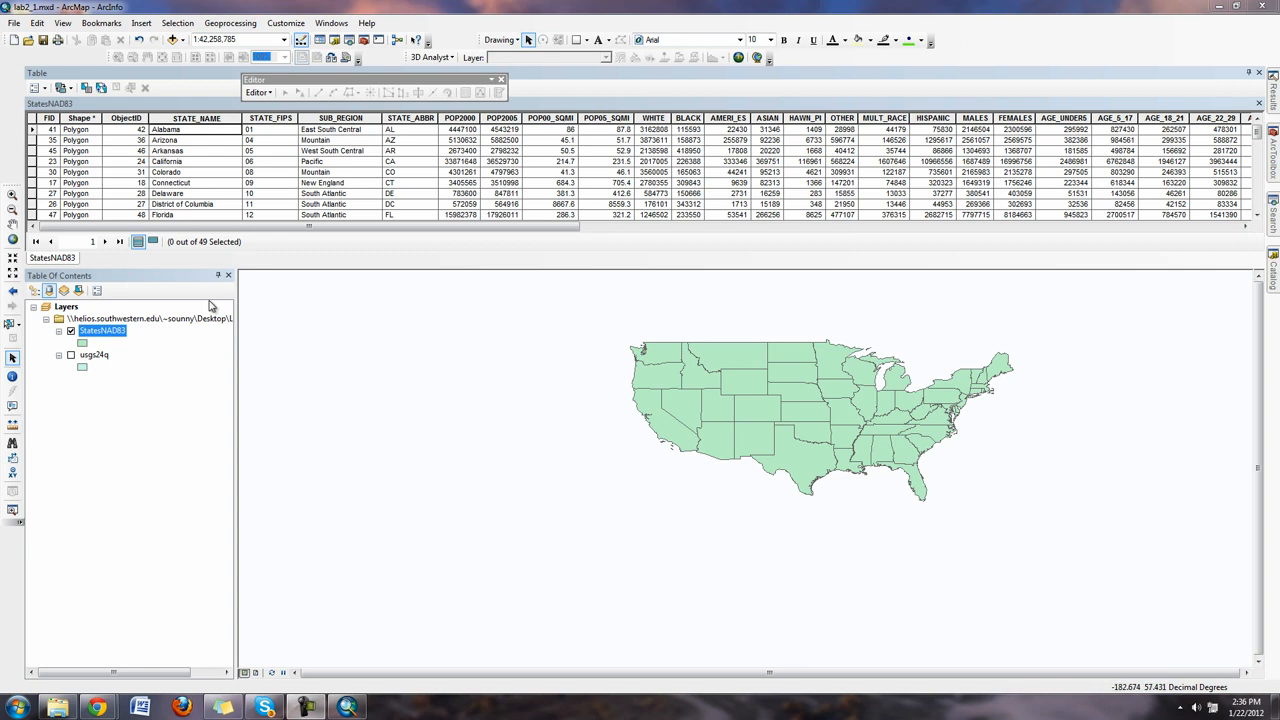